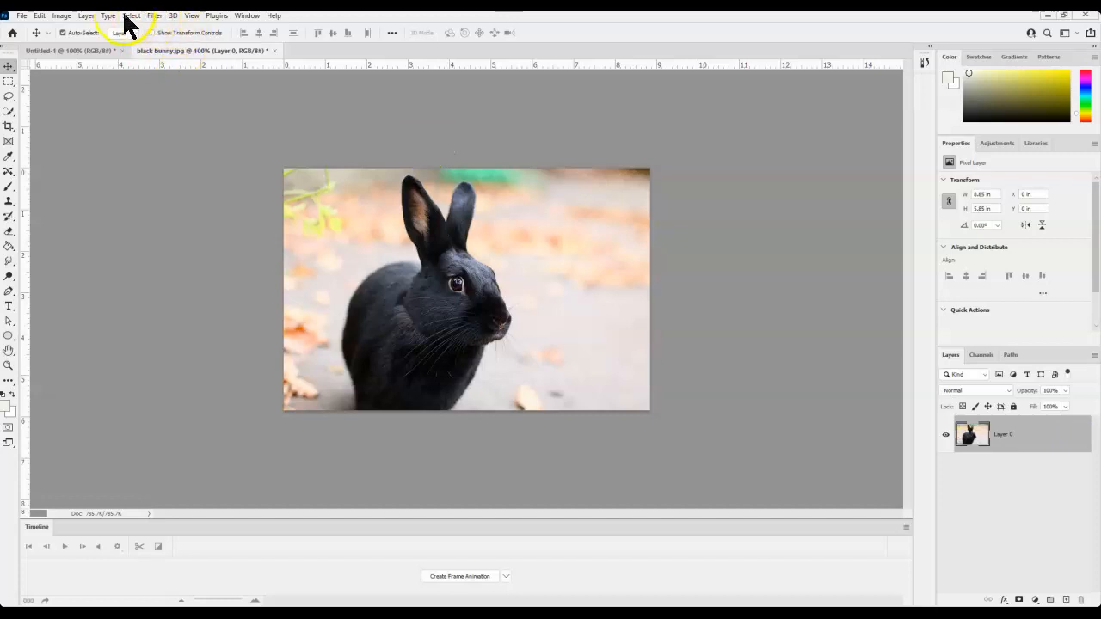
mouse_move(203, 73)
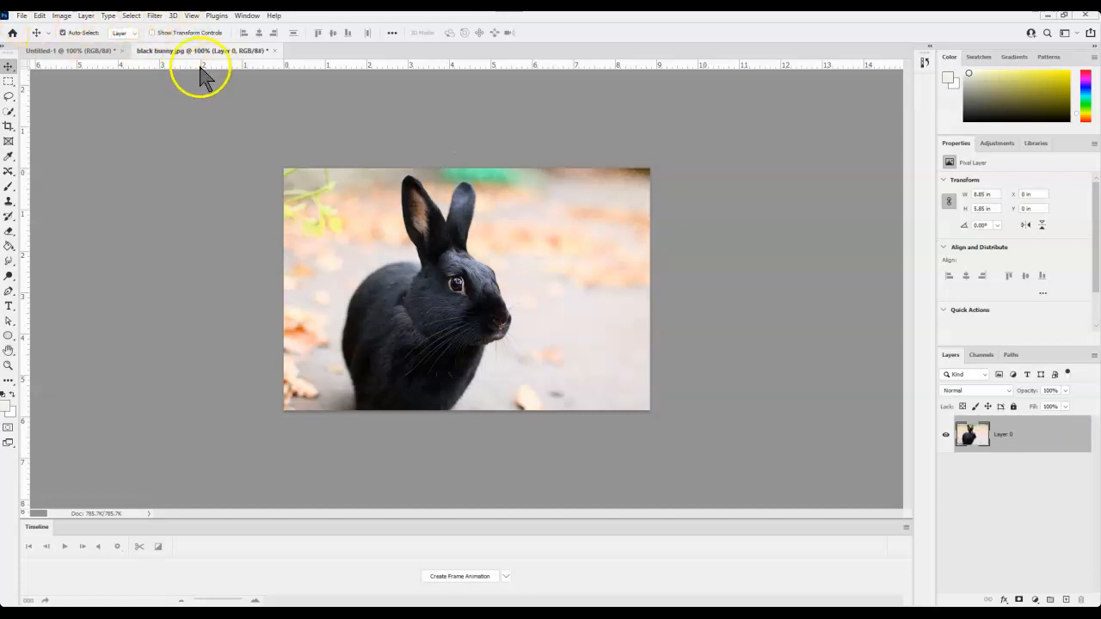
Step: Use Select > Subject to put an active selection around the black bunny
click(131, 16)
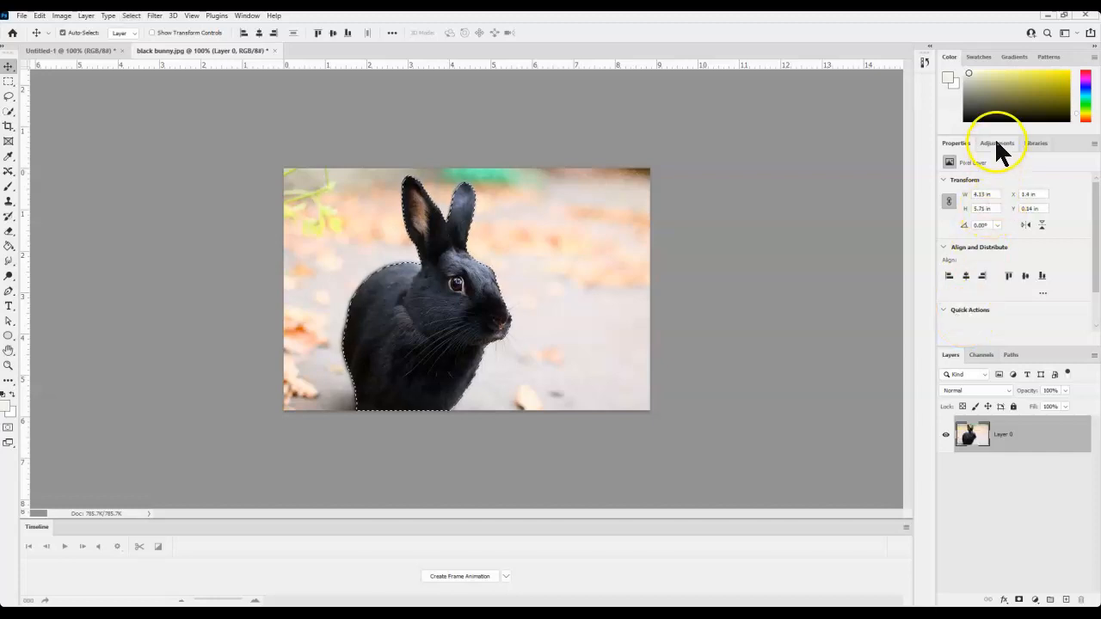
Step: Add a masked Hue/Saturation adjustment to the bunny with Saturation at +100
click(997, 143)
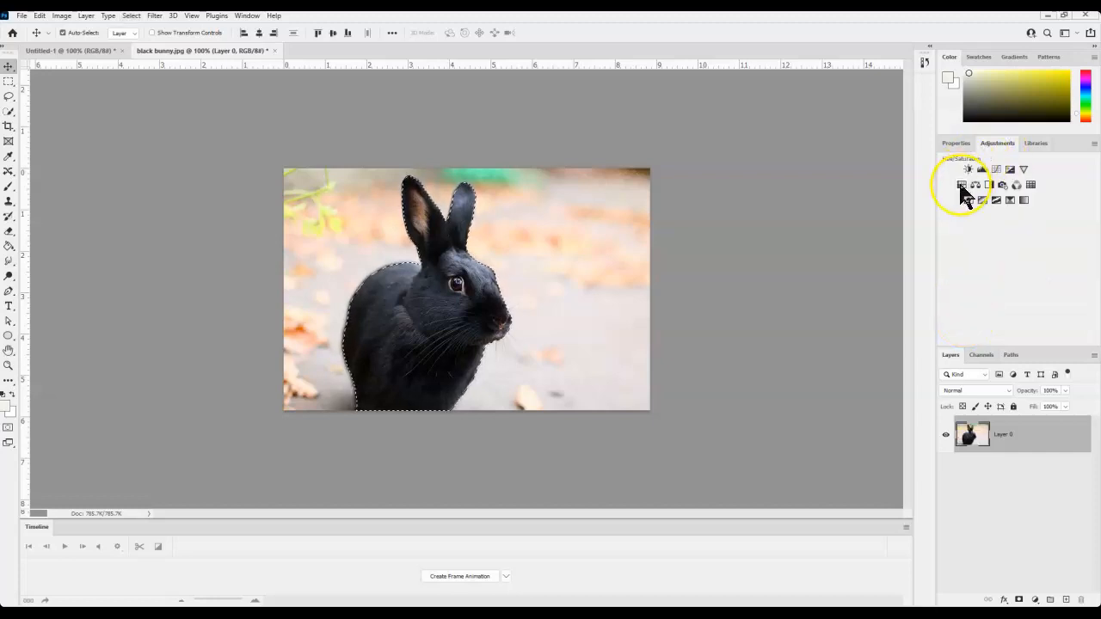
click(962, 185)
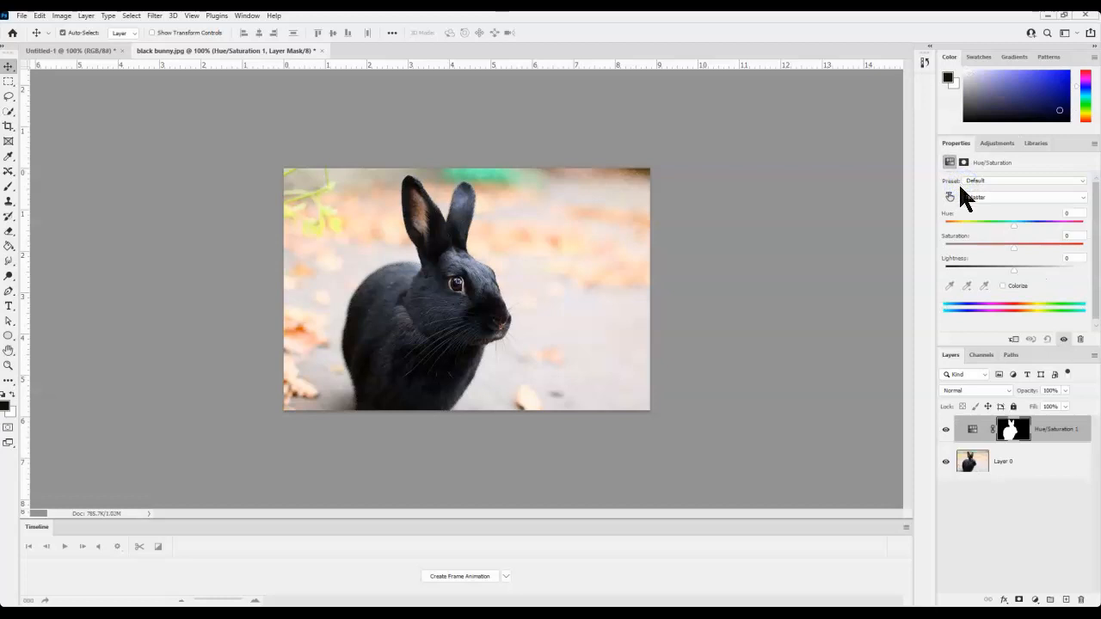
drag(1013, 248, 1075, 248)
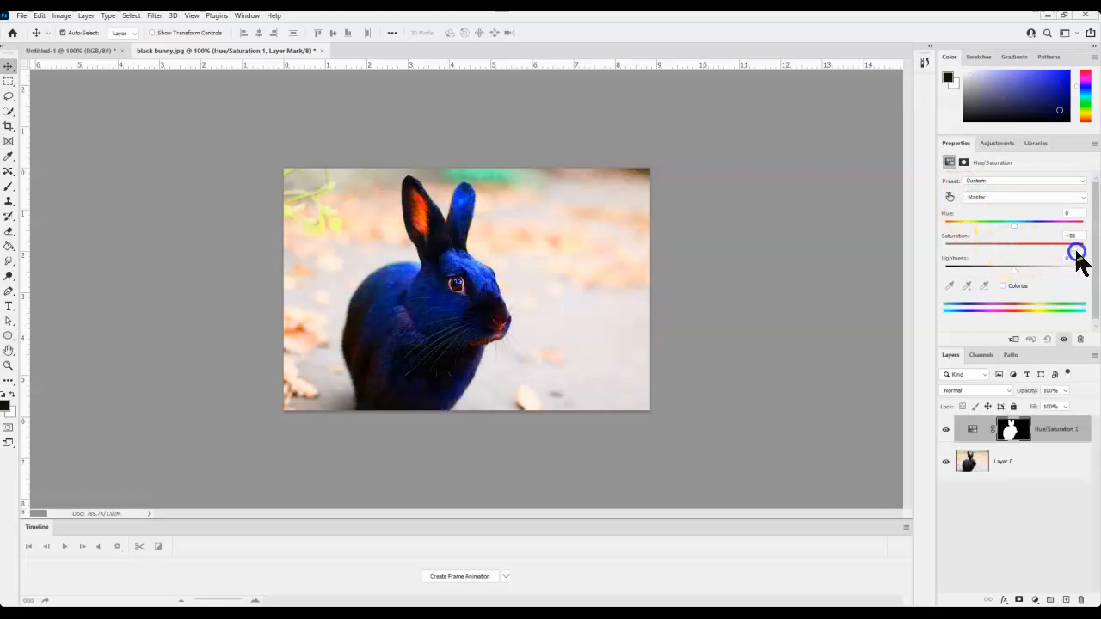
drag(1075, 252, 1085, 252)
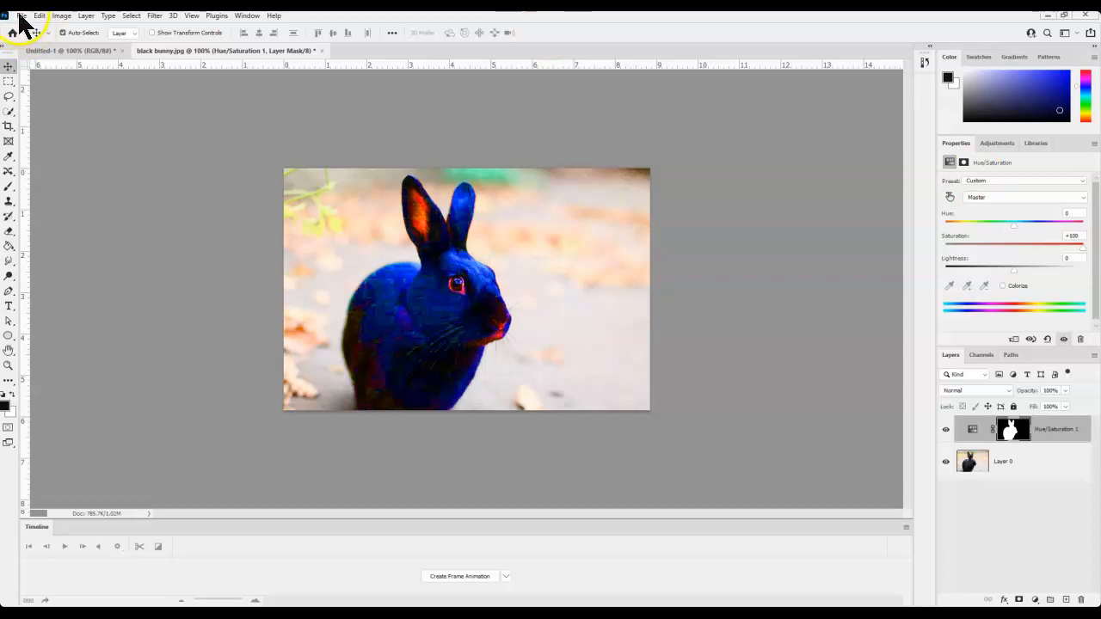
click(21, 16)
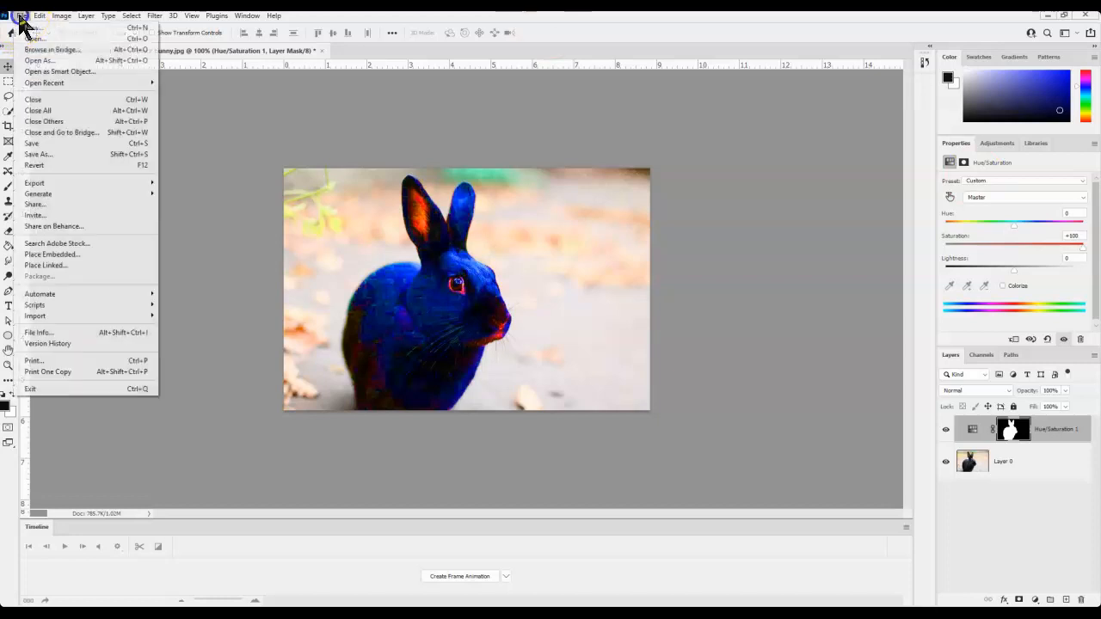
click(35, 28)
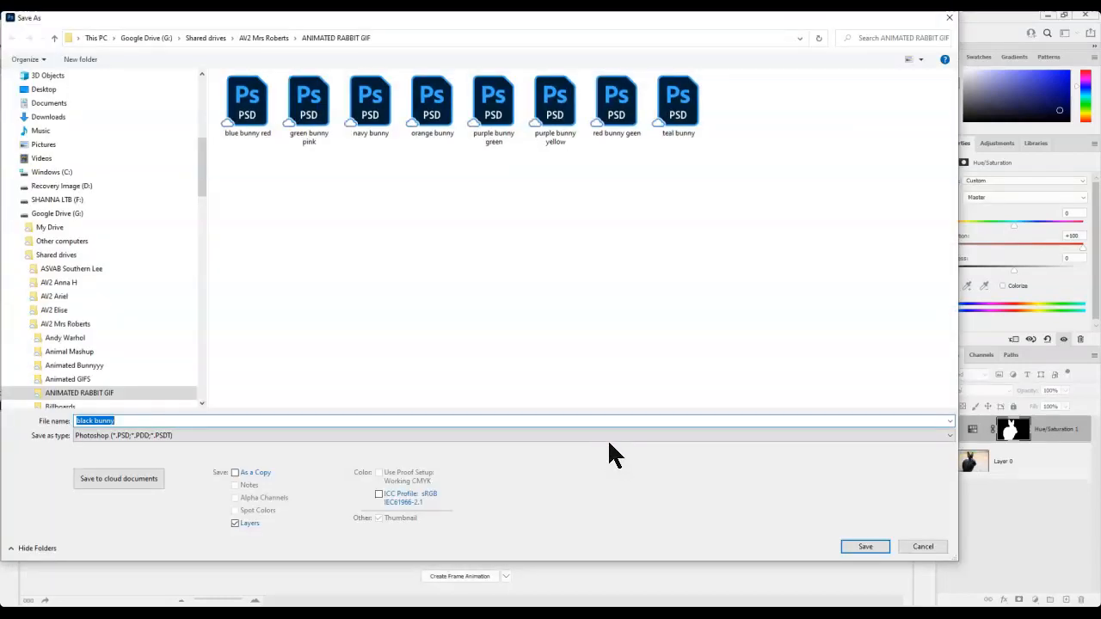
click(864, 546)
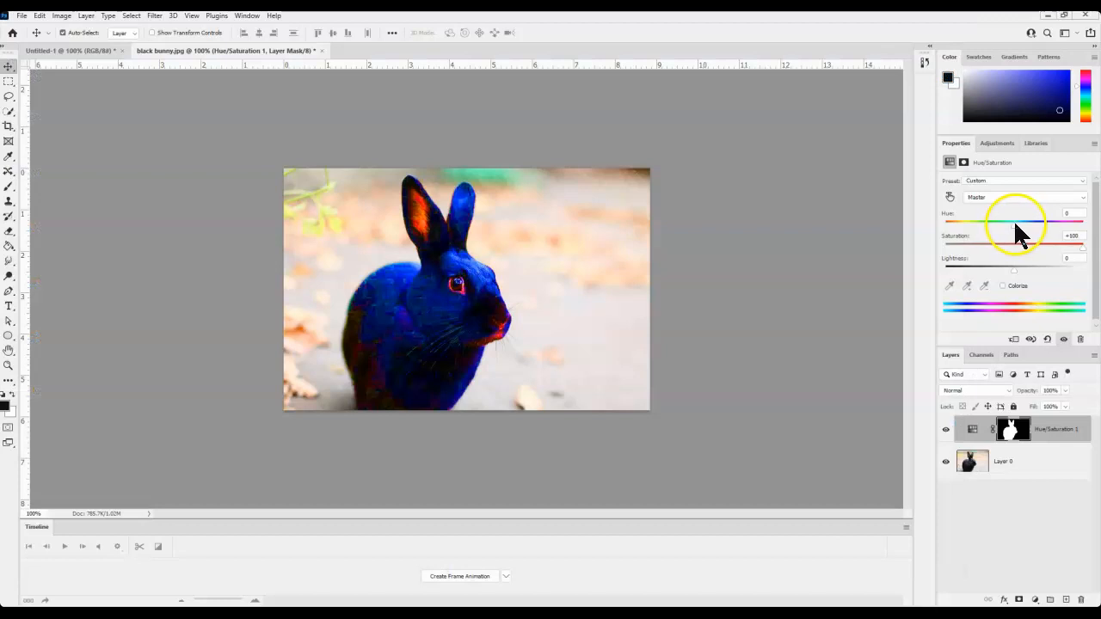
Step: Shift the bunny's hue to purple (about +51) and save it as purple.psd
drag(1015, 224, 1031, 224)
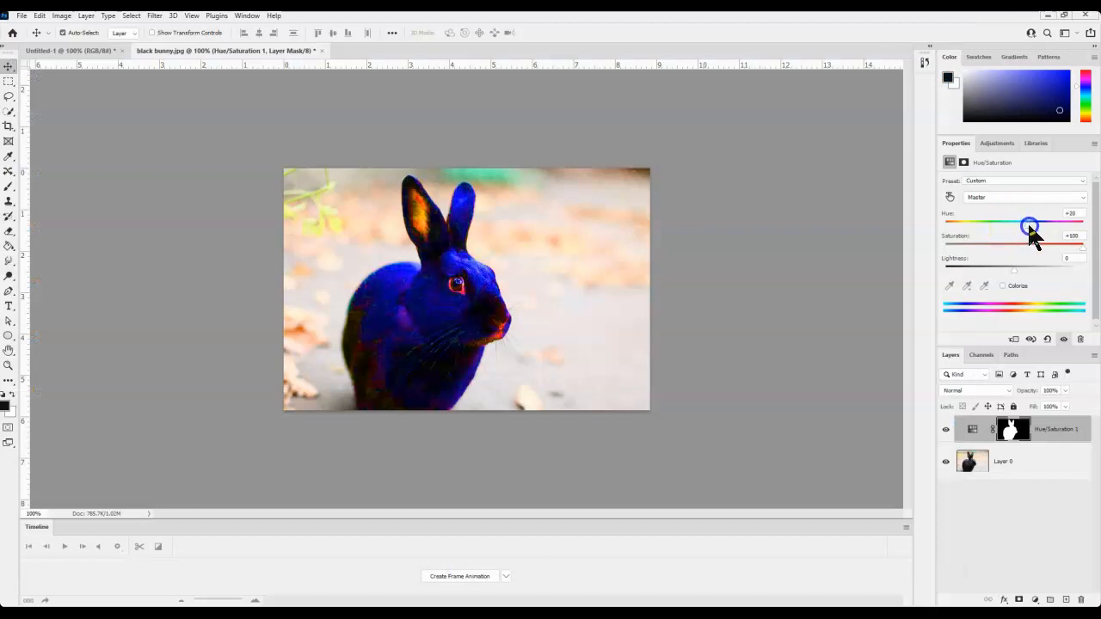
drag(1030, 224, 1048, 224)
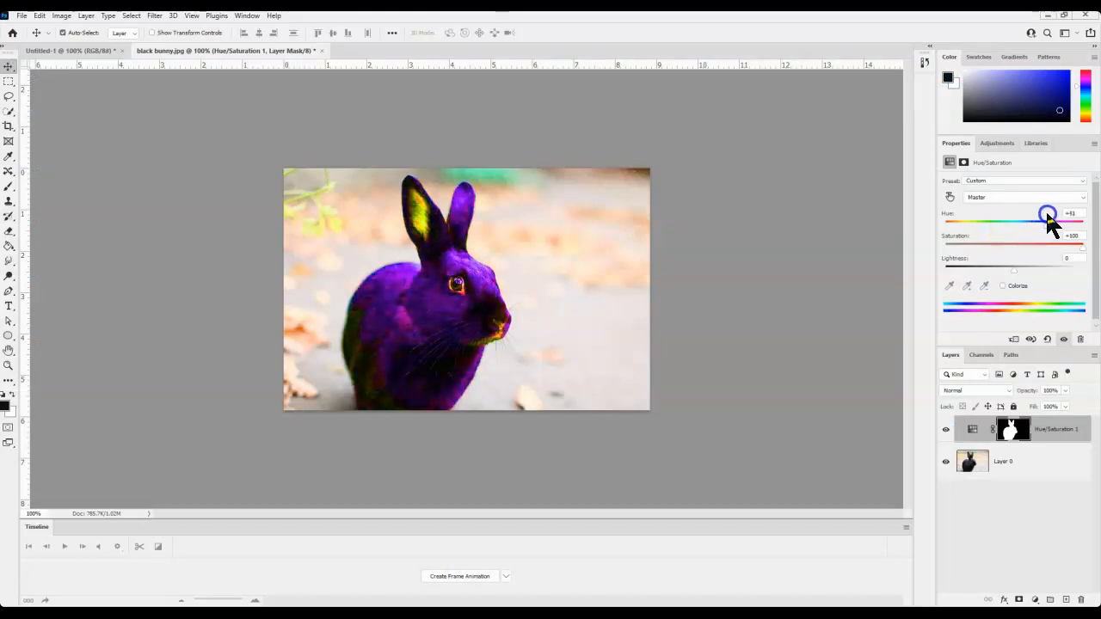
click(21, 15)
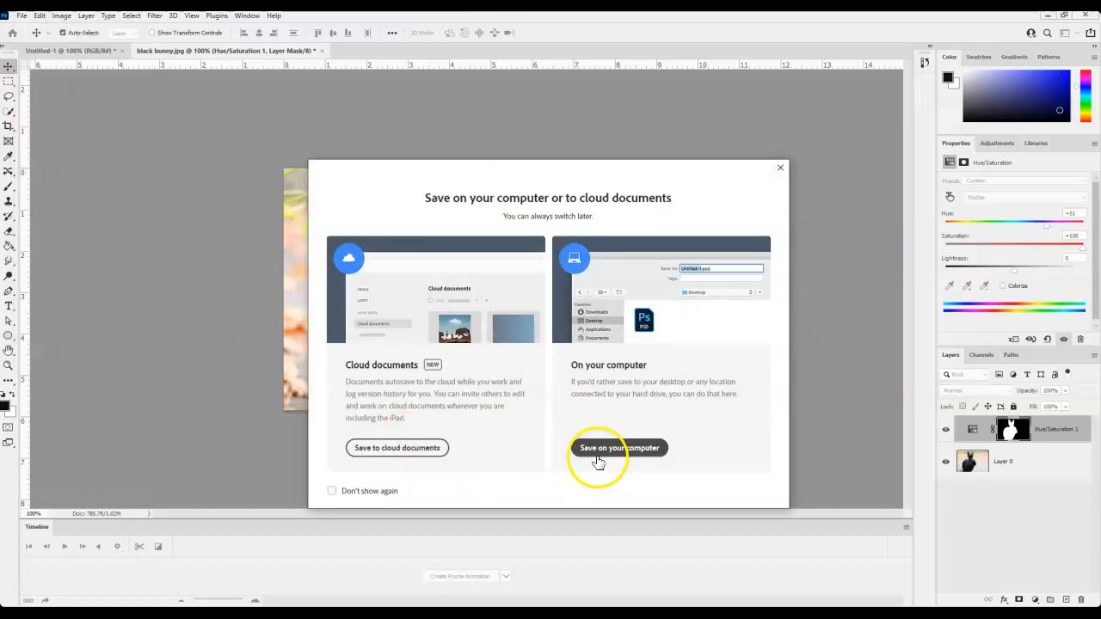
click(618, 447)
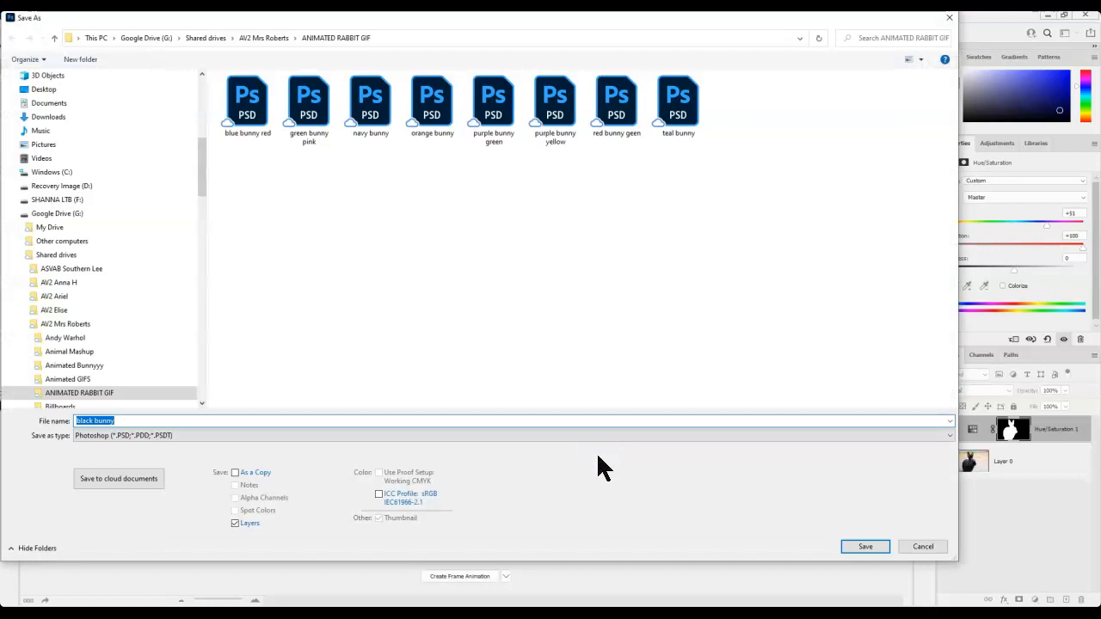
text(purple)
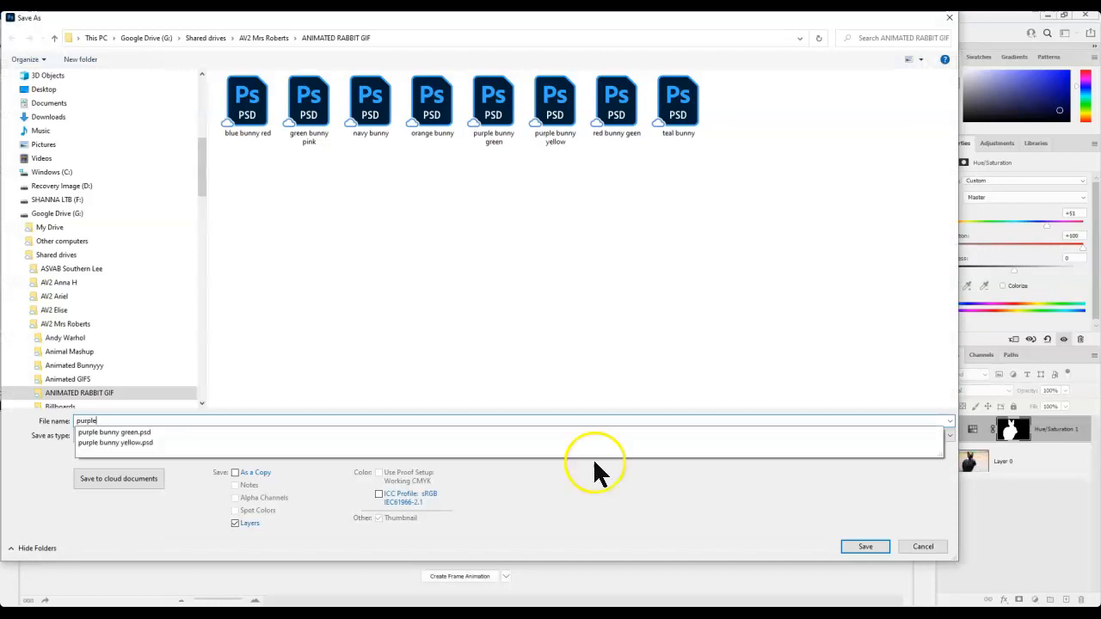
click(864, 546)
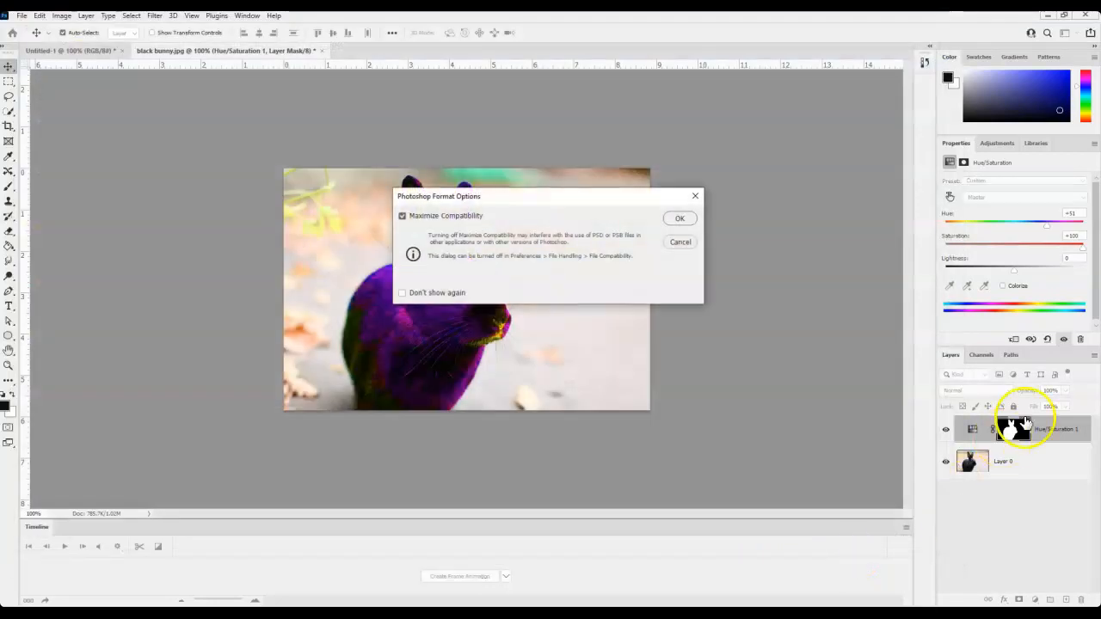
click(680, 217)
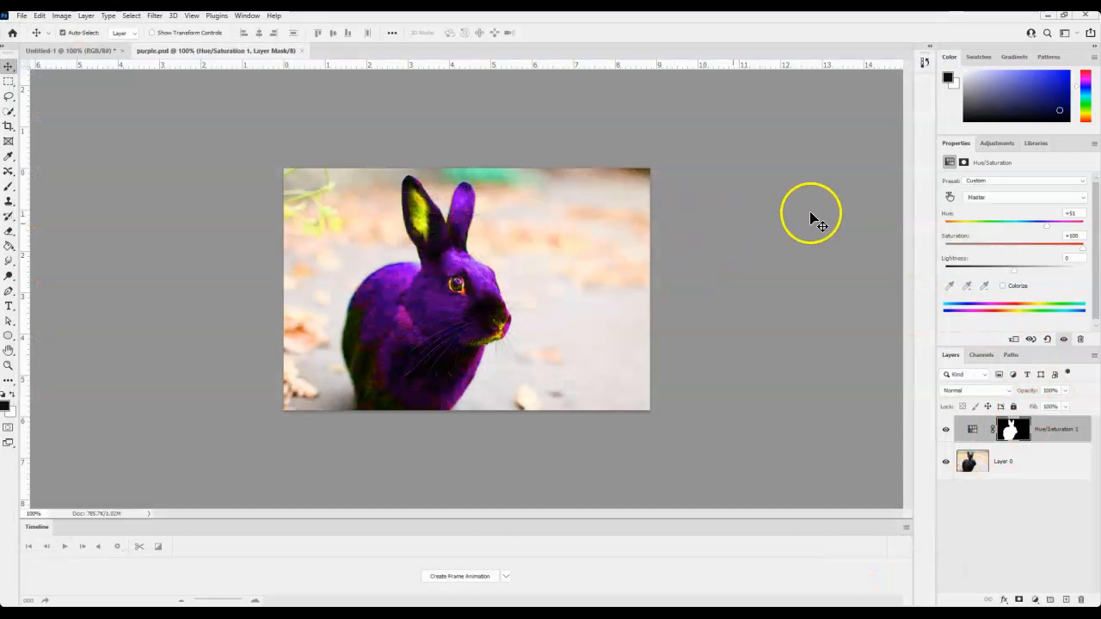
Step: Shift the bunny's hue further toward pinkish magenta and start saving a new copy
drag(1047, 225, 1053, 224)
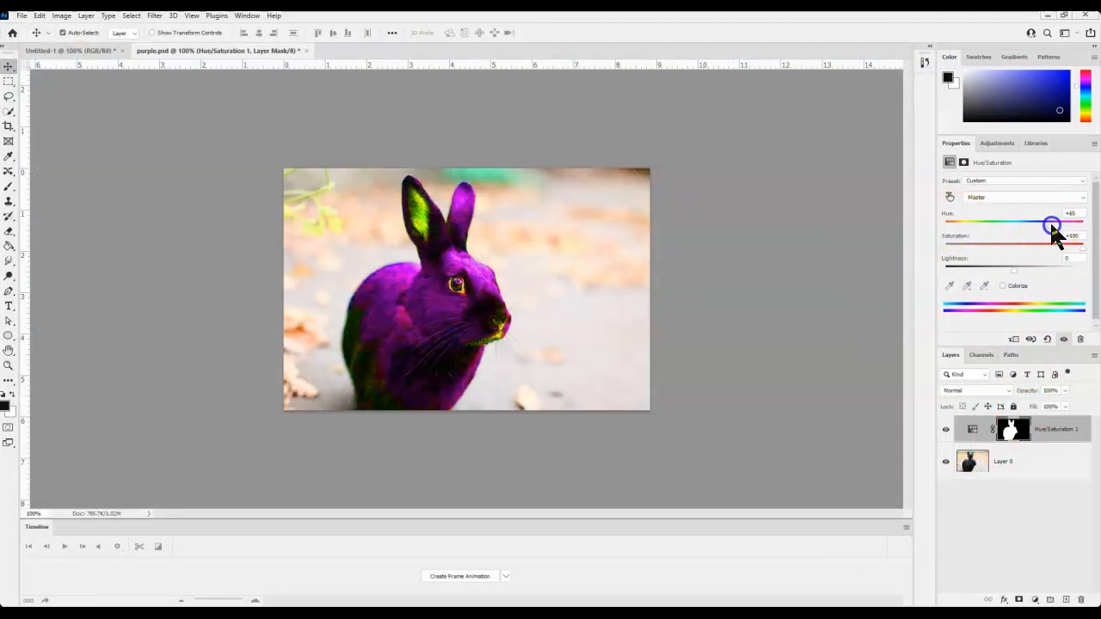
drag(1052, 225, 1056, 224)
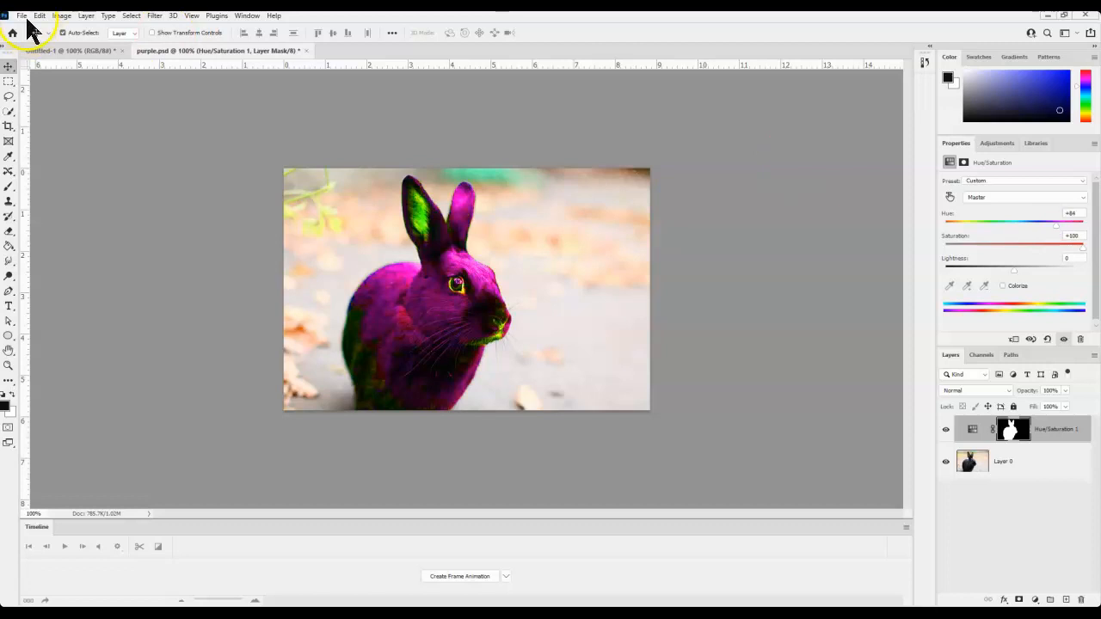
click(20, 16)
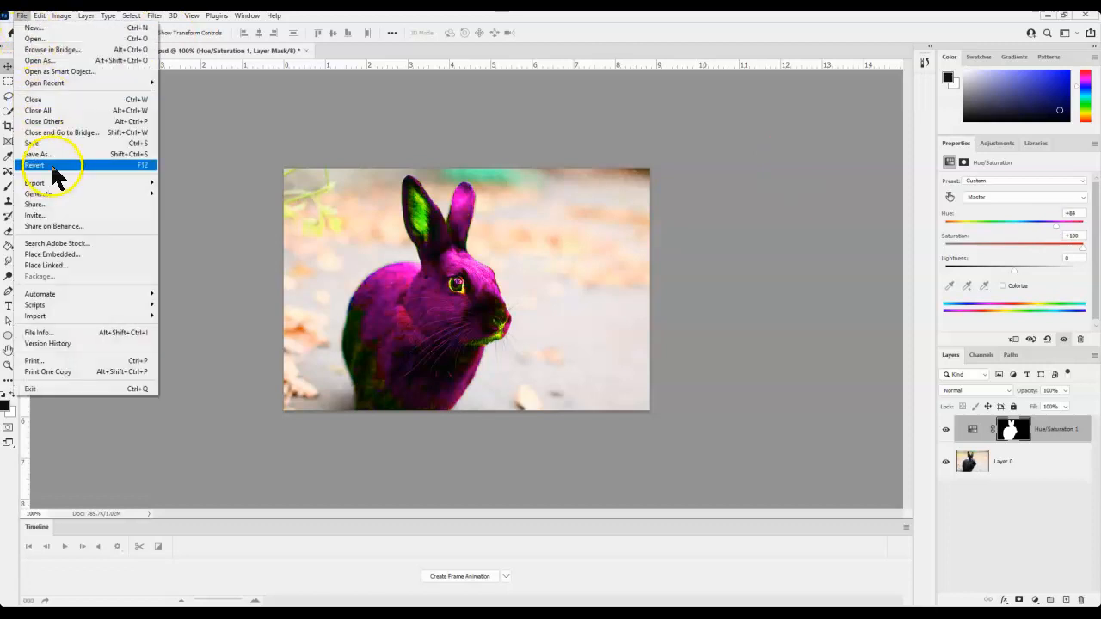
click(38, 154)
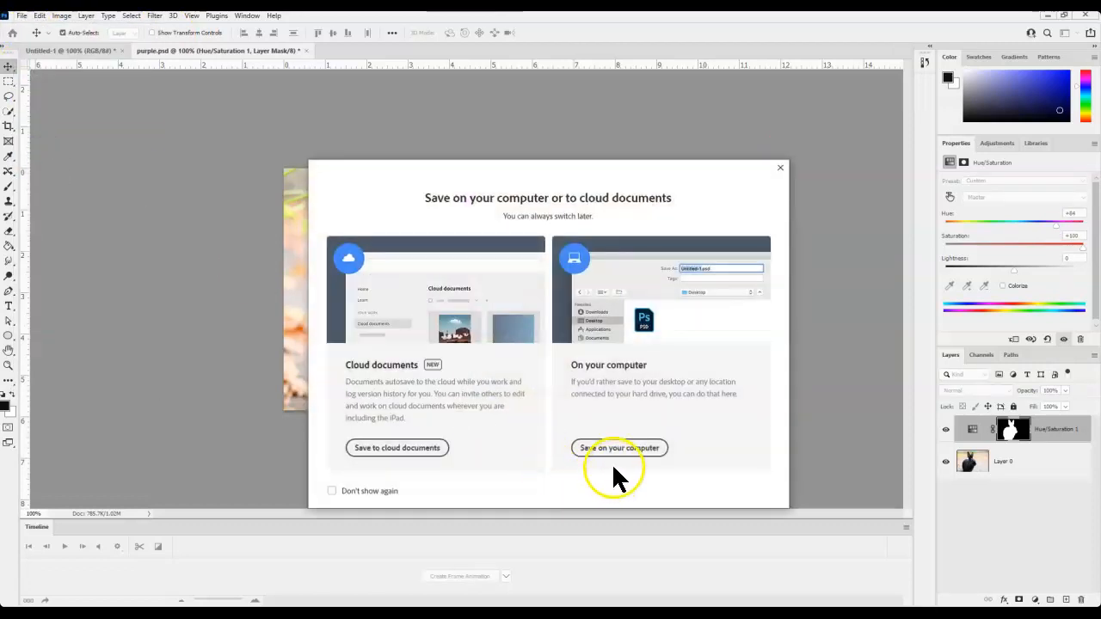
click(620, 447)
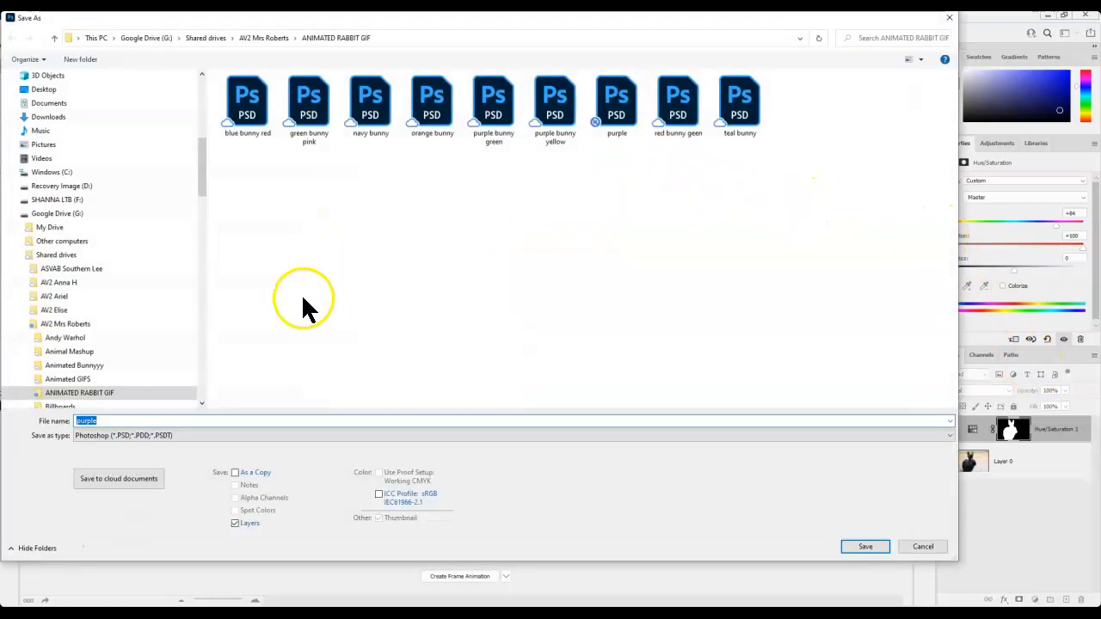
Step: Save the copy as 'green' in Desktop > 2021 Animate Bunny, then name the next 'teal'
click(43, 89)
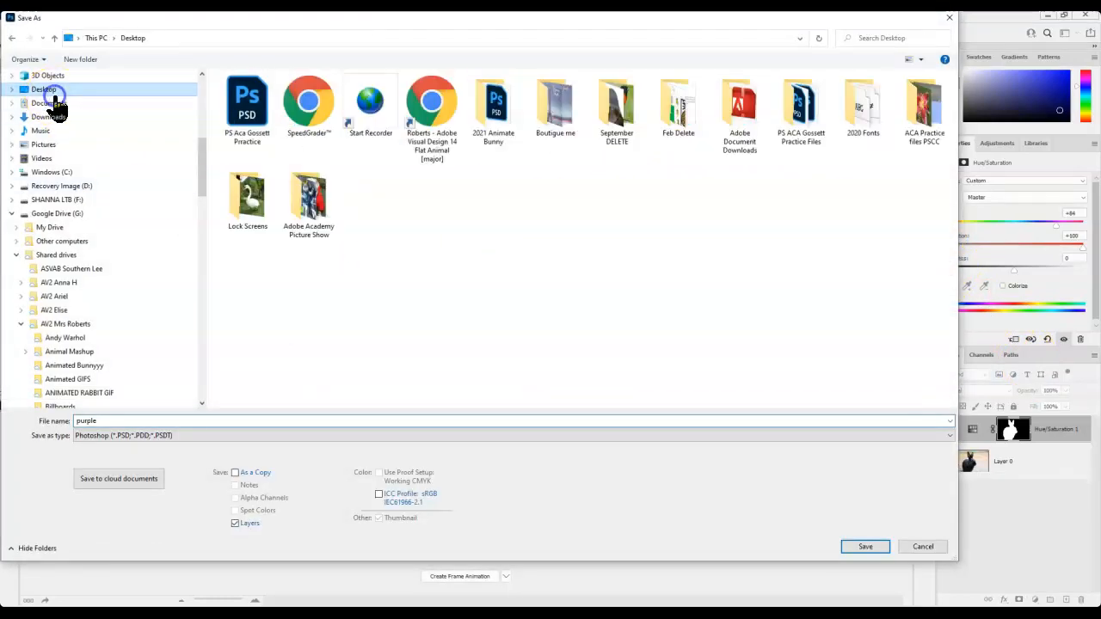
click(494, 104)
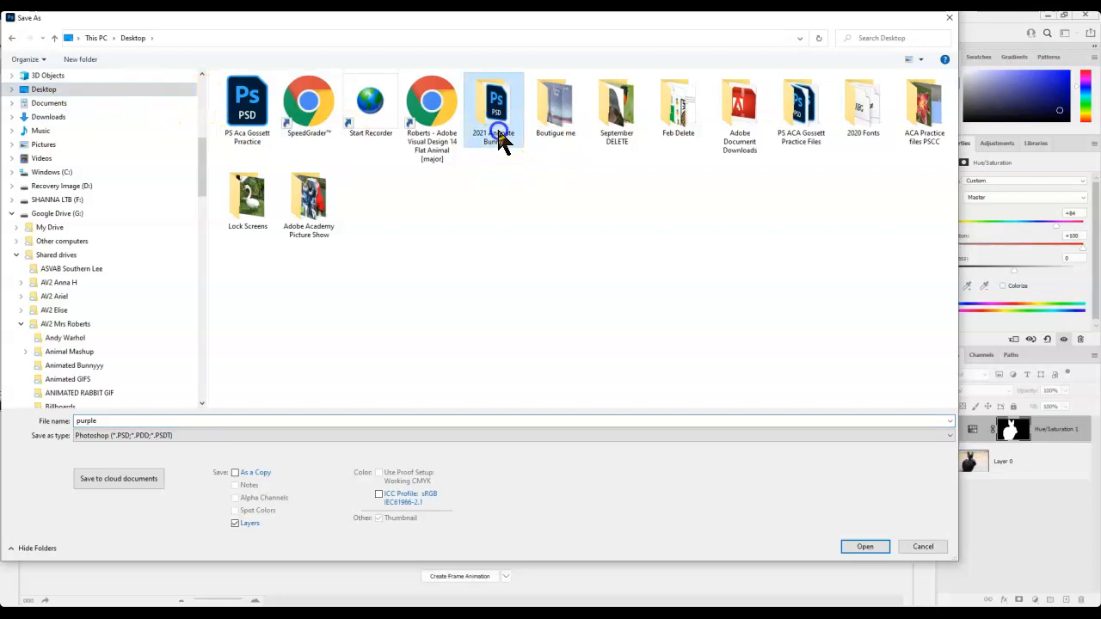
double_click(494, 107)
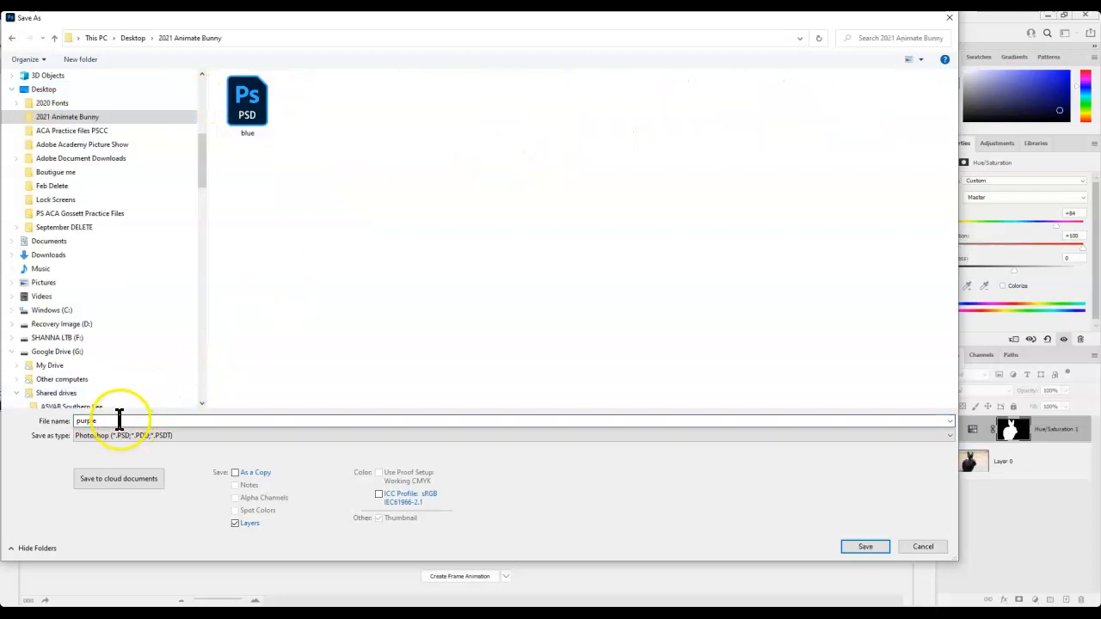
text(g)
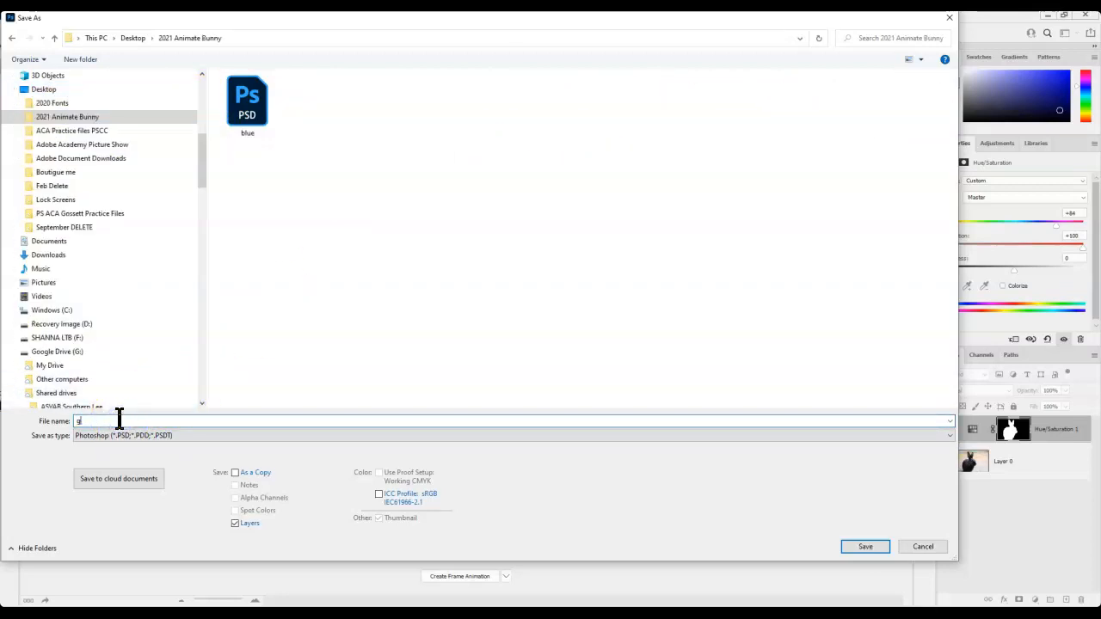
text(green)
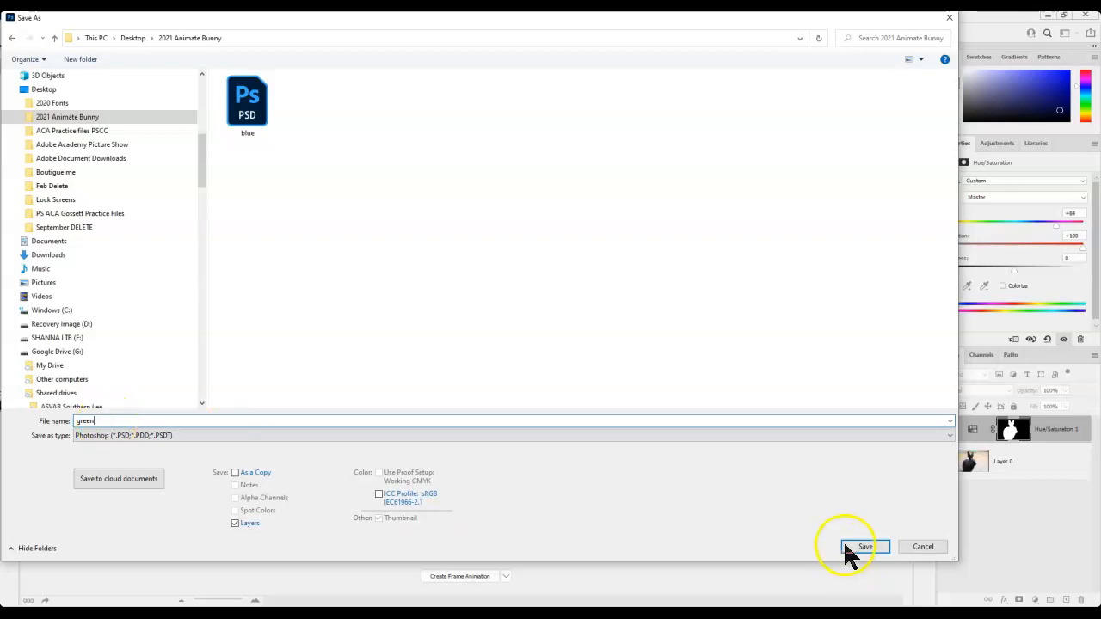
click(864, 546)
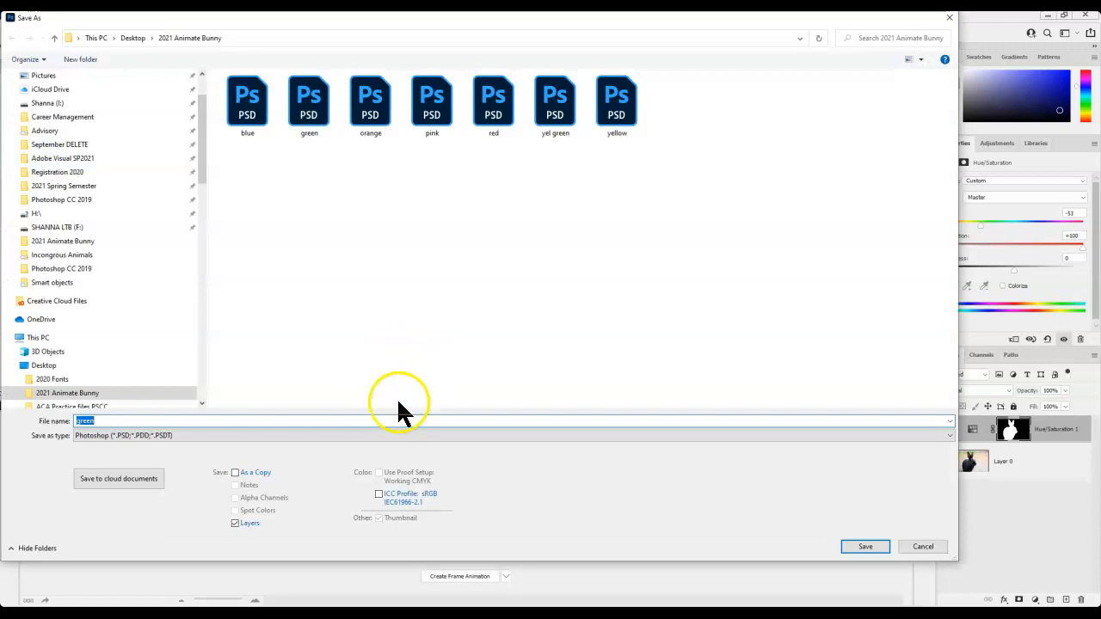
text(teal)
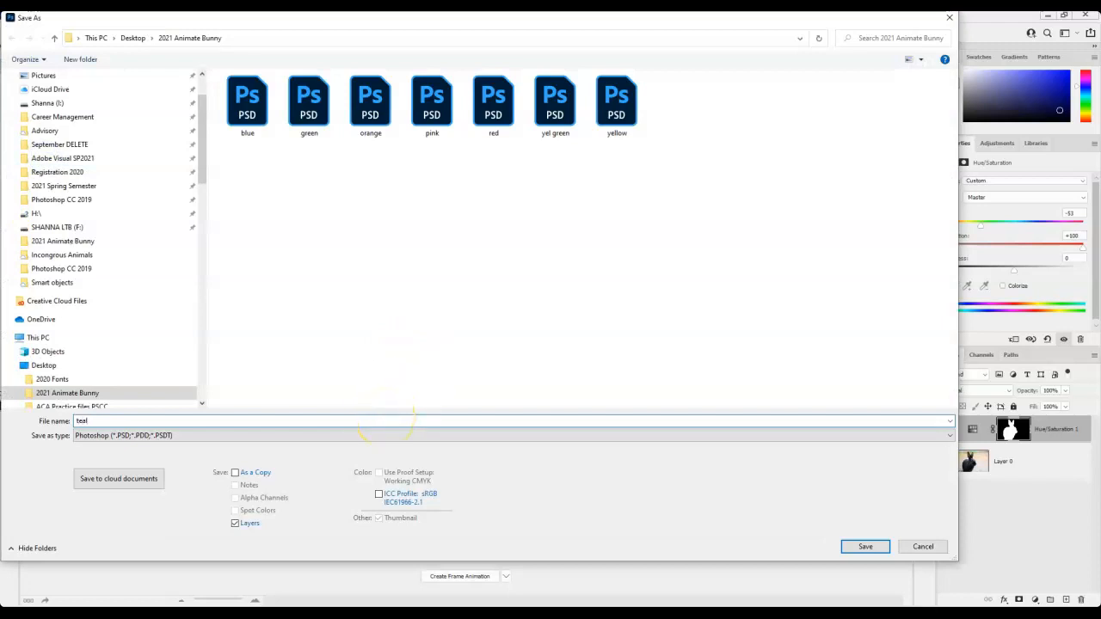
Step: Save the teal copy and shift the bunny's hue to deep blue (about -27)
click(864, 546)
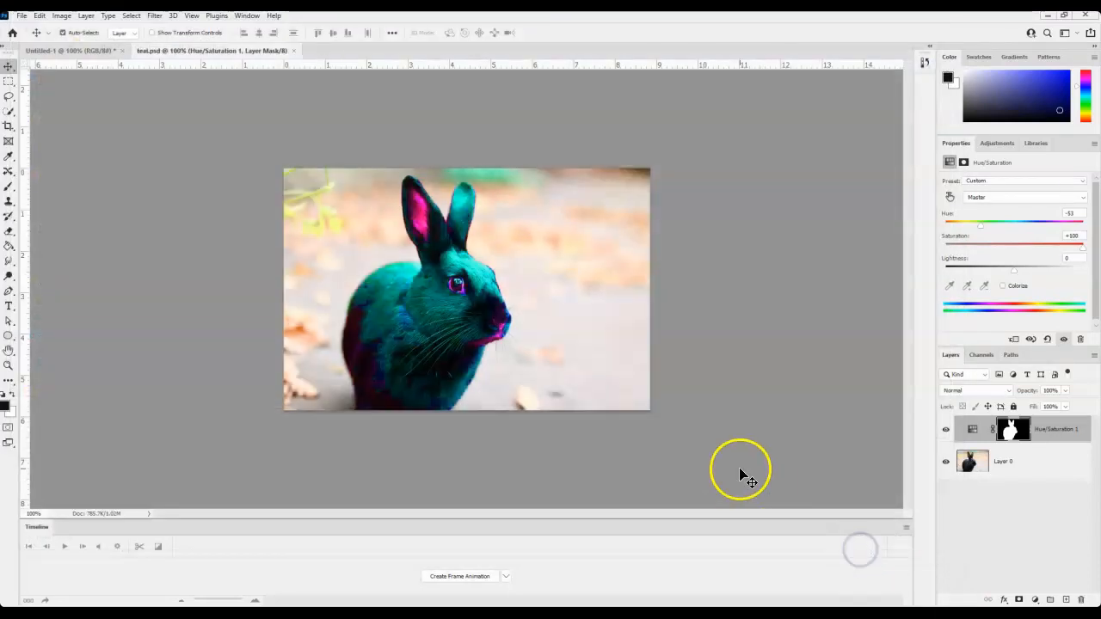
drag(980, 224, 986, 223)
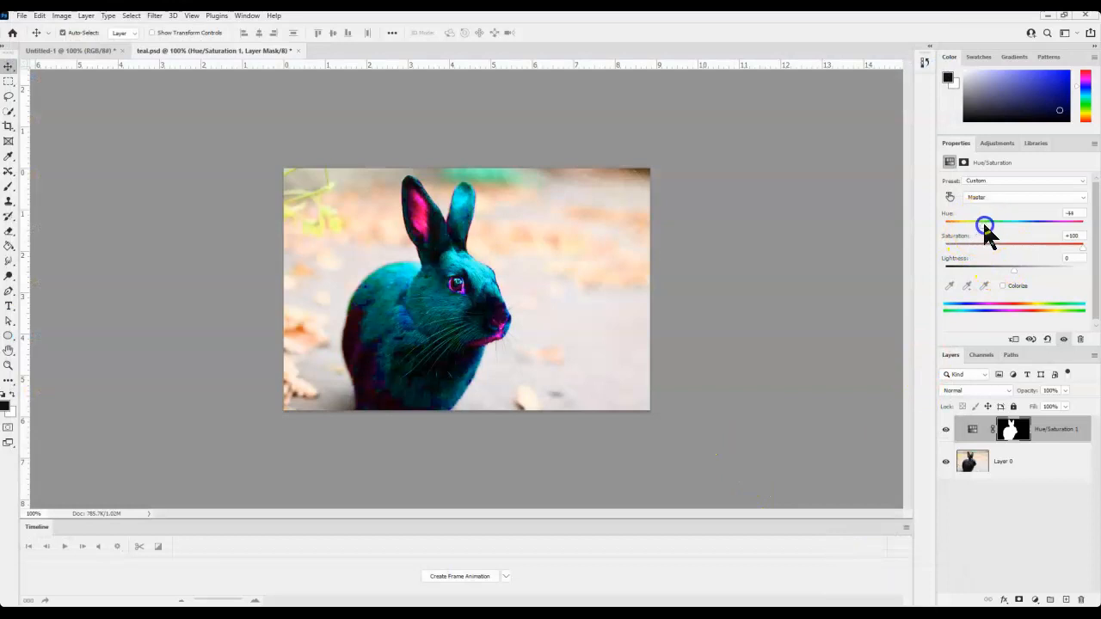
drag(984, 225, 994, 224)
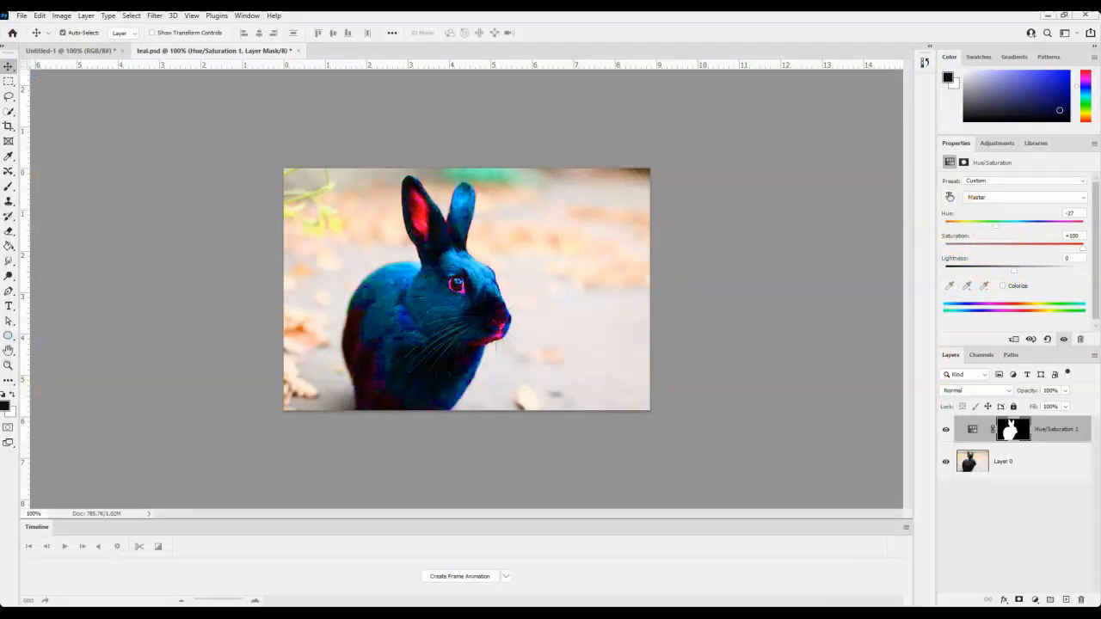
Step: Save the deep blue version as a new PSD named 'deep blye'
click(20, 15)
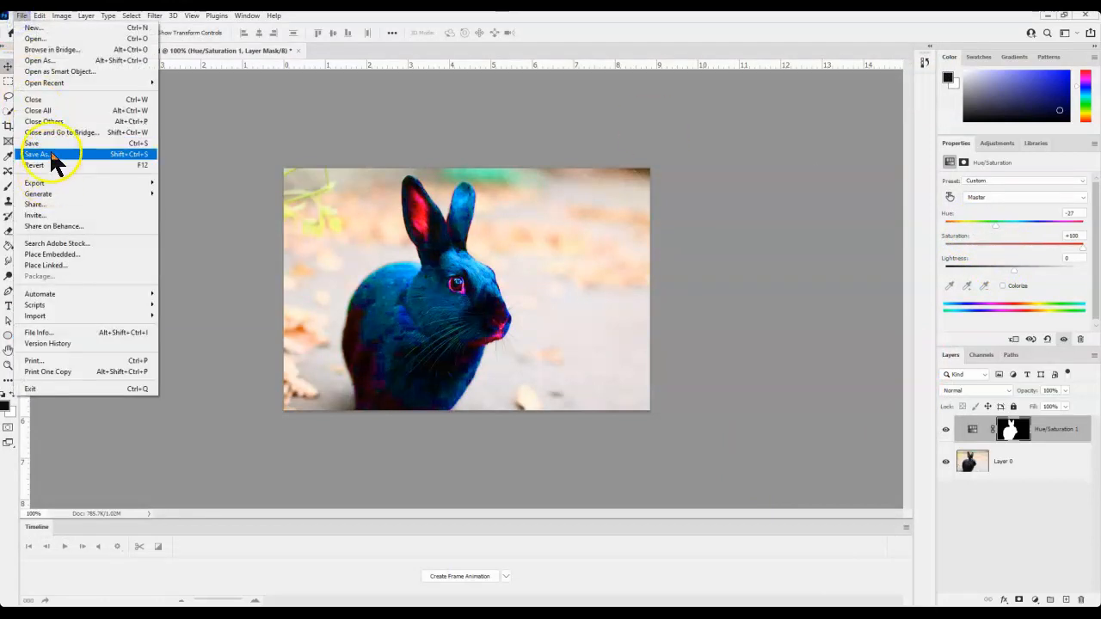
click(37, 154)
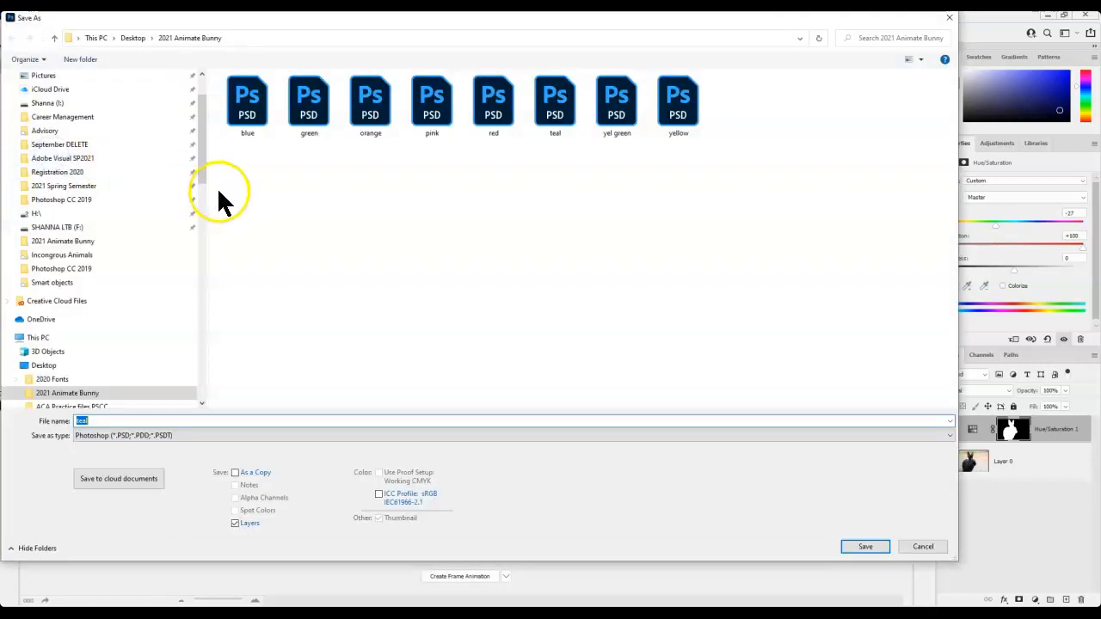
text(deep blue)
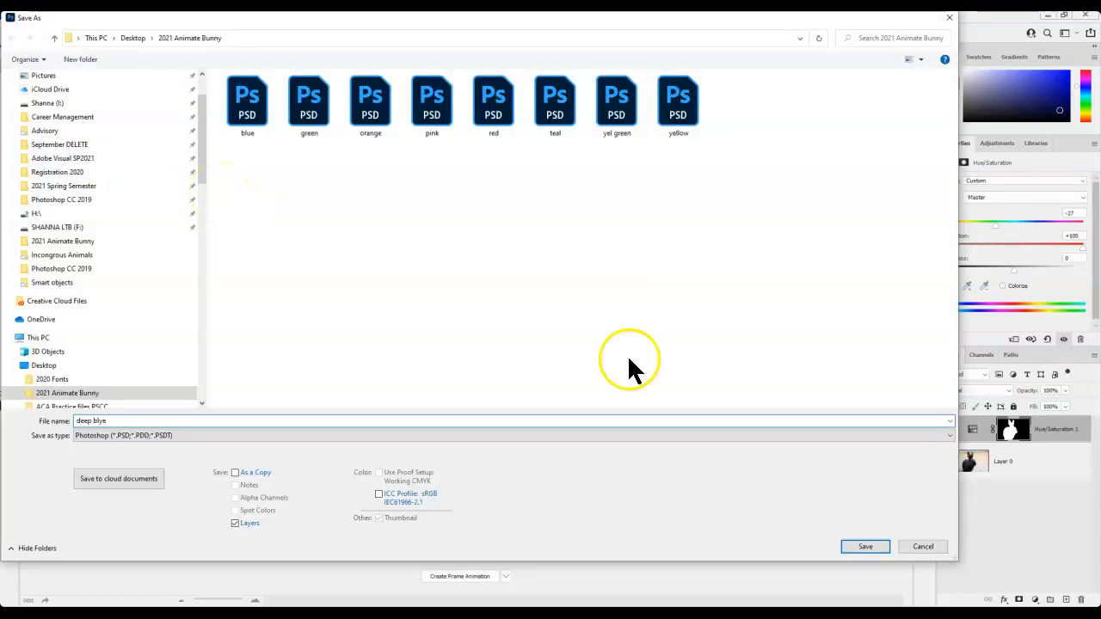
click(866, 546)
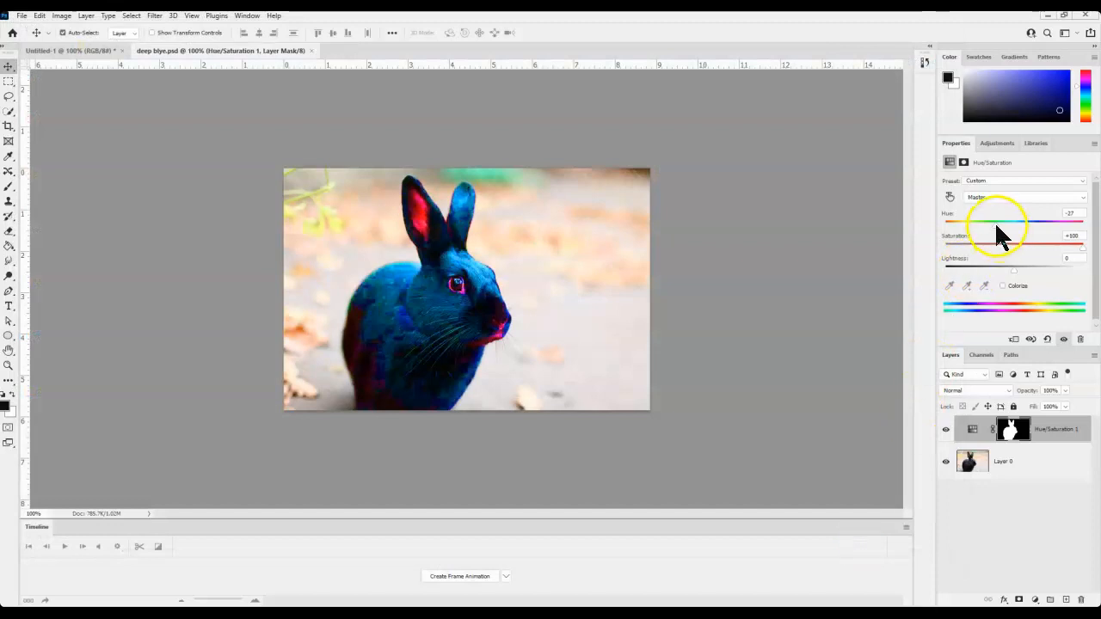
drag(998, 221, 1019, 221)
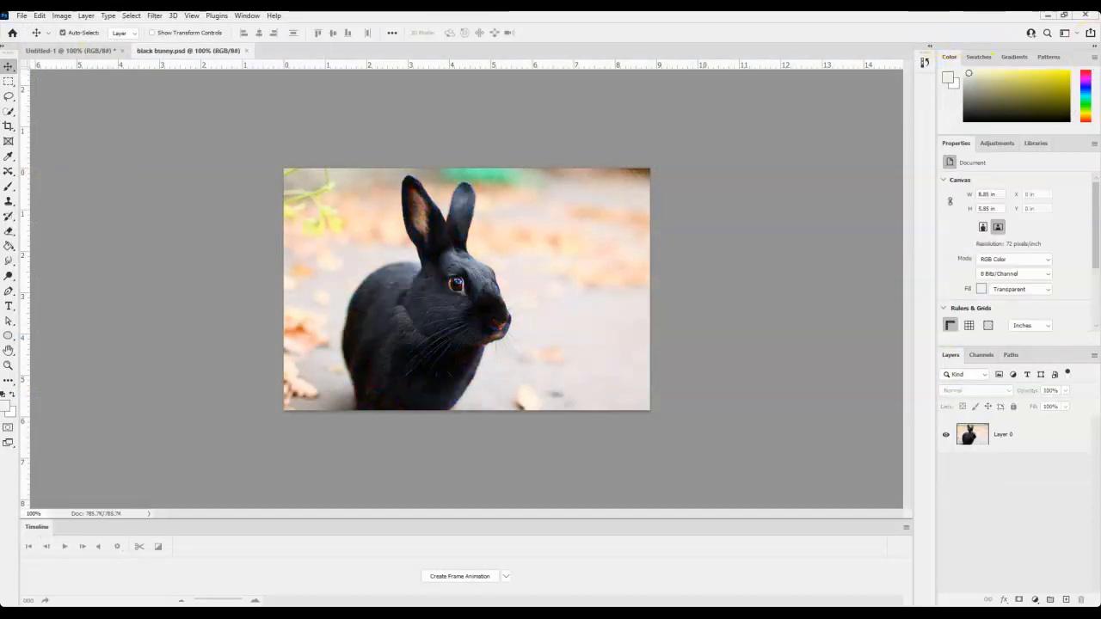
Step: Open the Load Layers dialog from File > Scripts > Load Files into Stack
click(20, 15)
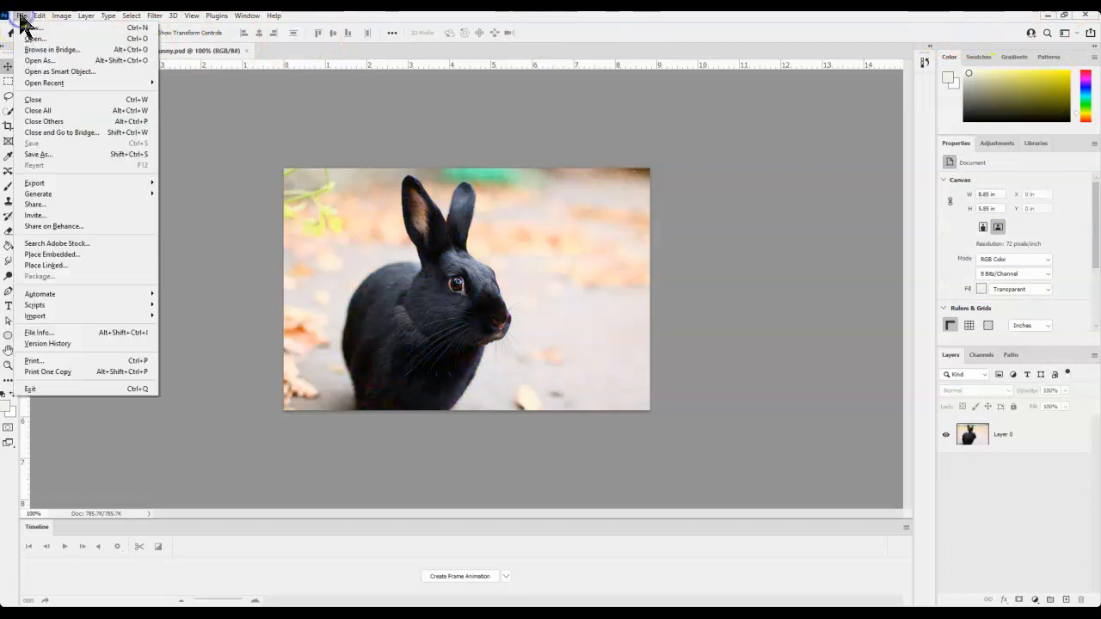
mouse_move(50, 265)
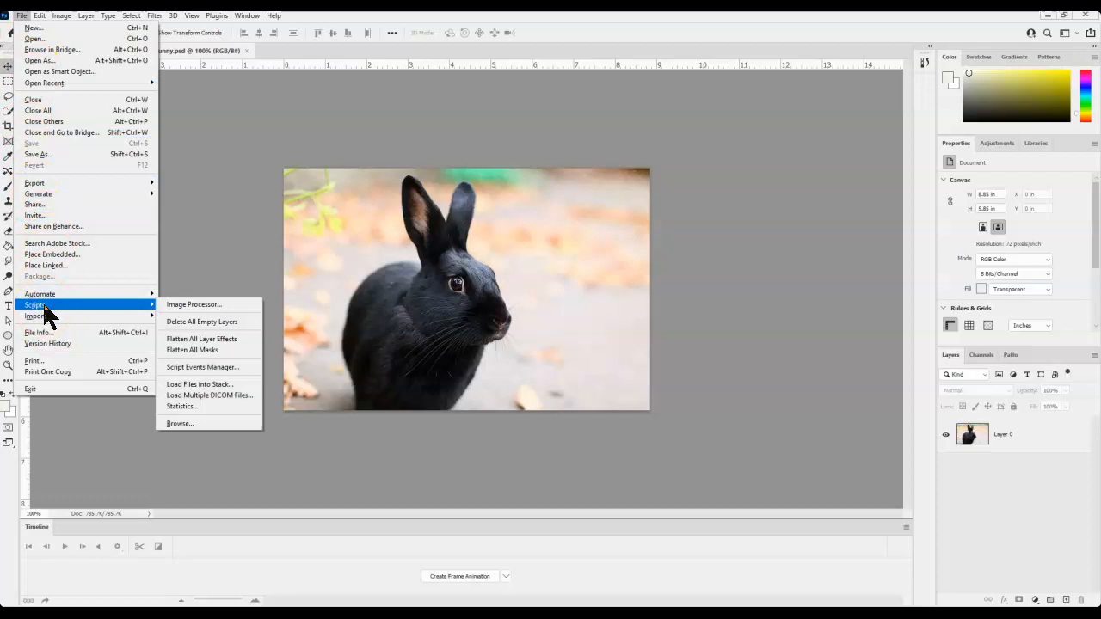
mouse_move(198, 385)
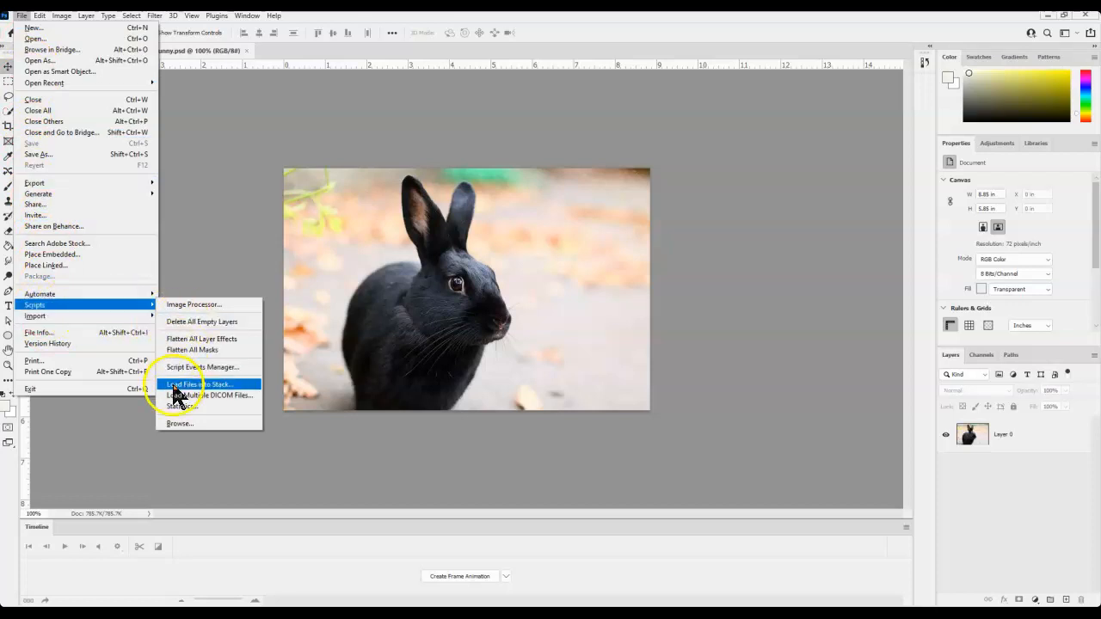
click(199, 384)
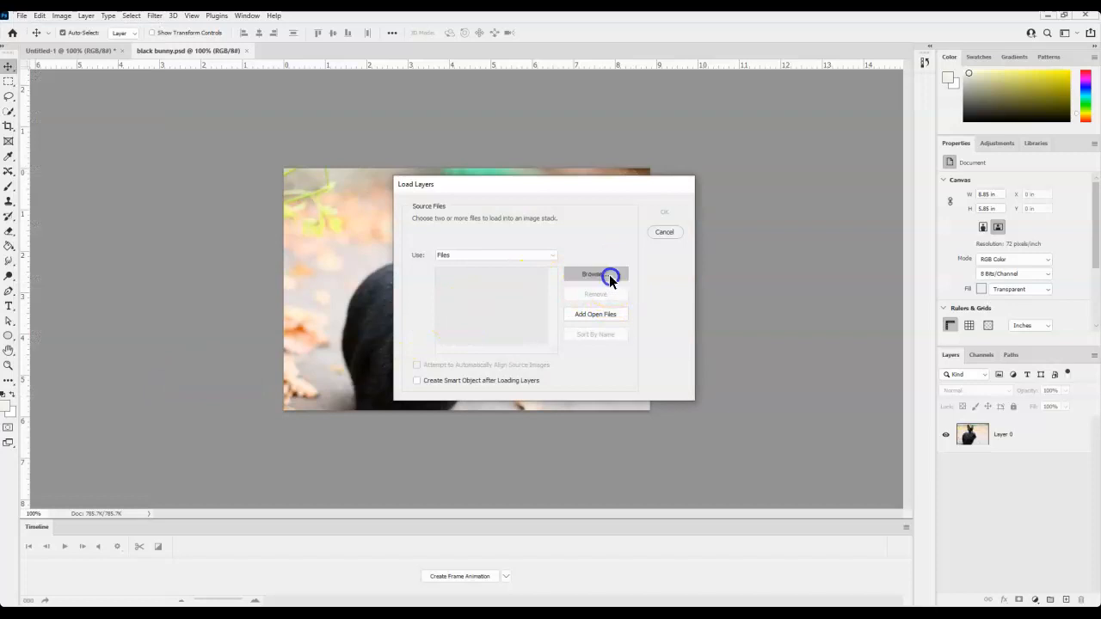
Step: Select all twelve bunny PSDs in 2021 Animate Bunny and load them as stacked layers
click(595, 273)
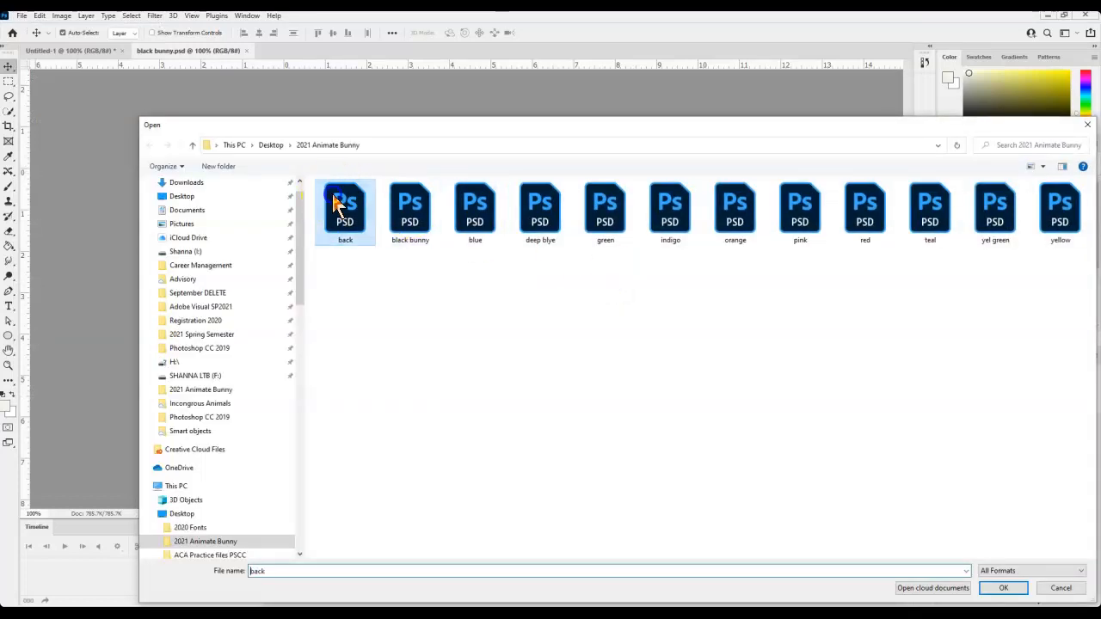
key(ctrl+a)
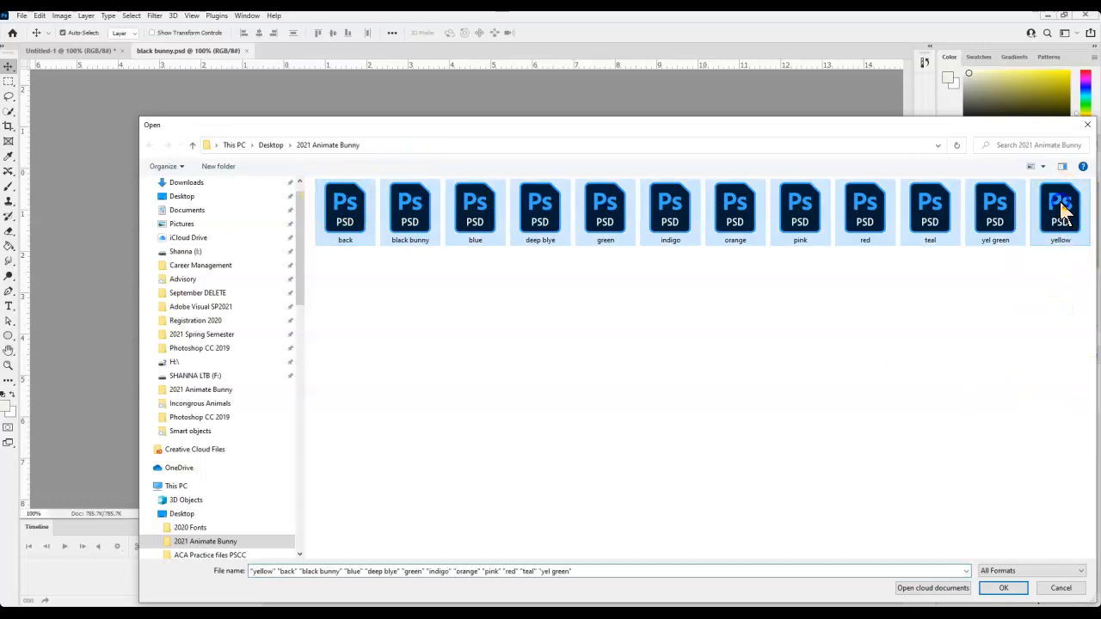
mouse_move(1002, 588)
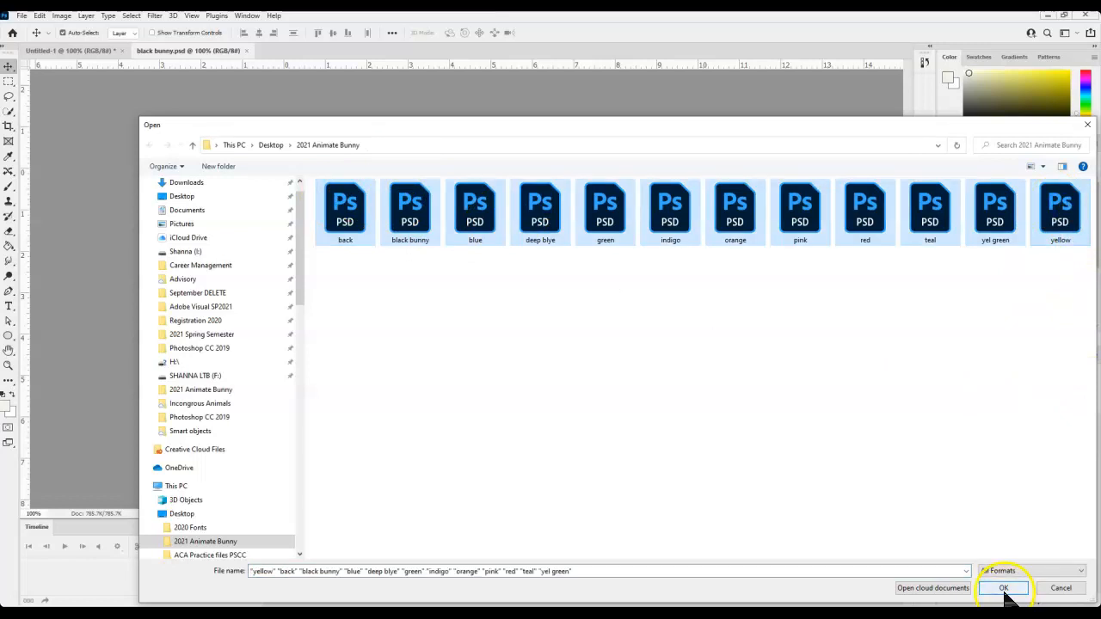
click(1003, 588)
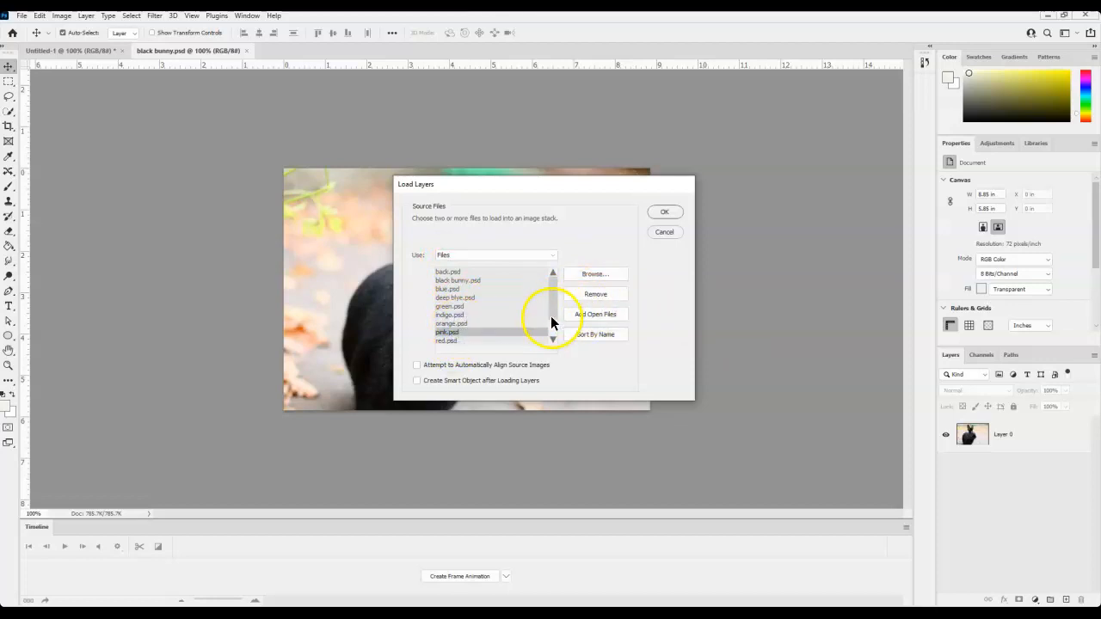
mouse_move(617, 294)
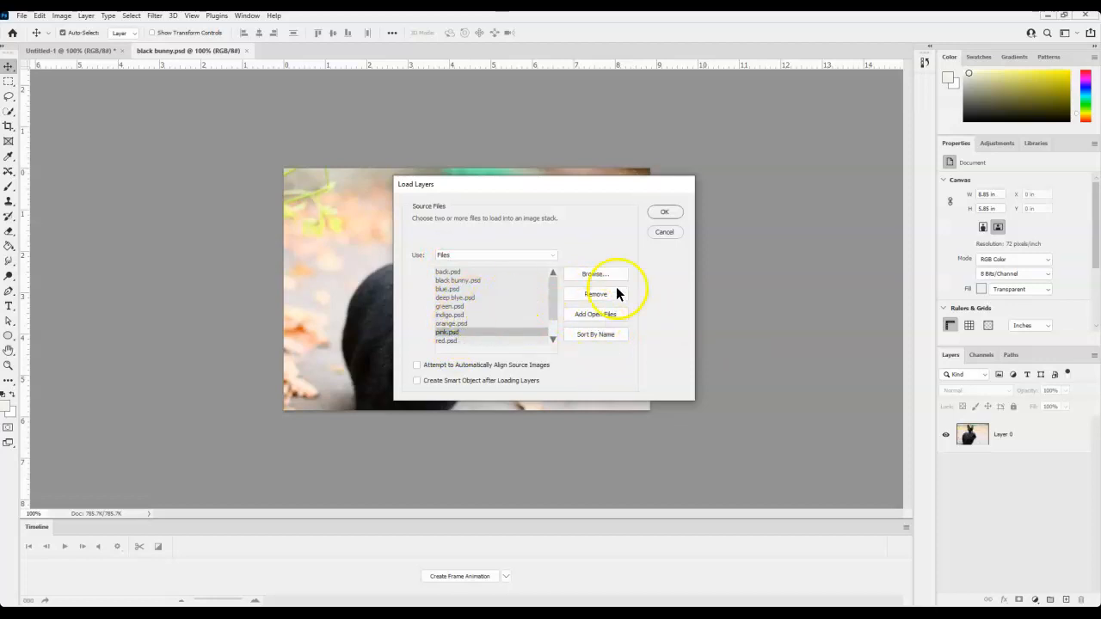
click(664, 212)
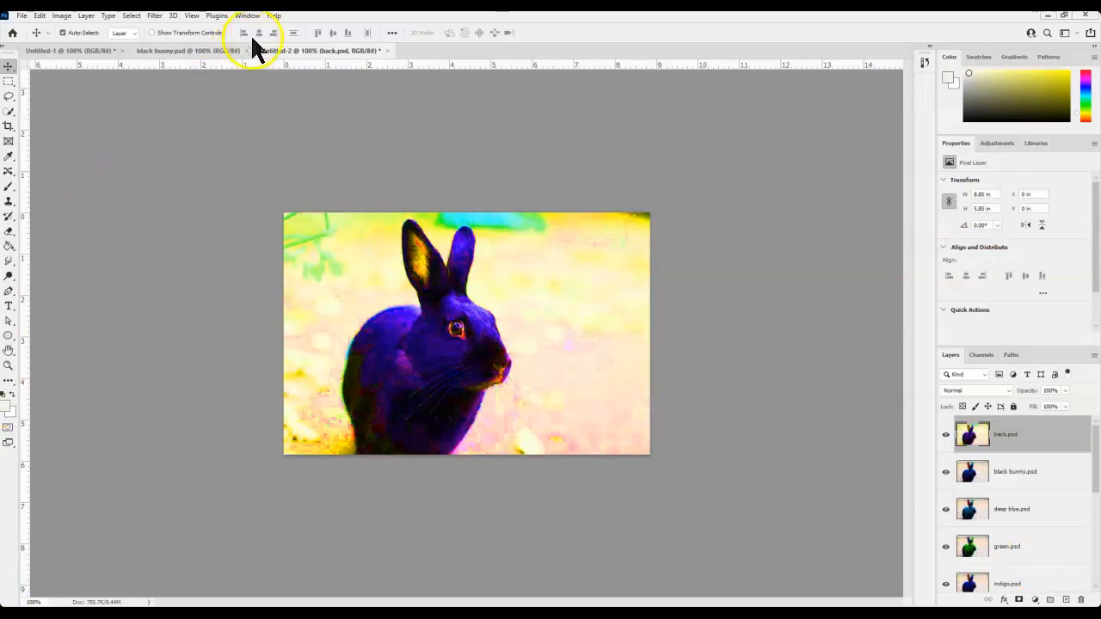
Step: Show the Timeline panel from the Window menu beneath the twelve-layer bunny document
click(247, 16)
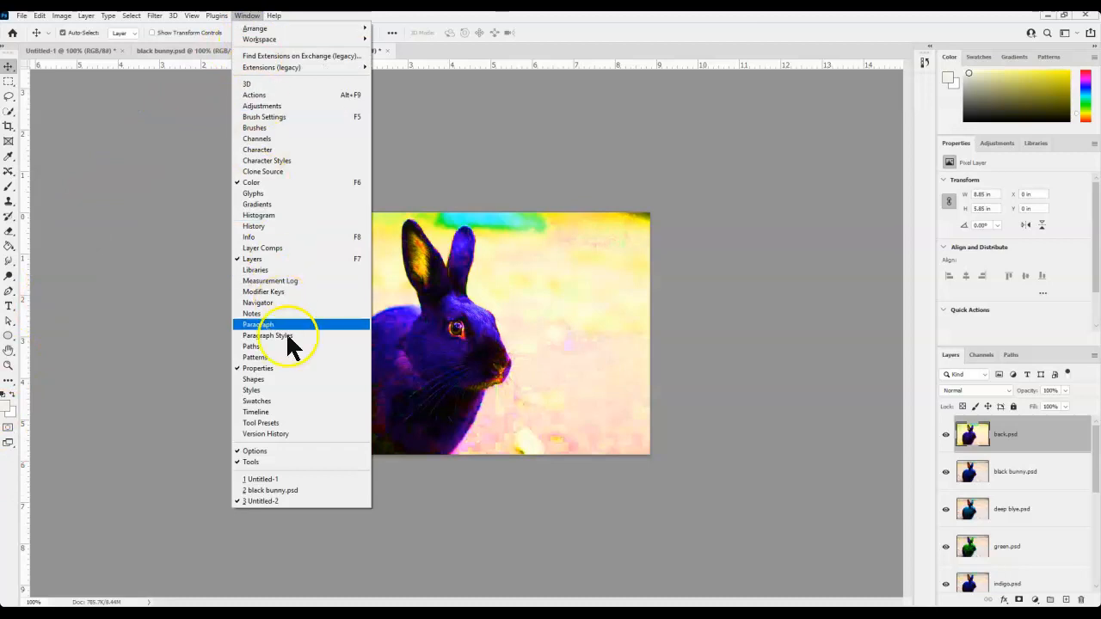
click(255, 411)
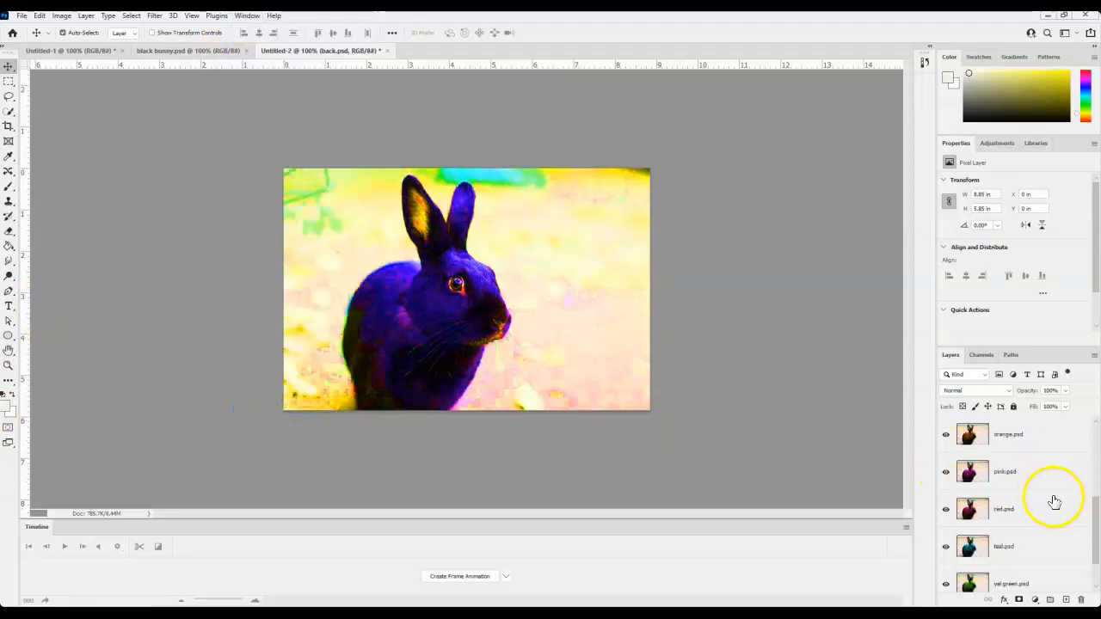
scroll(up, 3)
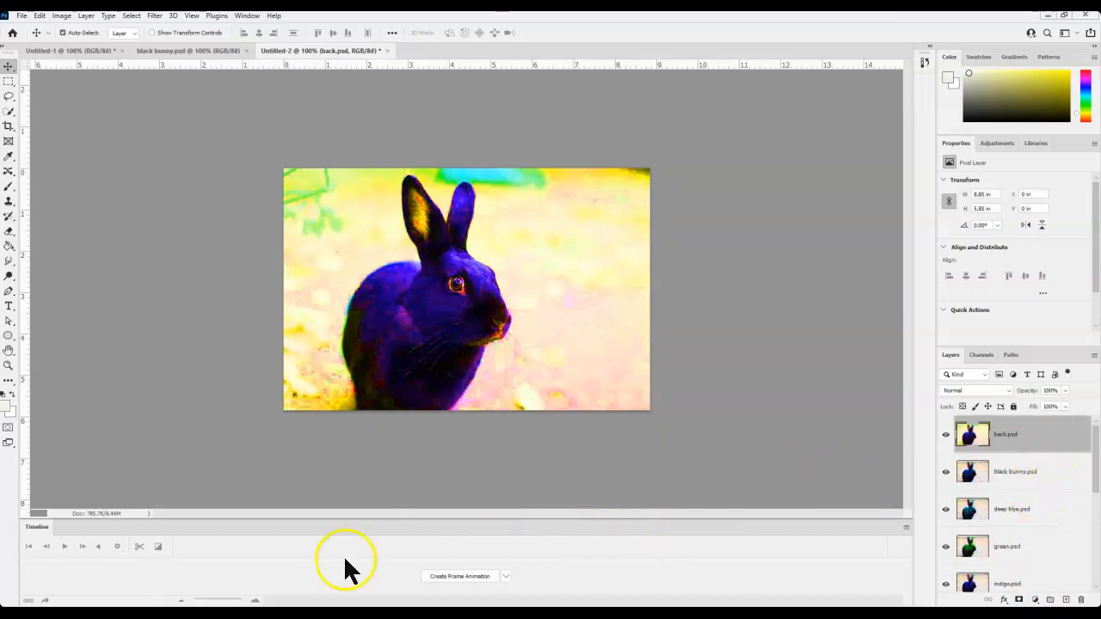
click(506, 576)
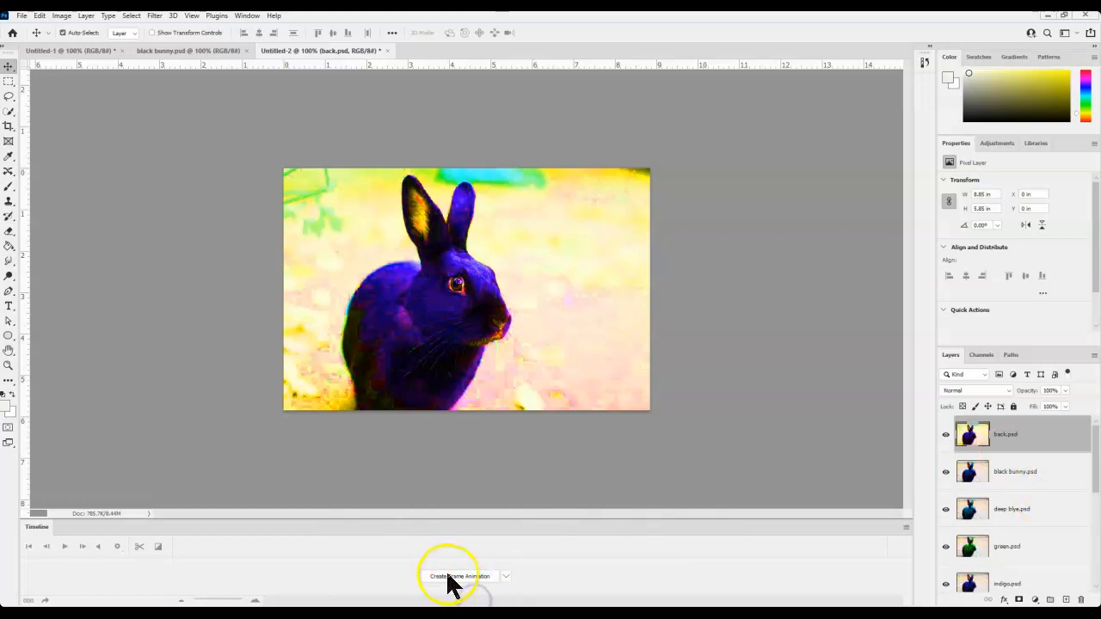
Step: Create a frame animation whose single first frame shows the blue bunny
click(459, 575)
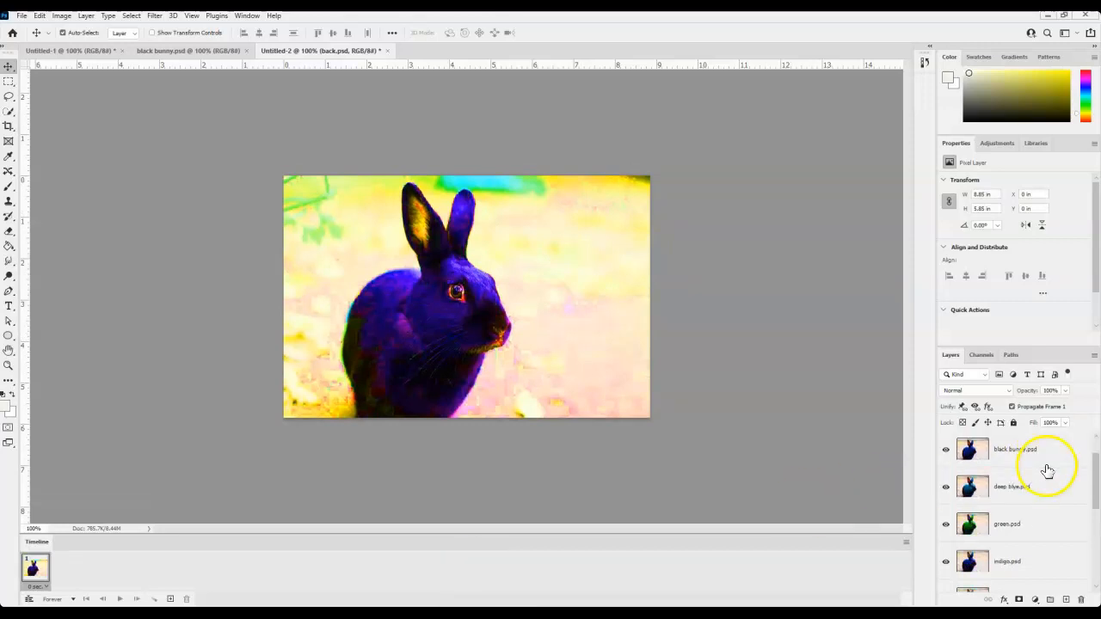
scroll(down, 3)
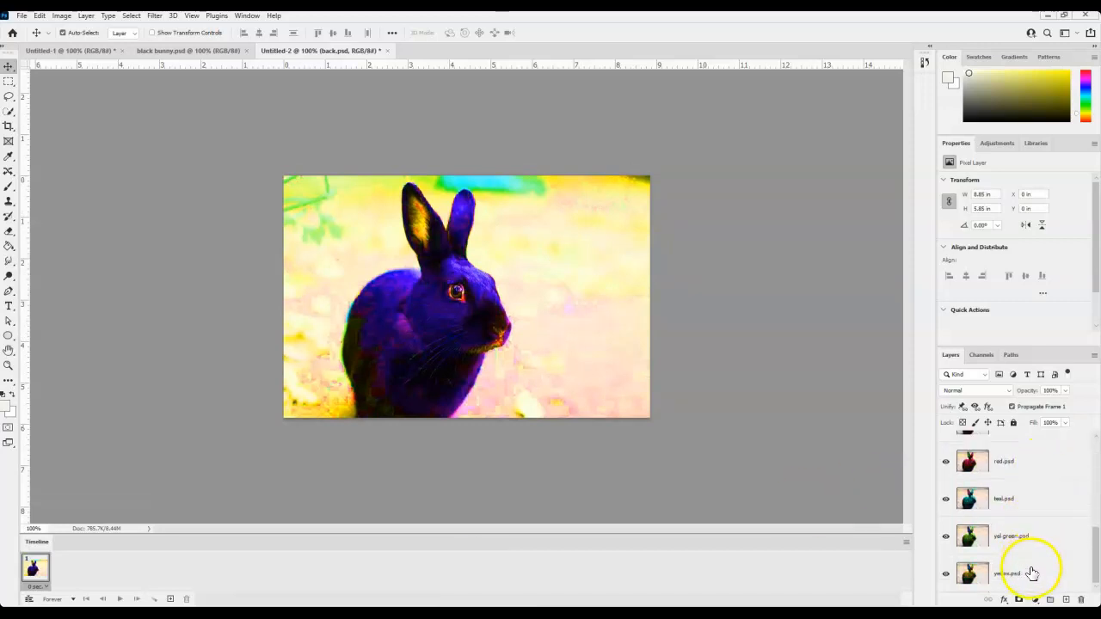
scroll(down, 3)
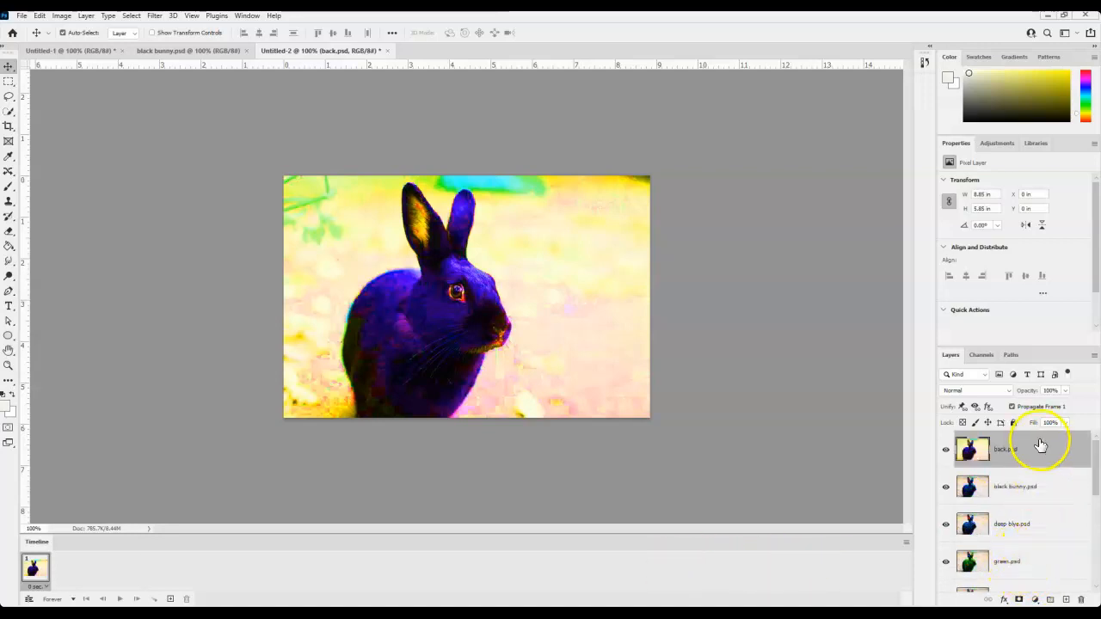
scroll(down, 3)
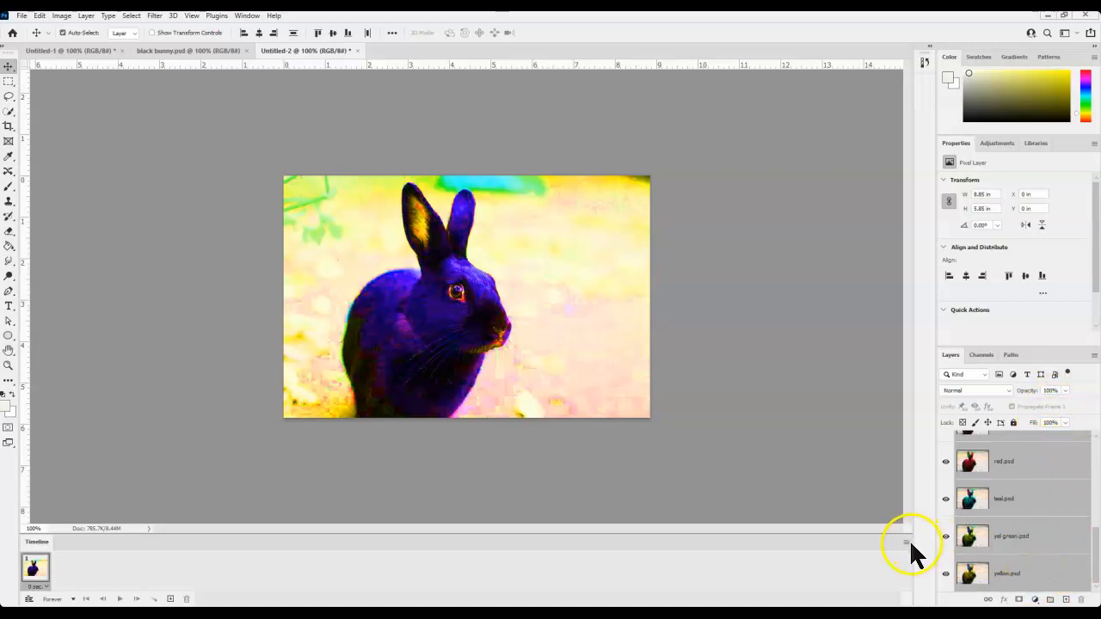
mouse_move(907, 551)
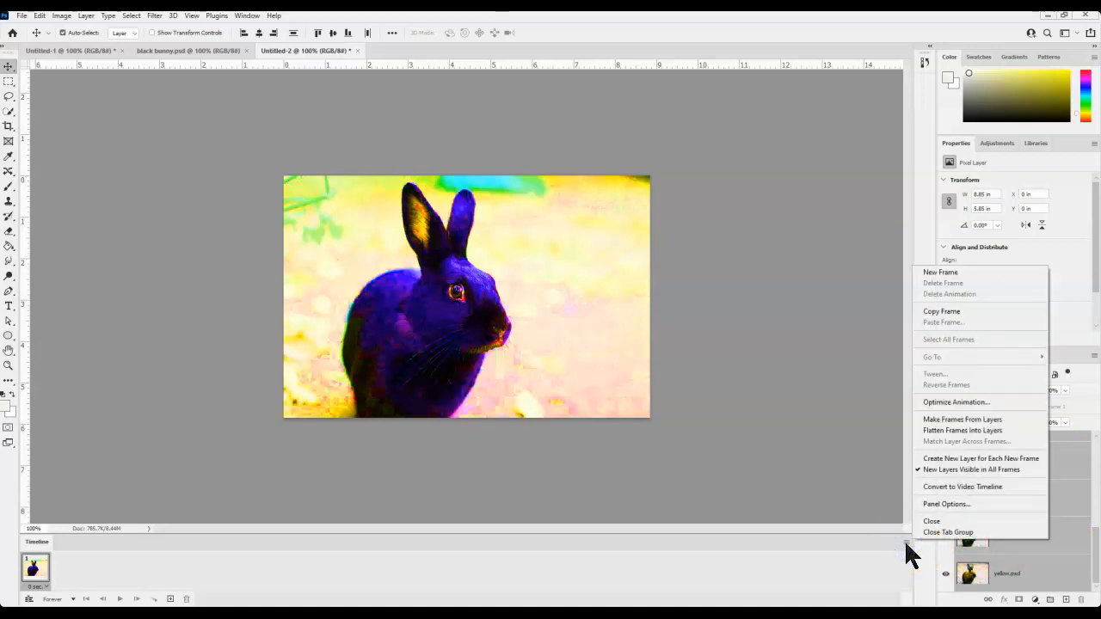
mouse_move(961, 420)
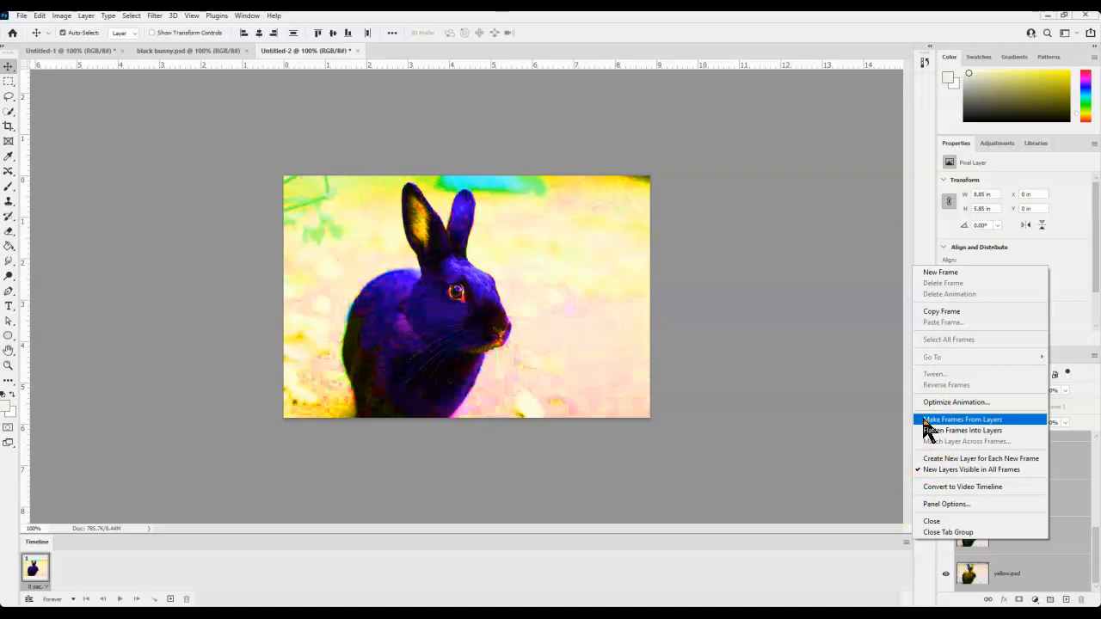
Step: Make a frame from each bunny layer and set all eleven frames to 0.2-second delay
click(961, 420)
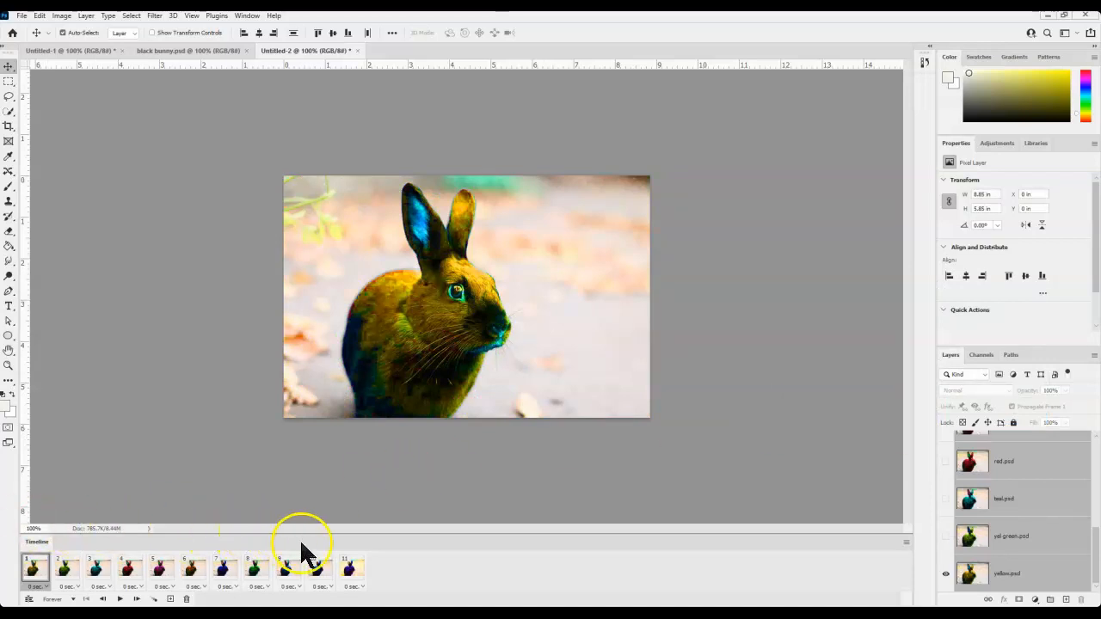
mouse_move(383, 576)
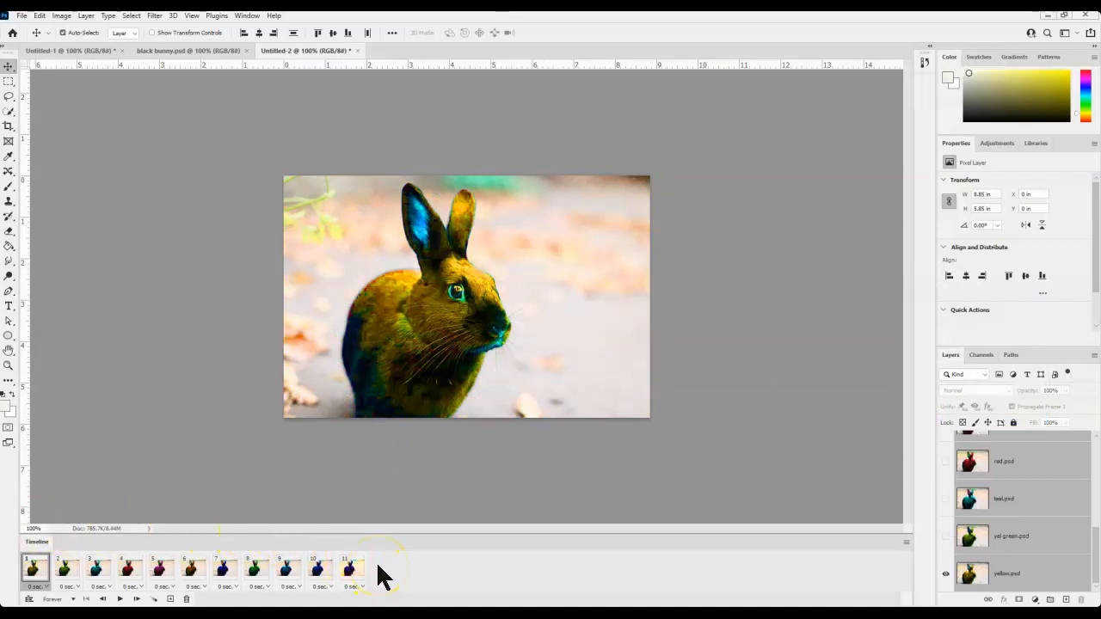
click(35, 568)
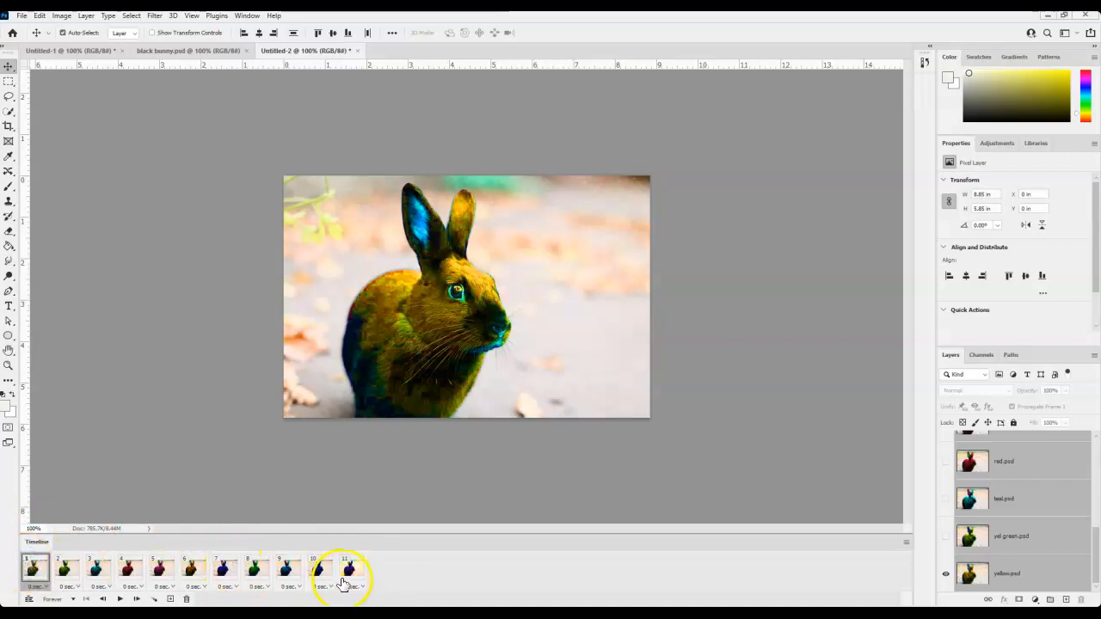
click(349, 569)
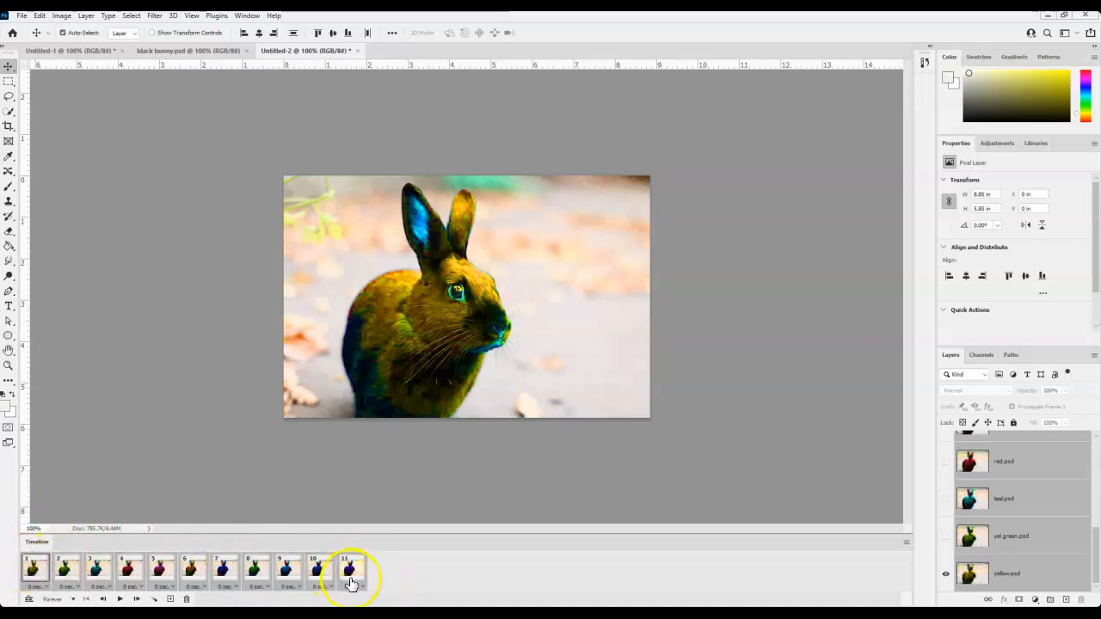
click(351, 587)
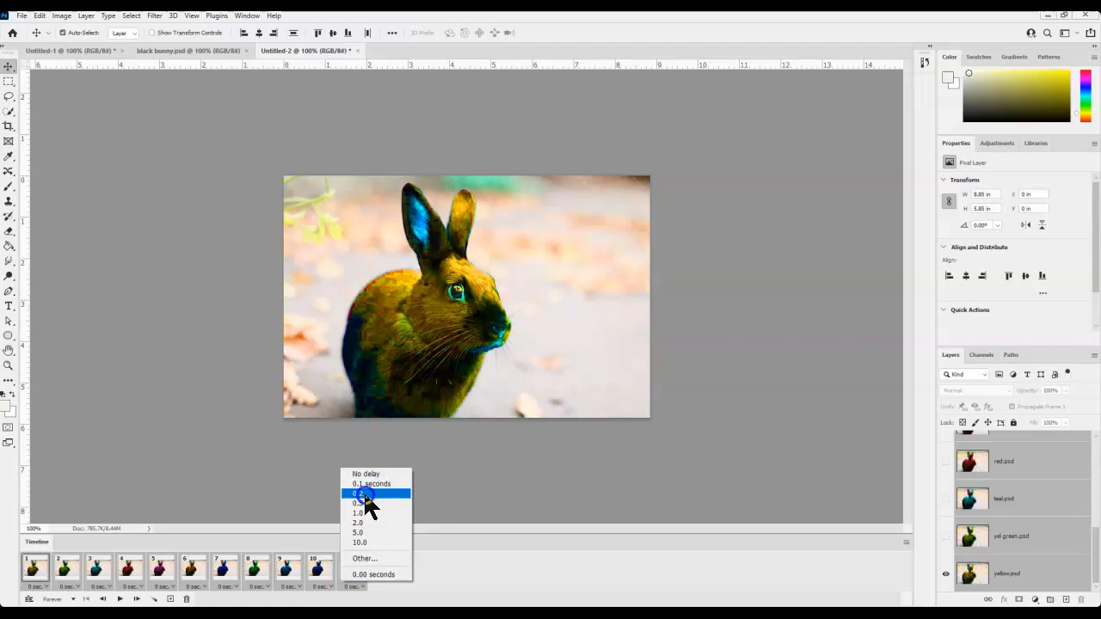
click(359, 493)
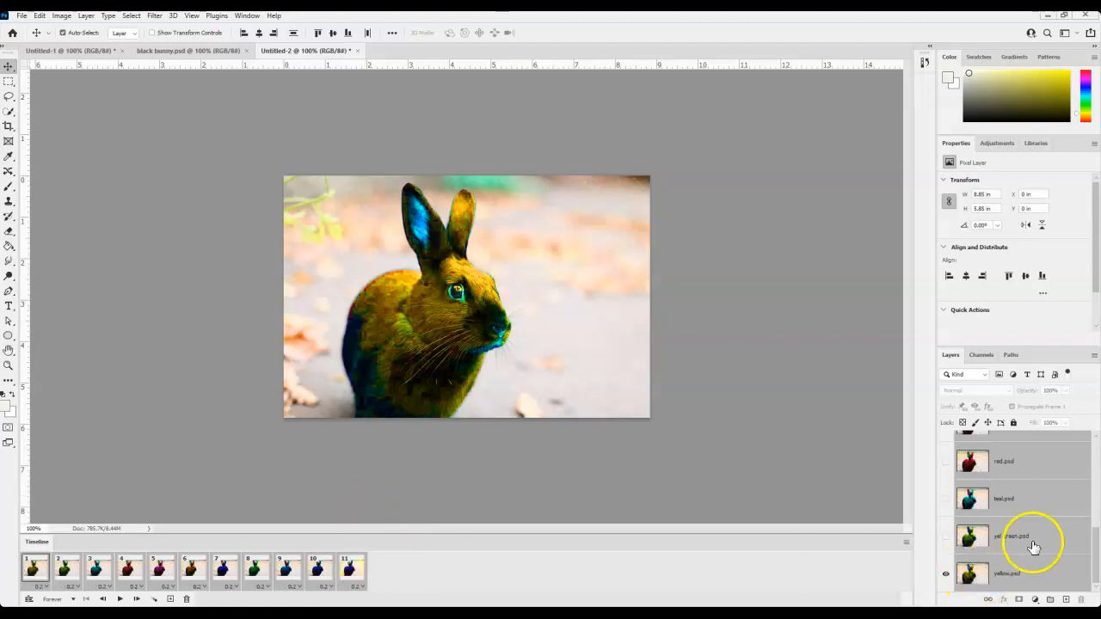
scroll(up, 3)
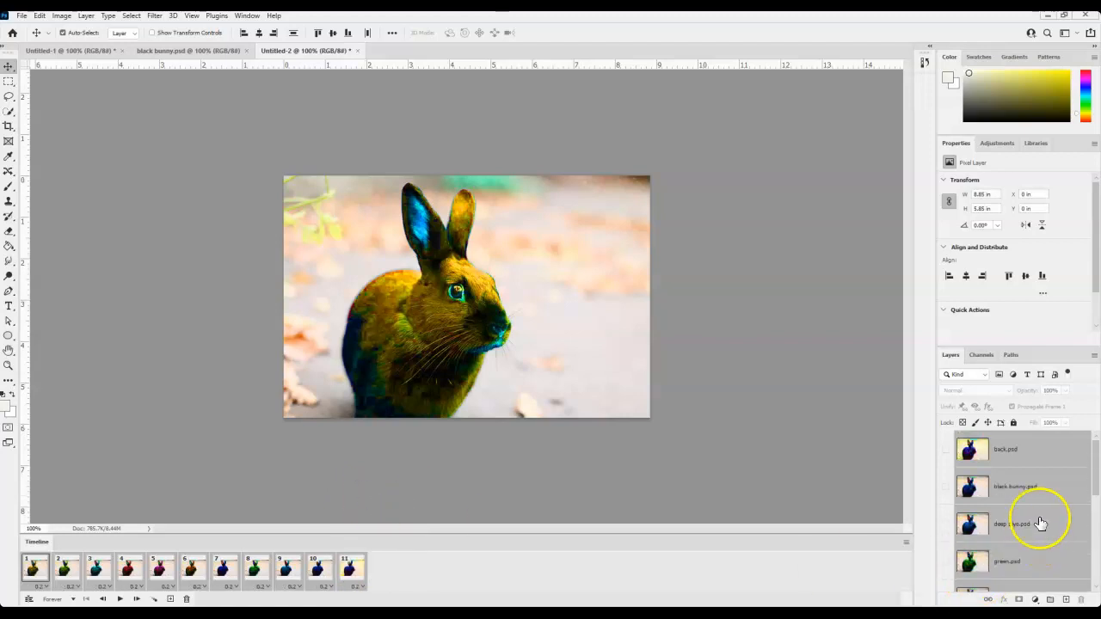
Step: View frames 7, 10, 3 and 1, then play the bunny animation
click(1015, 487)
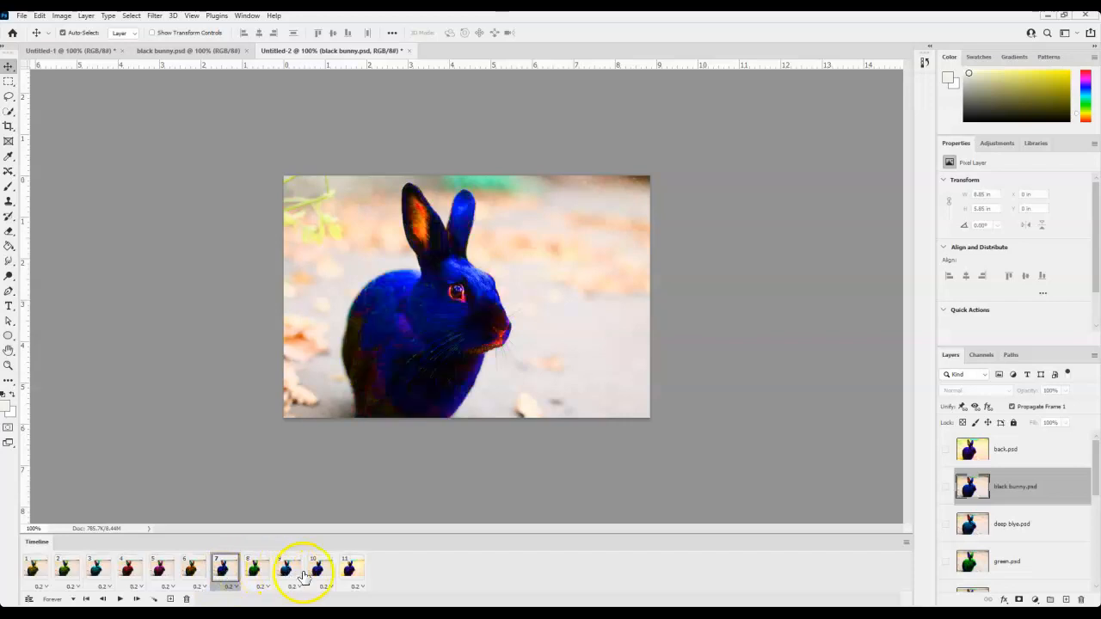
click(320, 567)
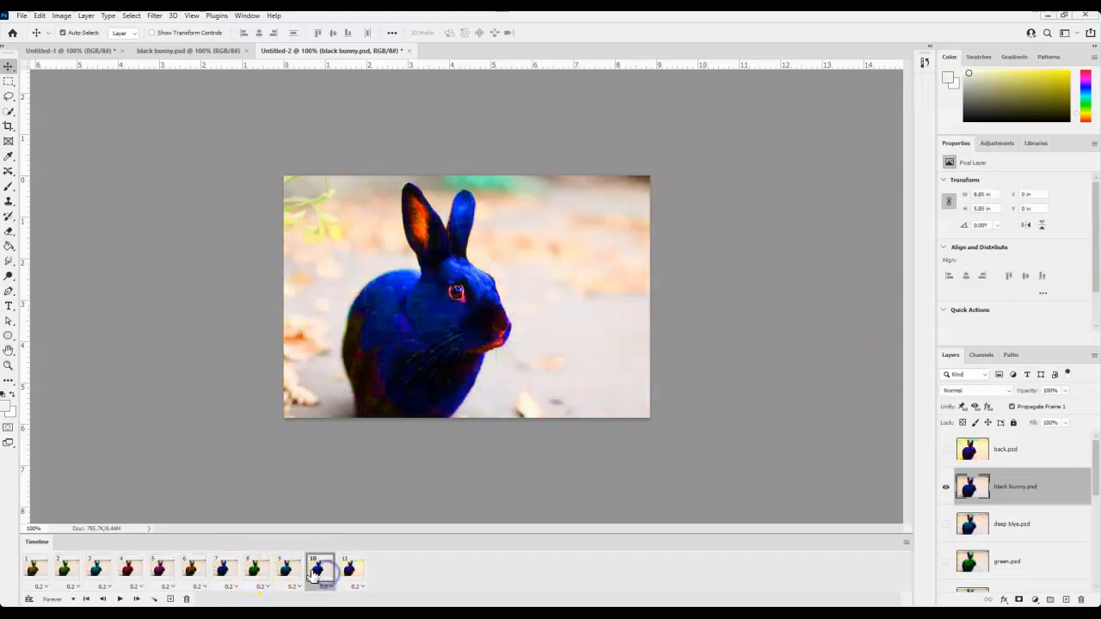
click(98, 567)
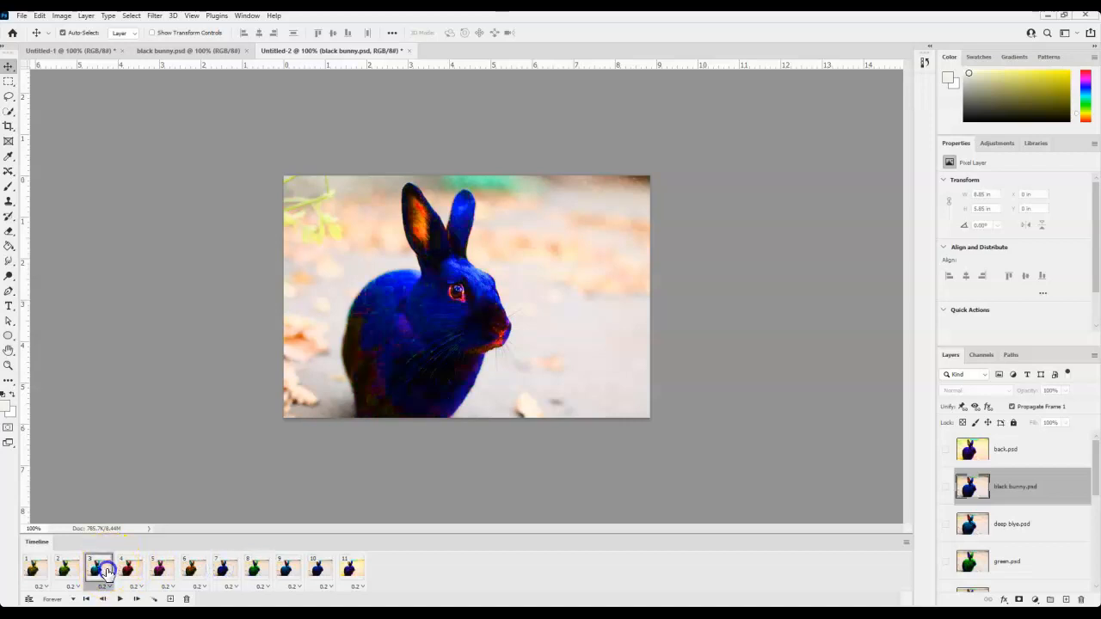
click(33, 565)
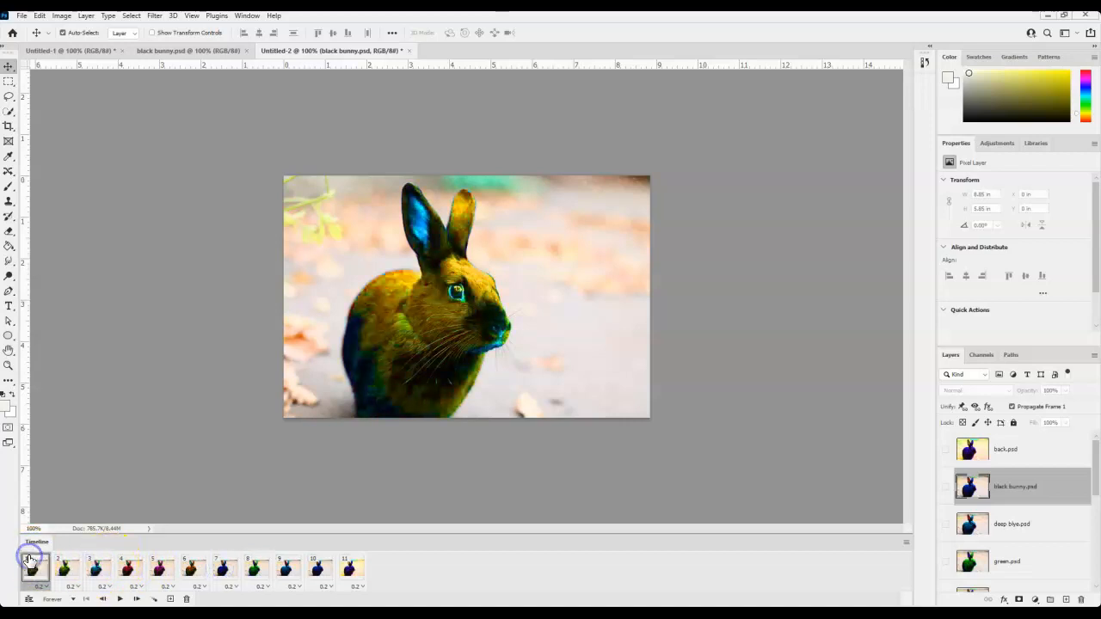
click(53, 599)
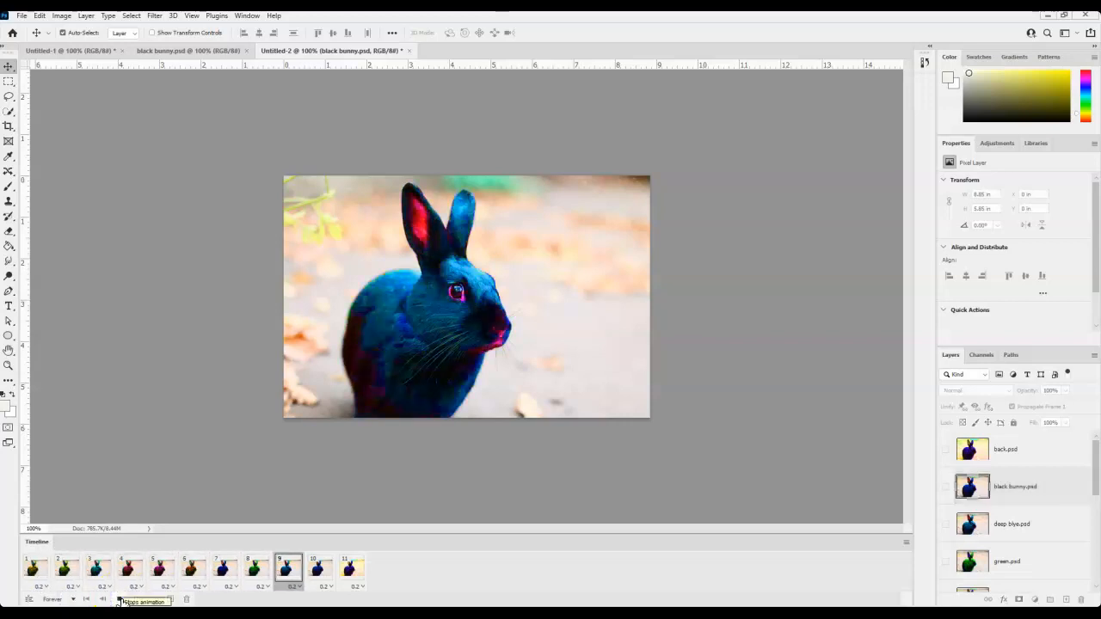
click(225, 567)
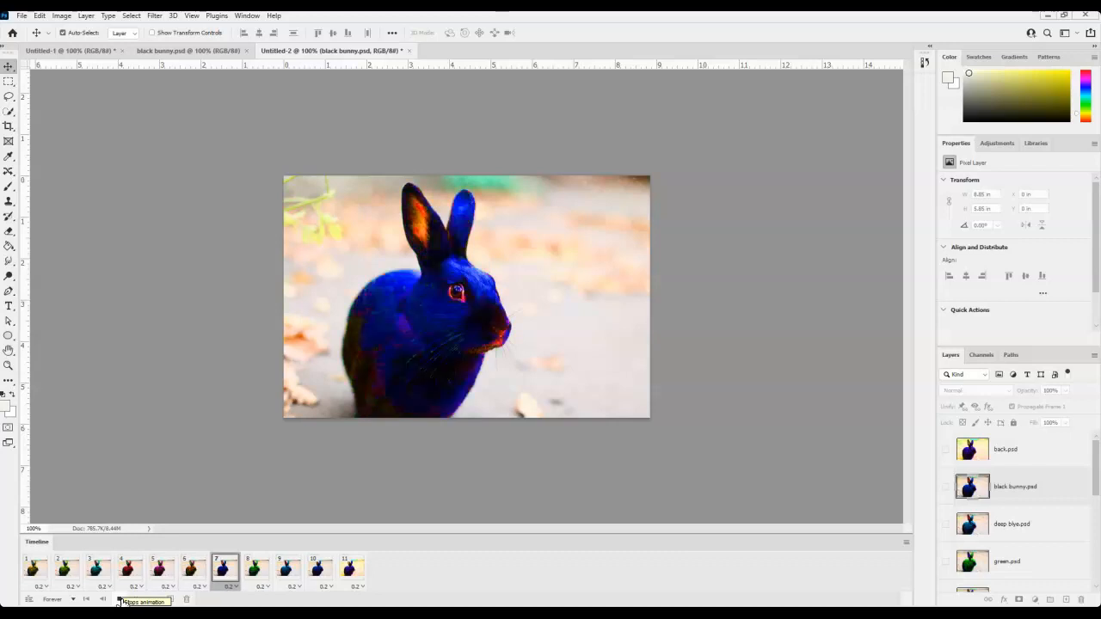
click(129, 568)
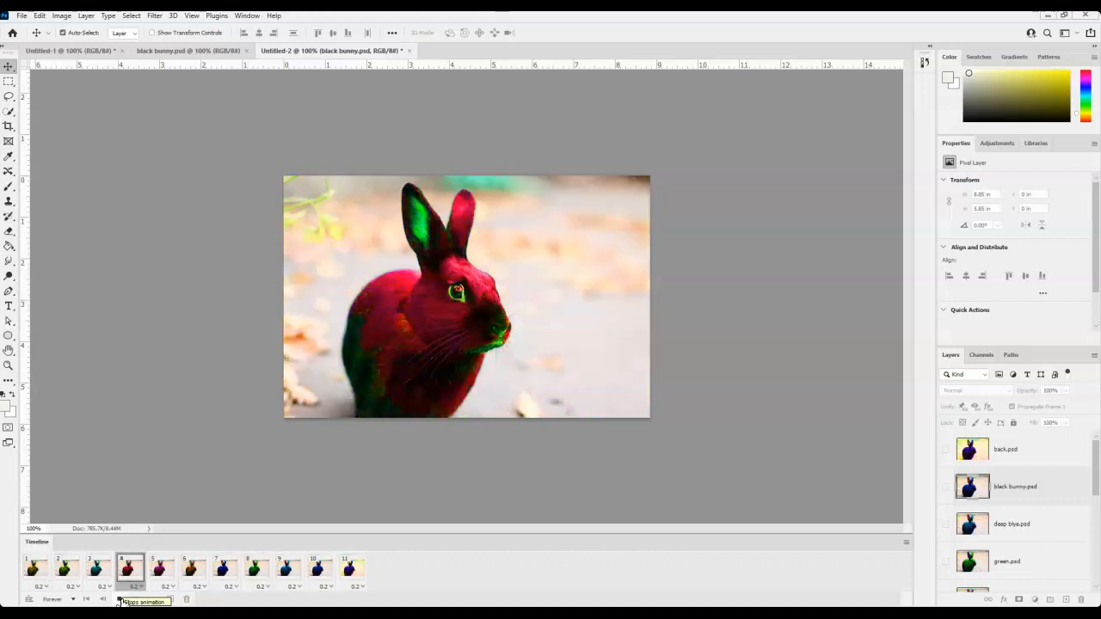
click(120, 599)
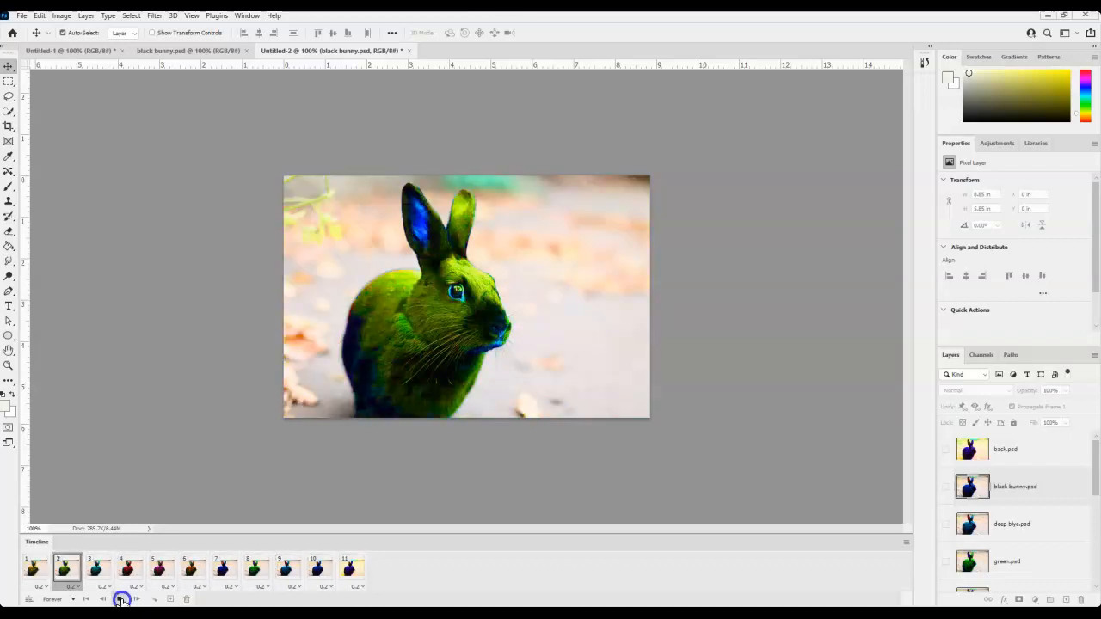
click(347, 566)
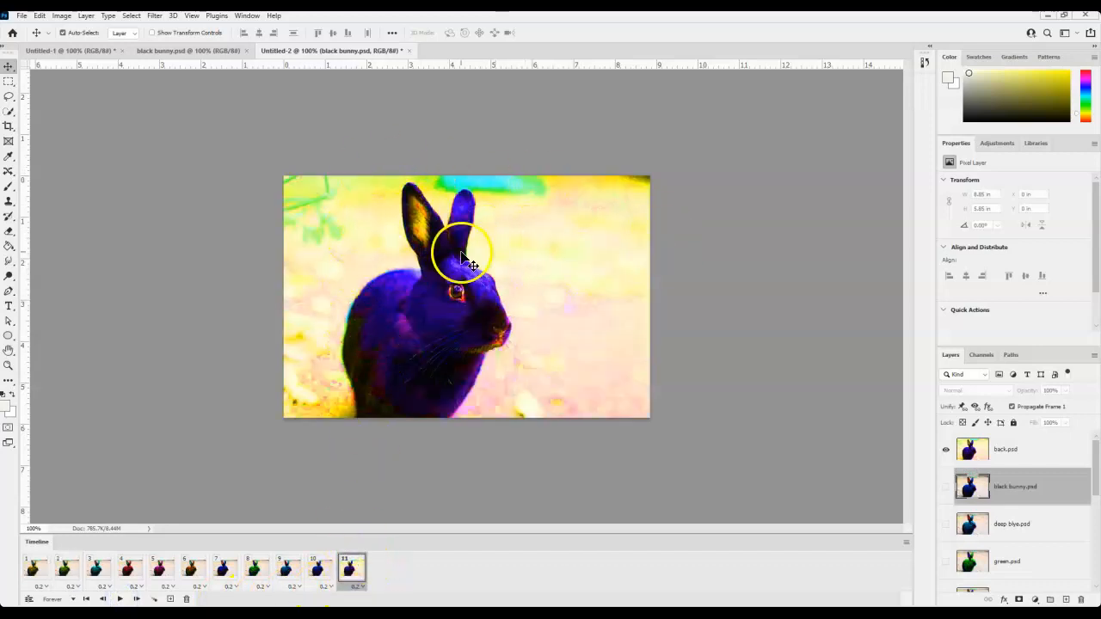
click(34, 567)
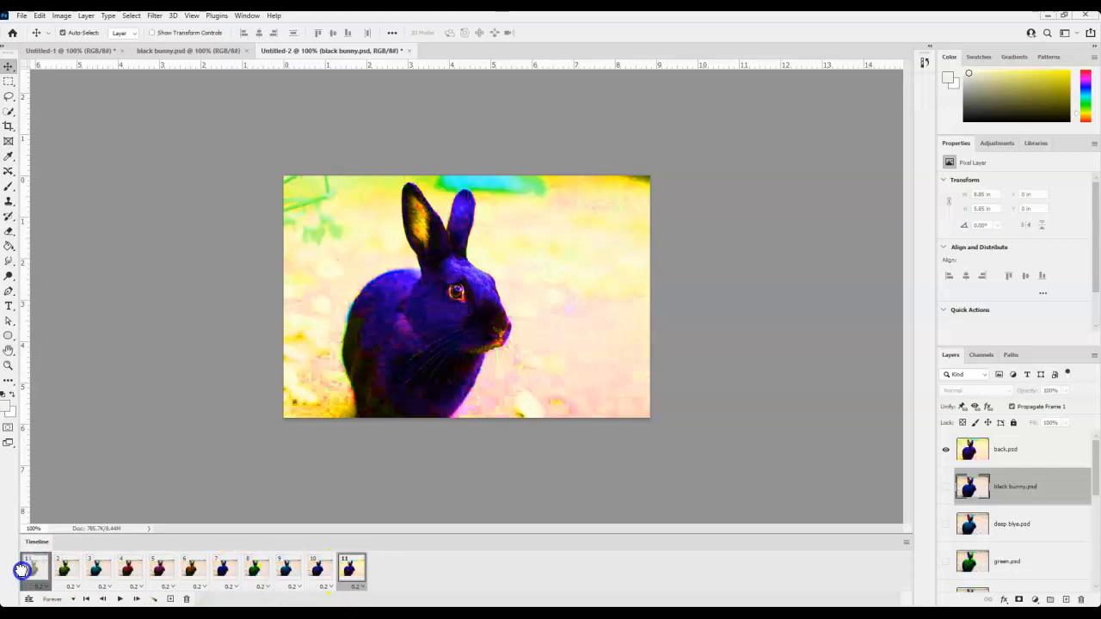
click(35, 568)
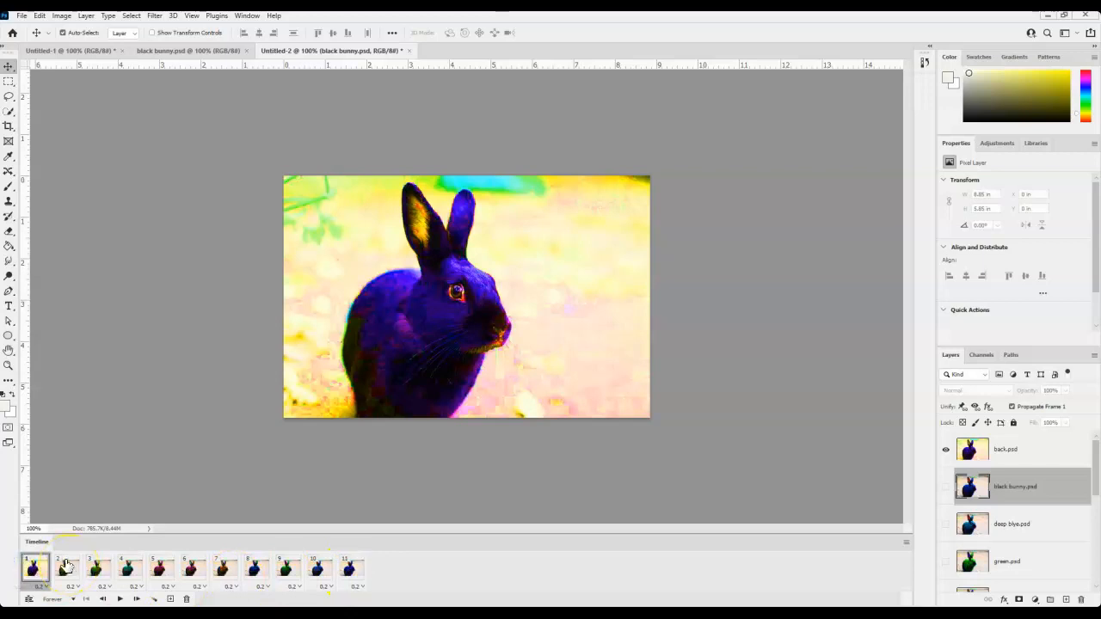
click(120, 598)
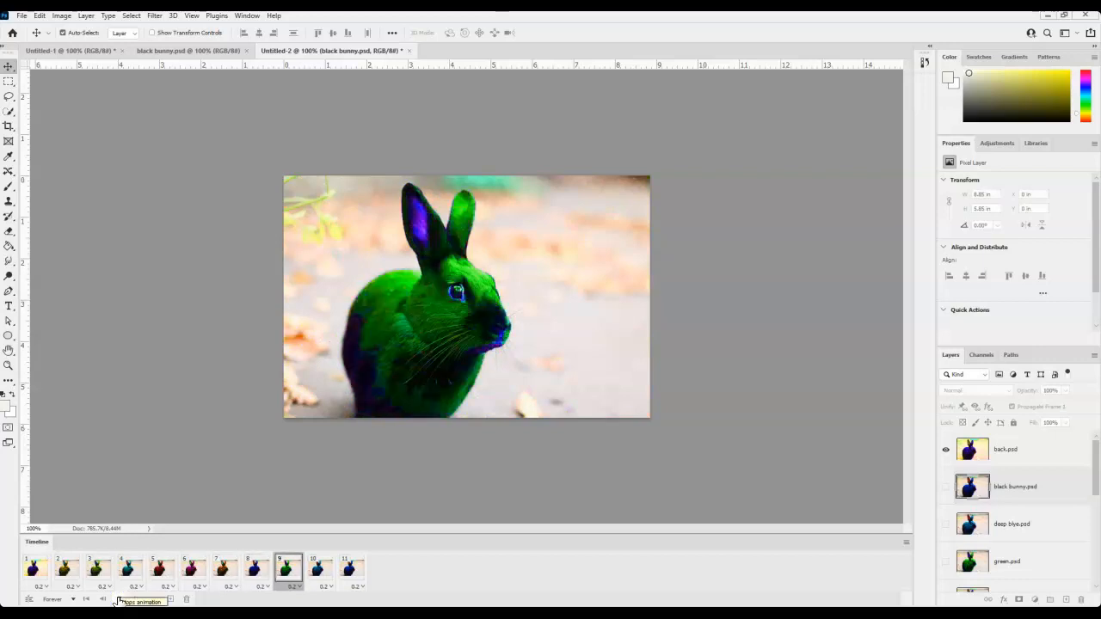
click(131, 567)
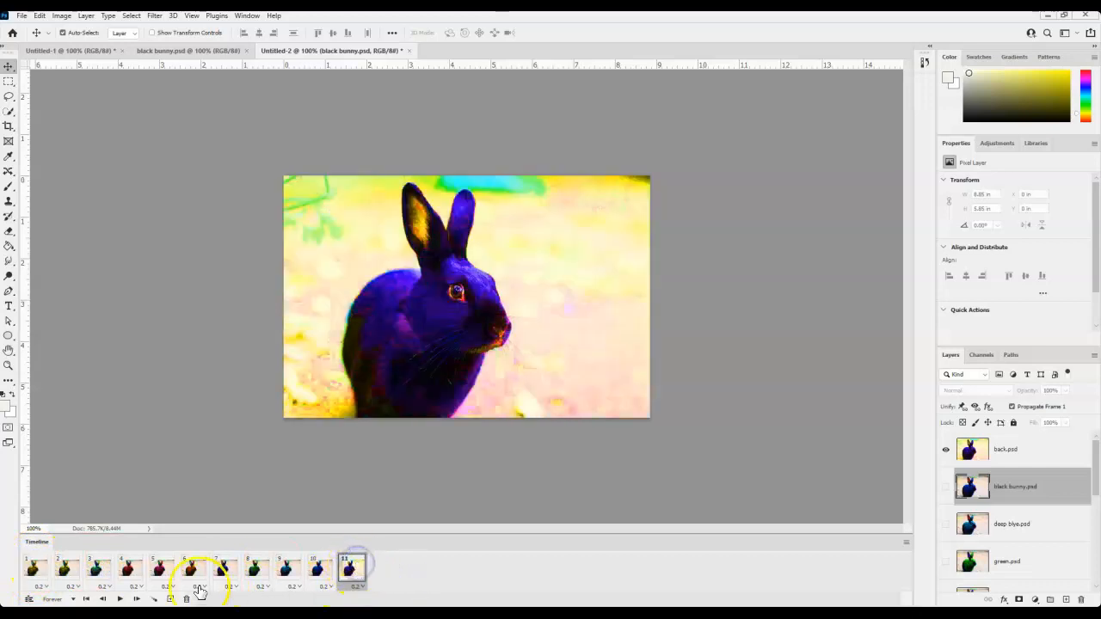
Step: Delete the purple-on-yellow eleventh frame and play the ten-frame animation
click(186, 599)
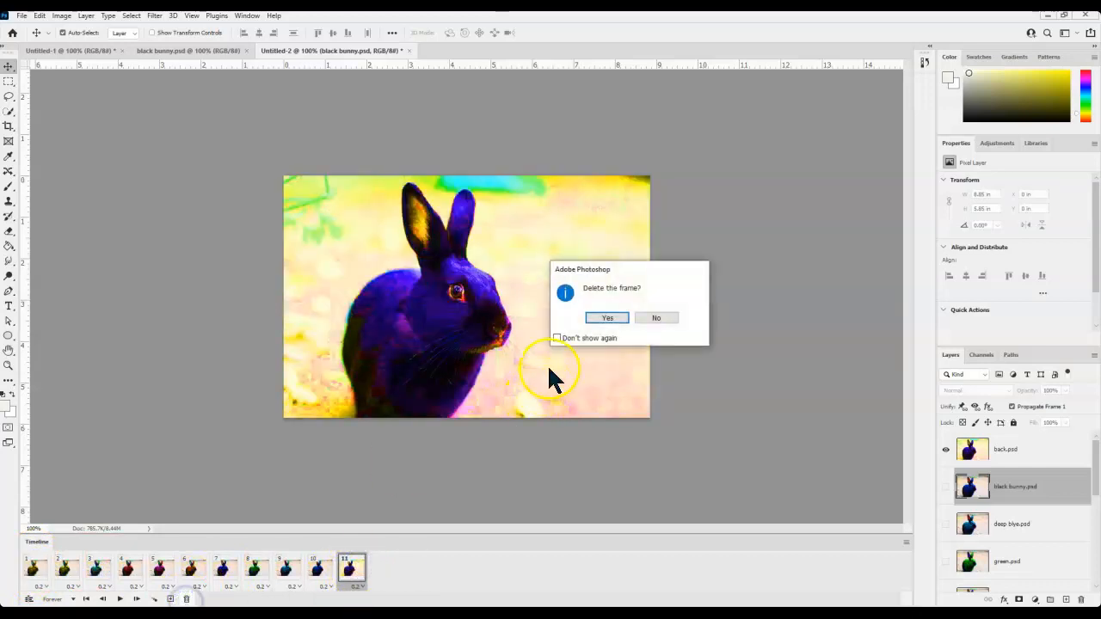
click(606, 318)
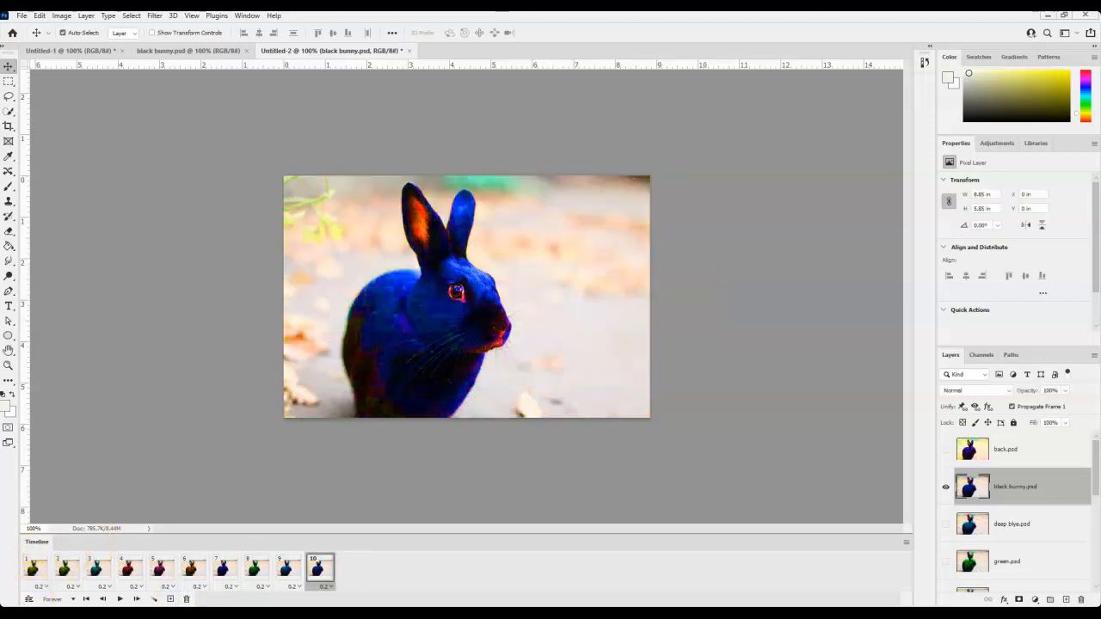
click(120, 598)
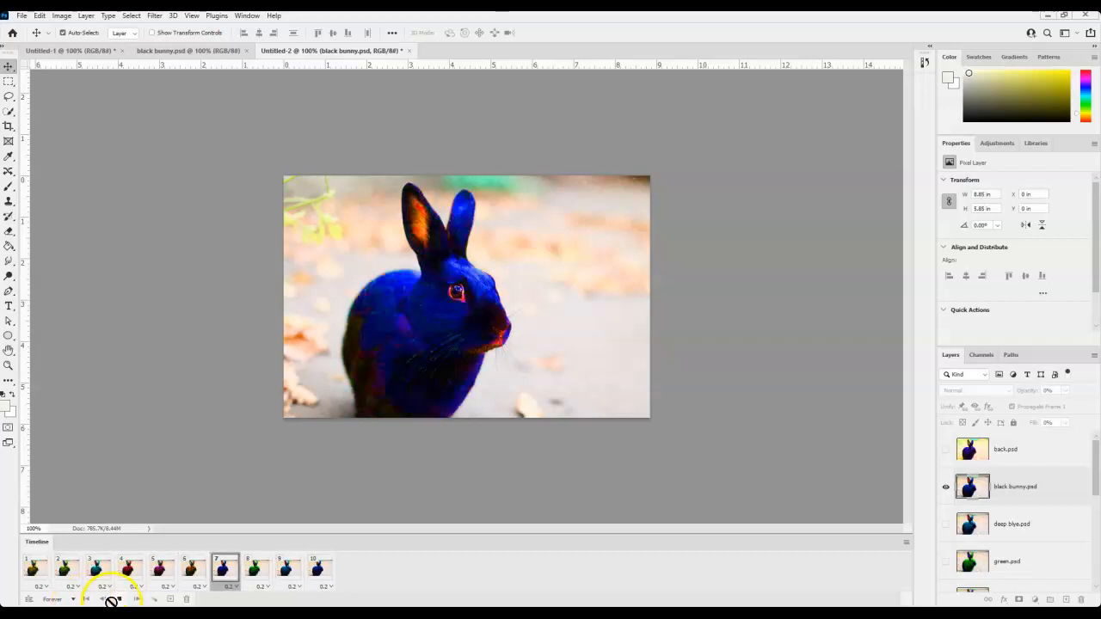
Step: Give all ten frames a 0.3-second delay
click(31, 566)
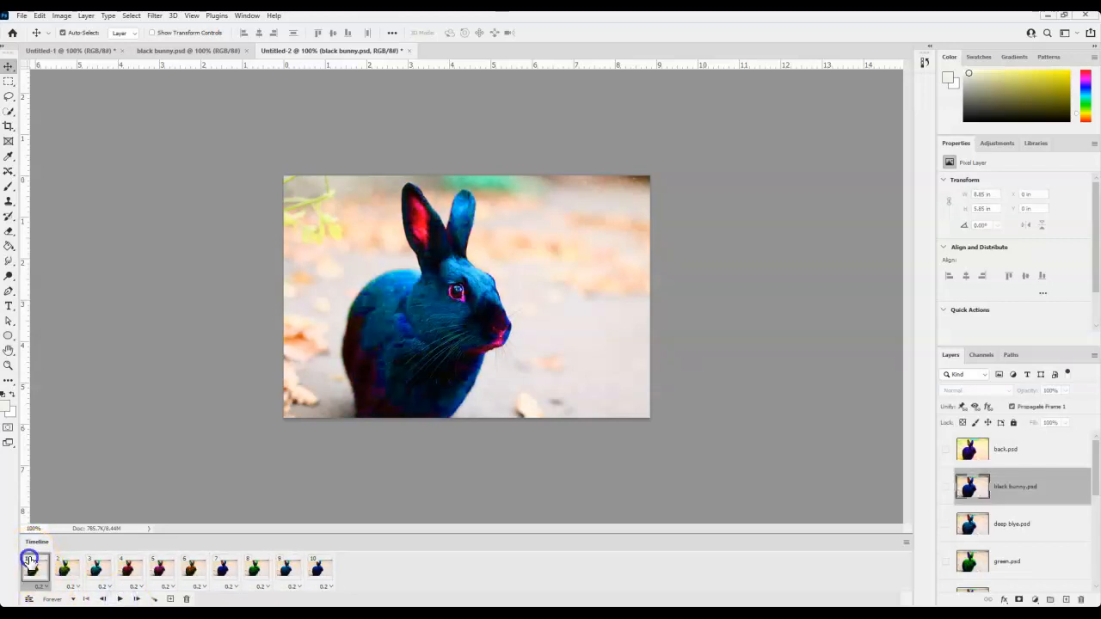
click(314, 566)
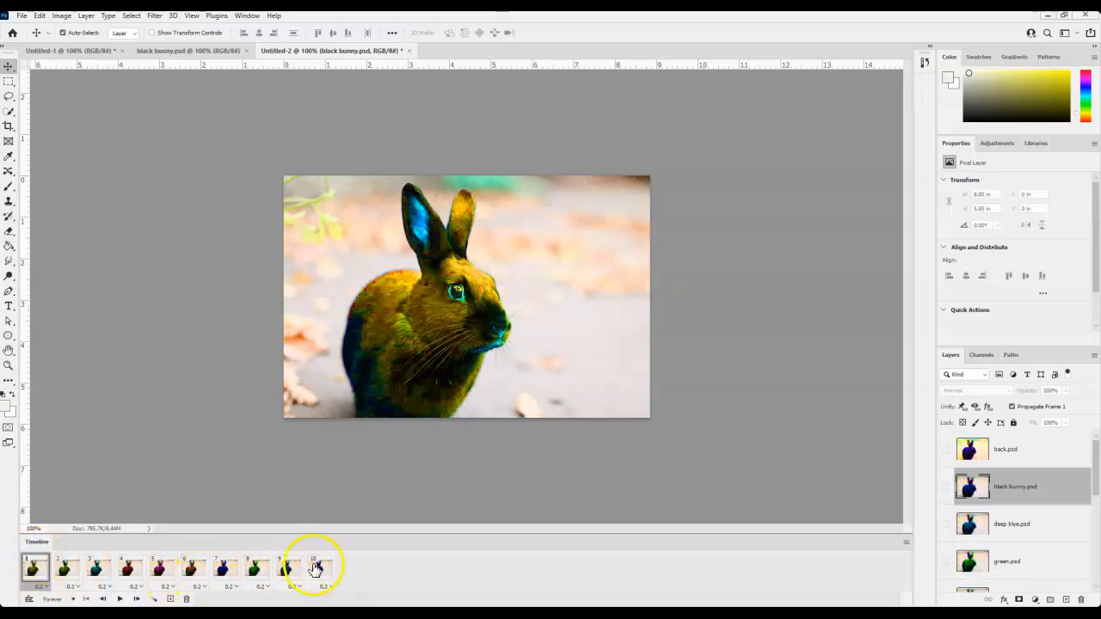
click(321, 568)
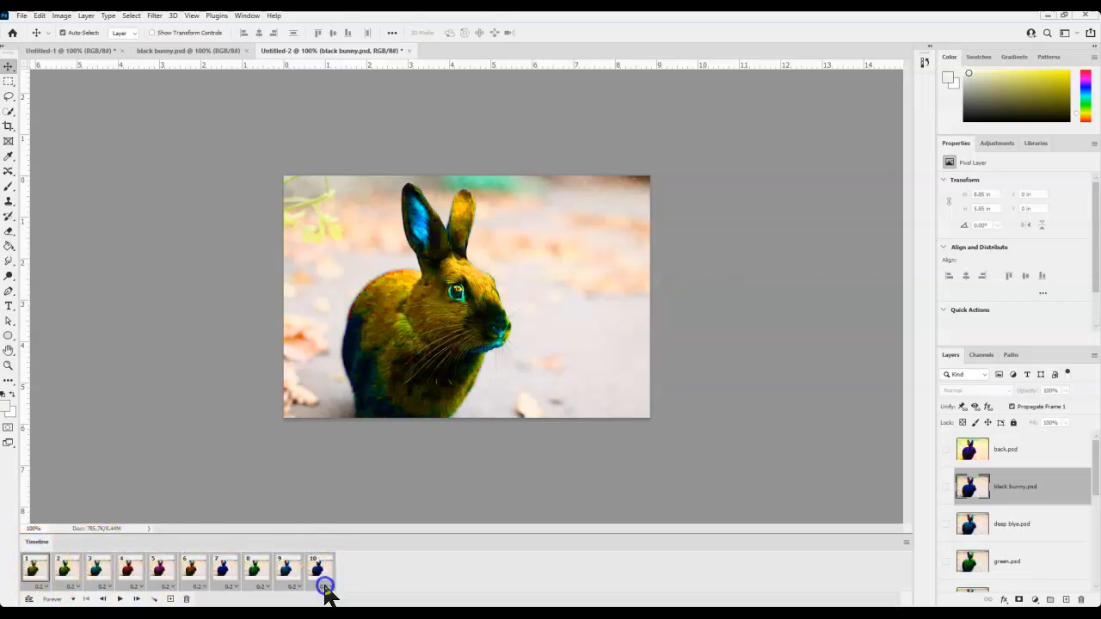
click(325, 587)
text(.3)
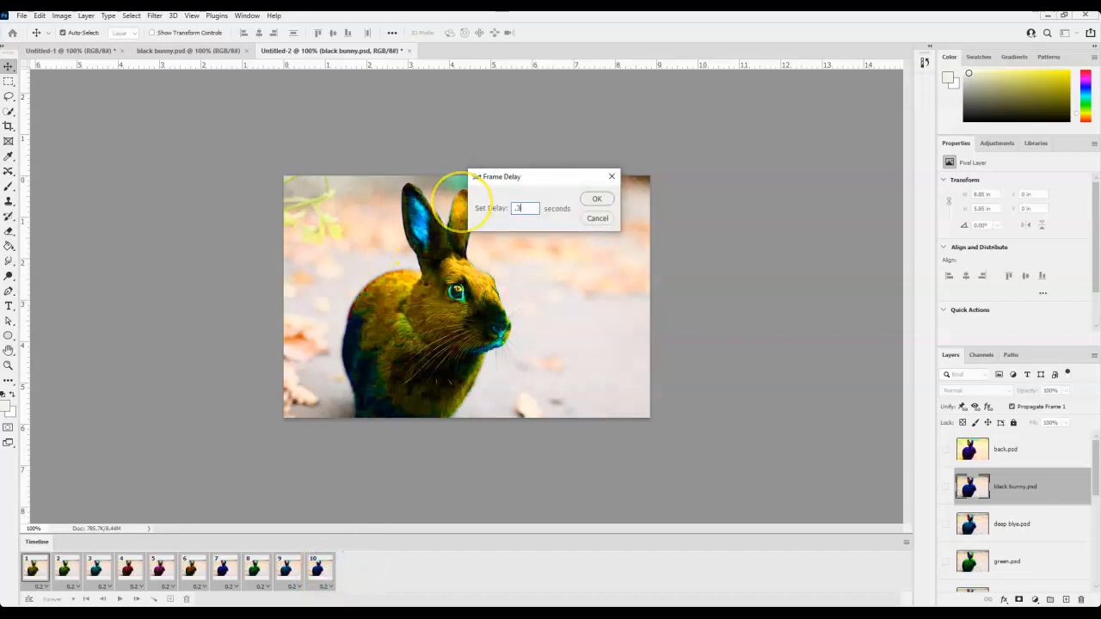
click(597, 198)
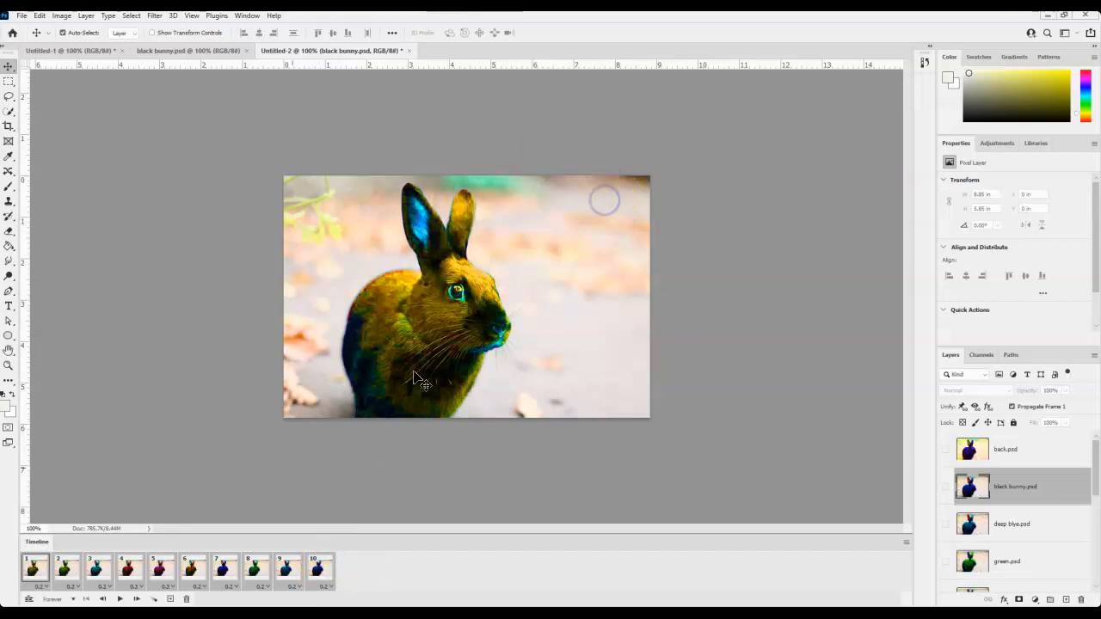
Step: Set the animation to loop three times and stop playback
click(52, 599)
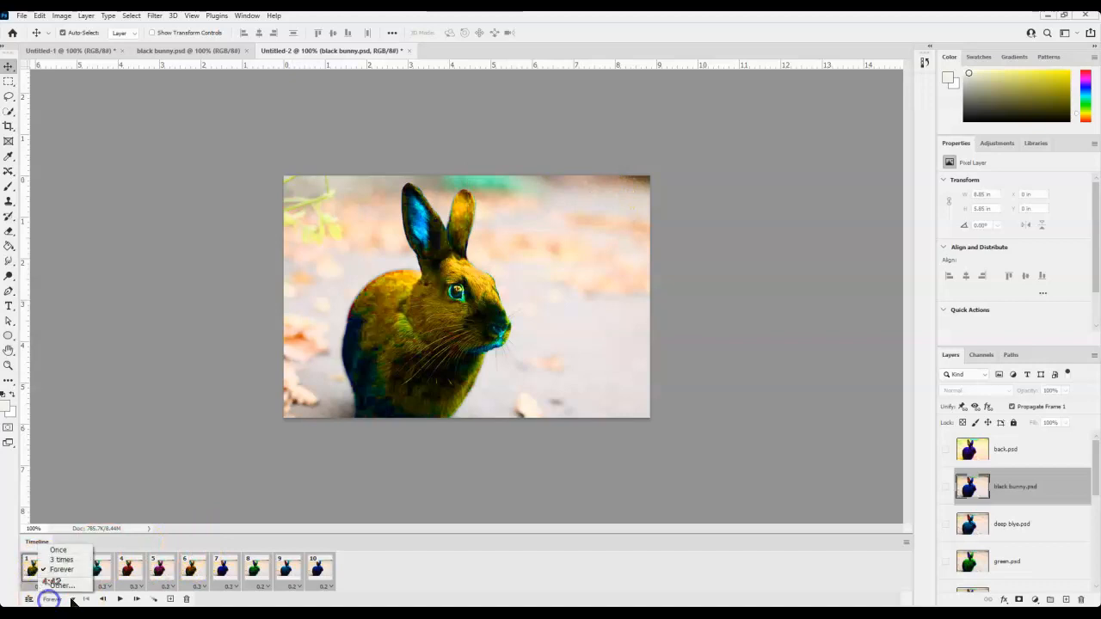
click(61, 559)
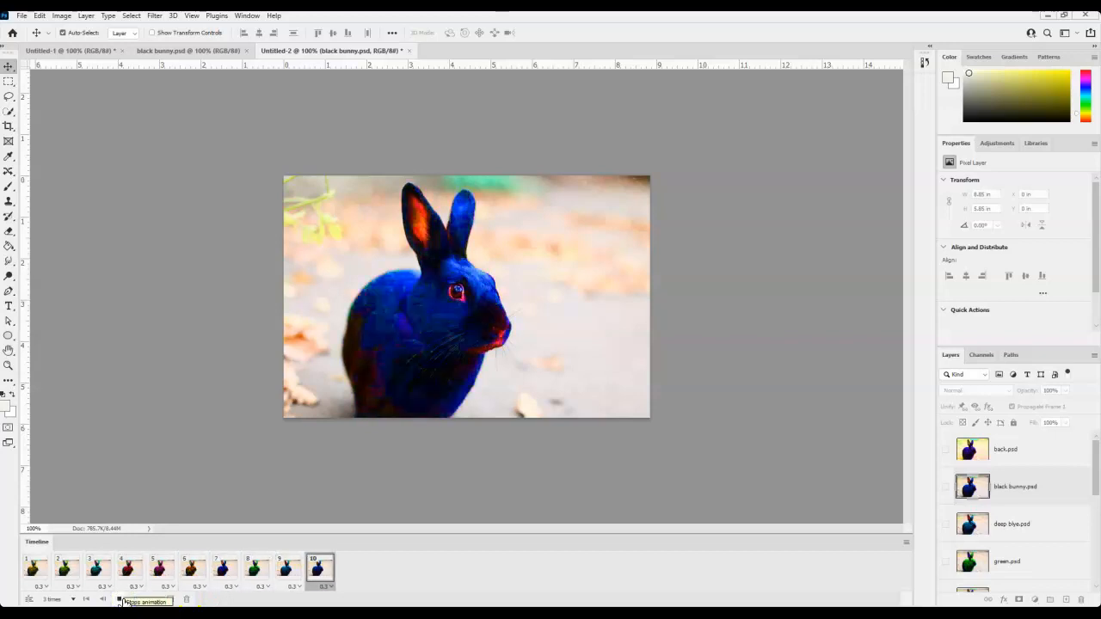
click(224, 566)
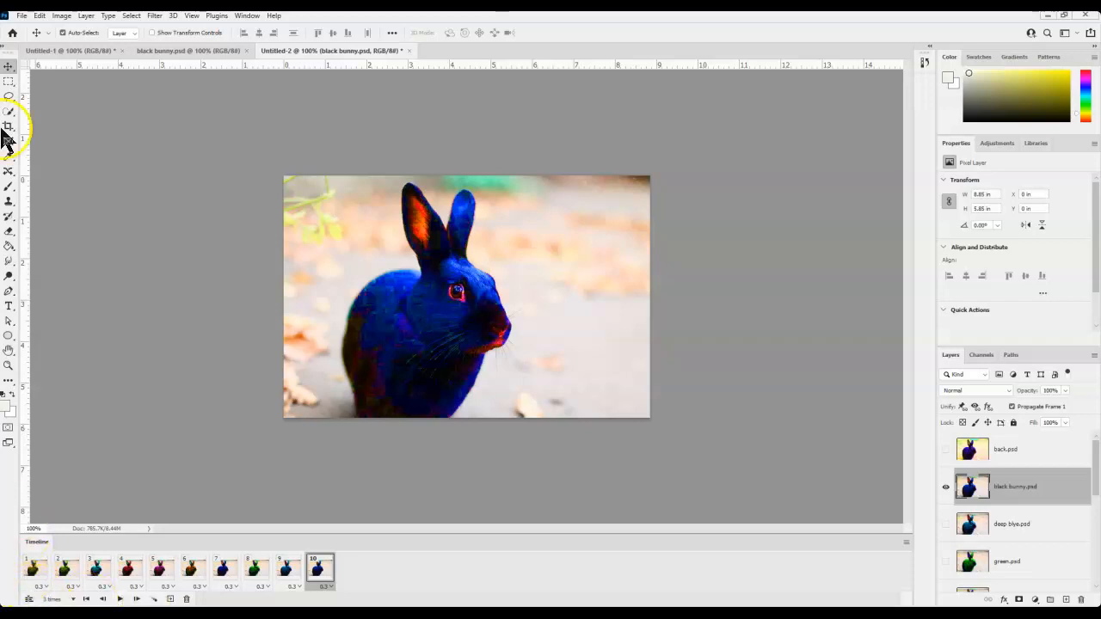
Step: Save the animation as 'Bunny Hue Change Color.psd' in 2021 Animate Bunny
click(20, 15)
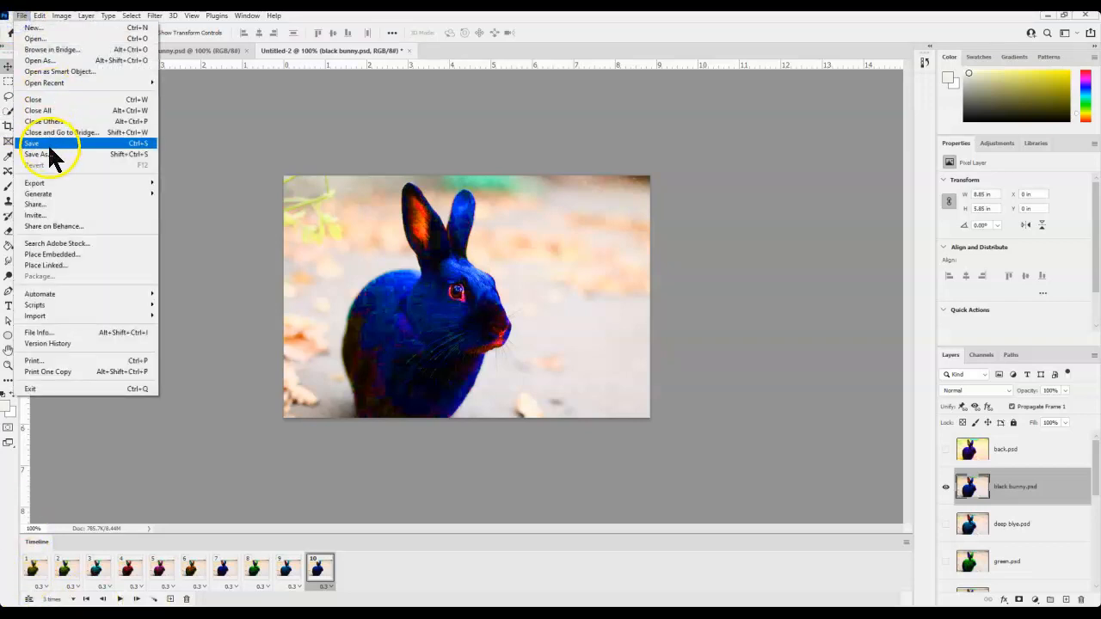
click(37, 154)
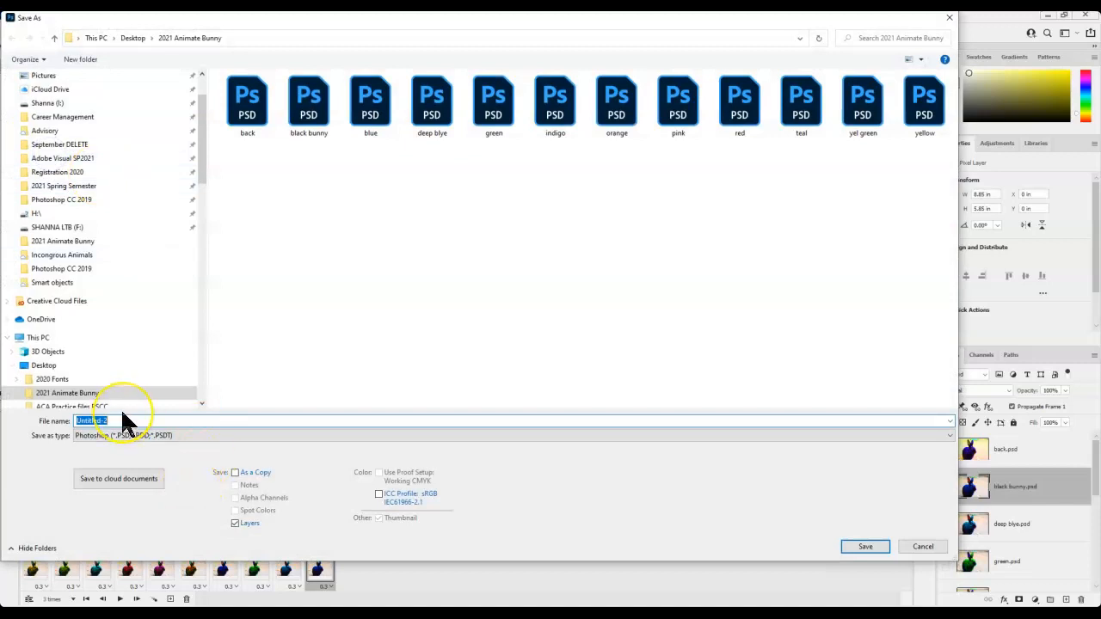
text(Bunny Hue Change Color)
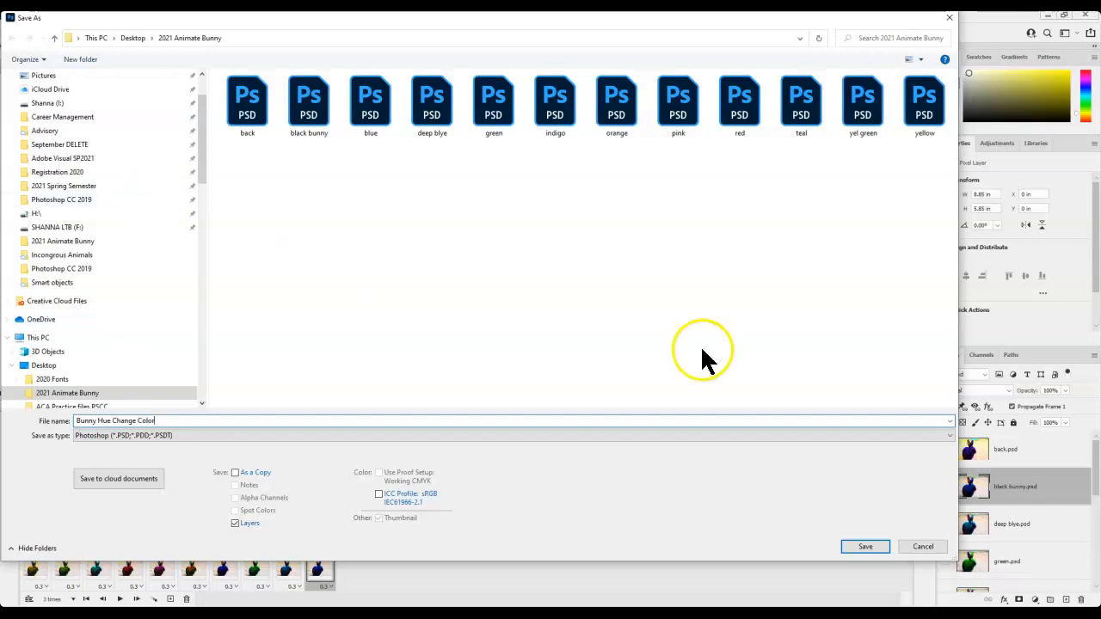
click(864, 546)
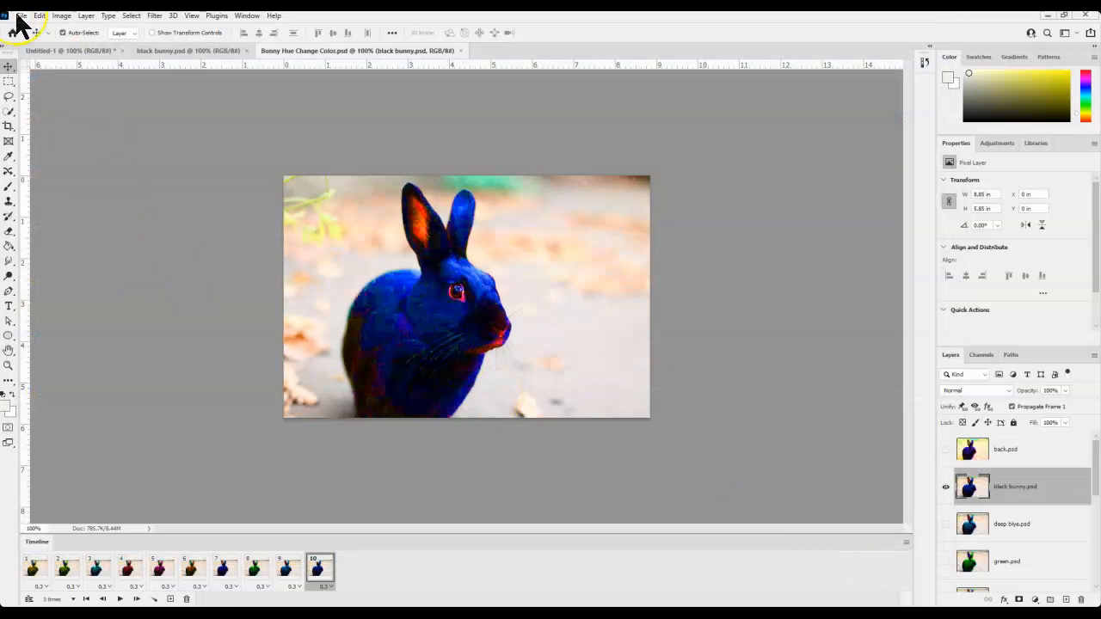
click(20, 15)
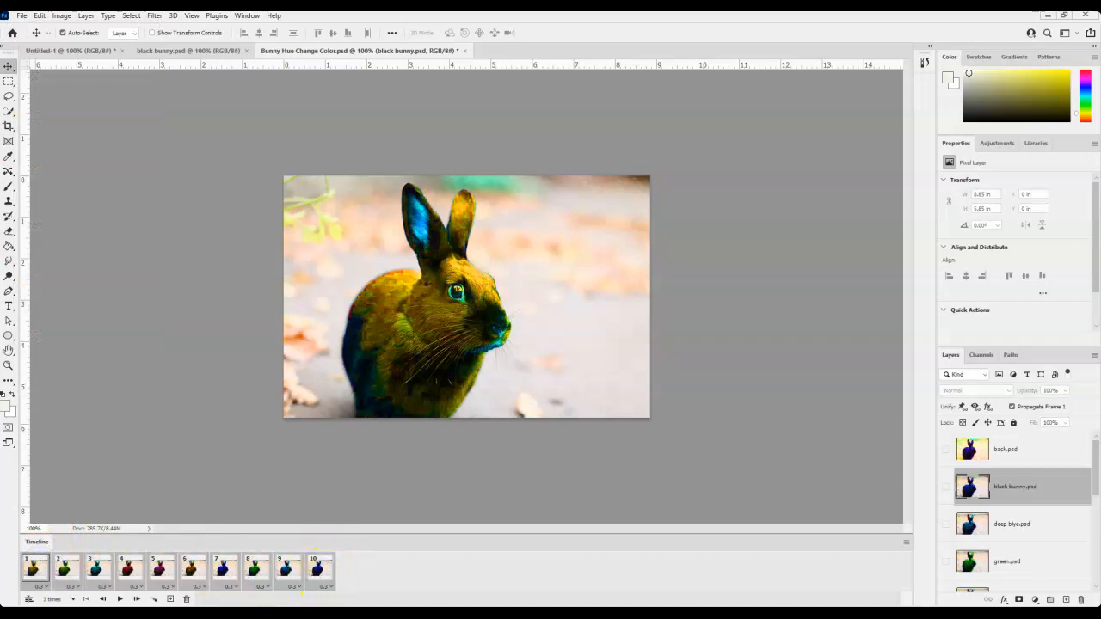
Step: Open the Save for Web (Legacy) export dialog
click(21, 15)
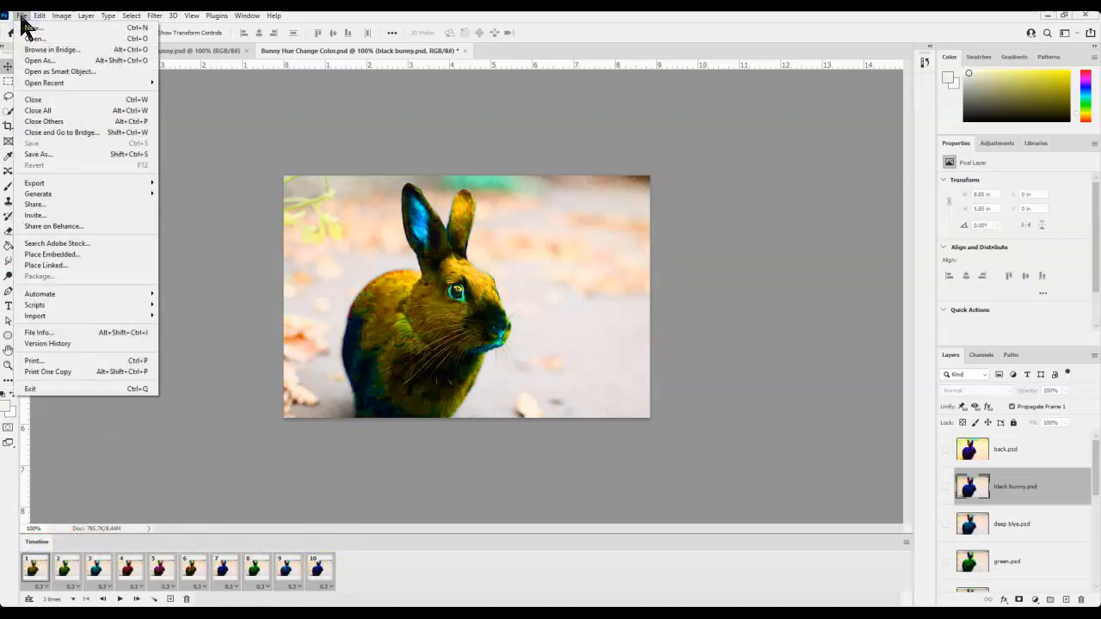
click(34, 182)
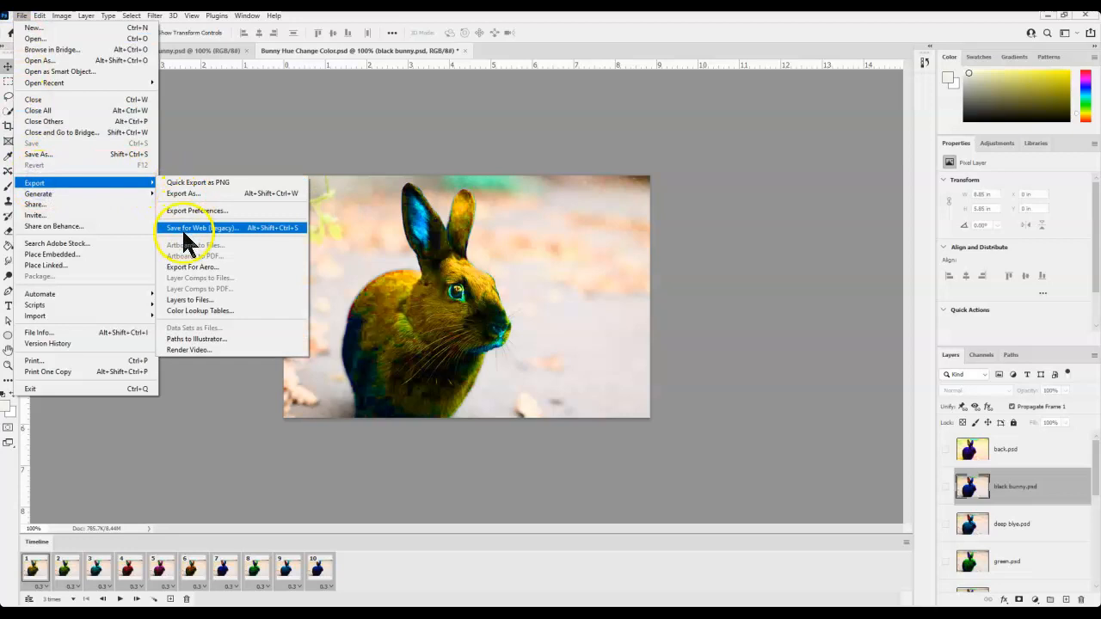
click(203, 227)
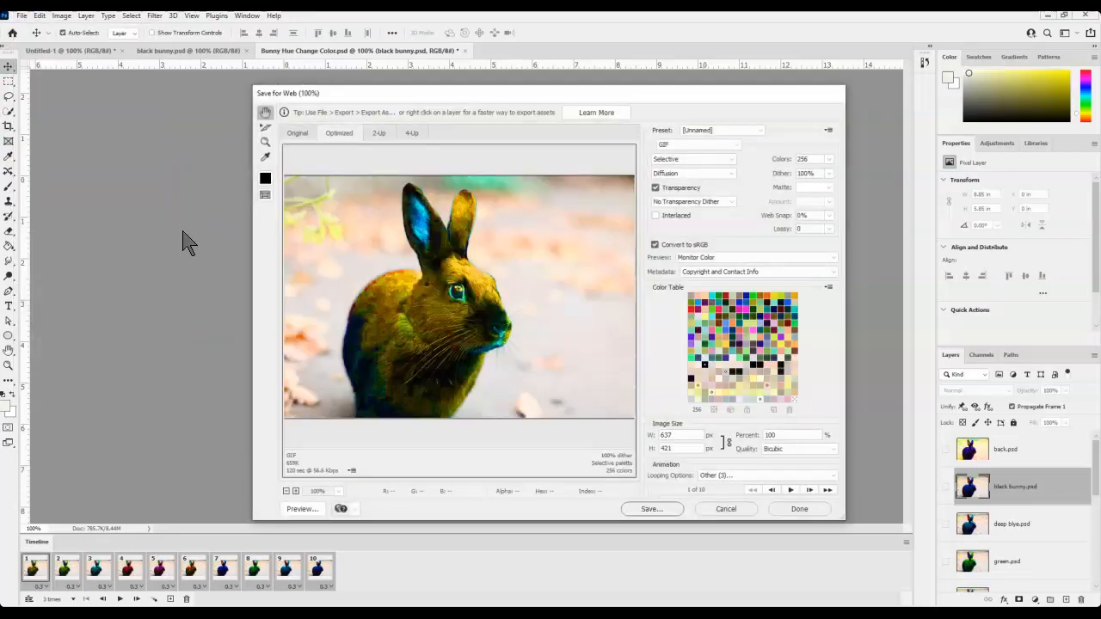
mouse_move(252, 443)
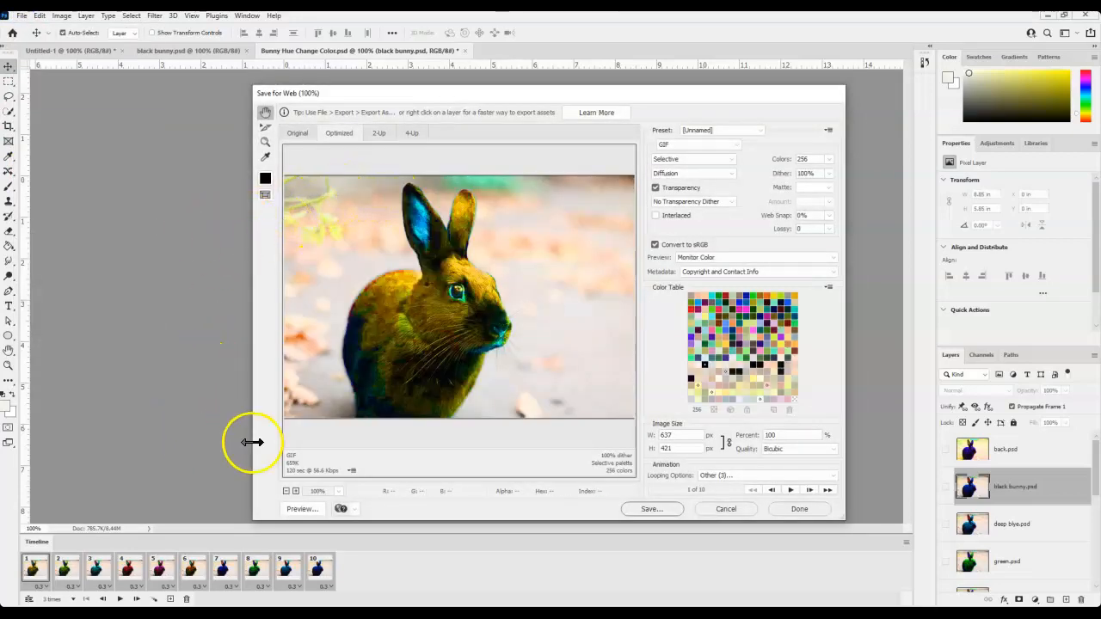
Step: Keep GIF format and transparency, set Metadata to Copyright, and preview in a browser
click(693, 143)
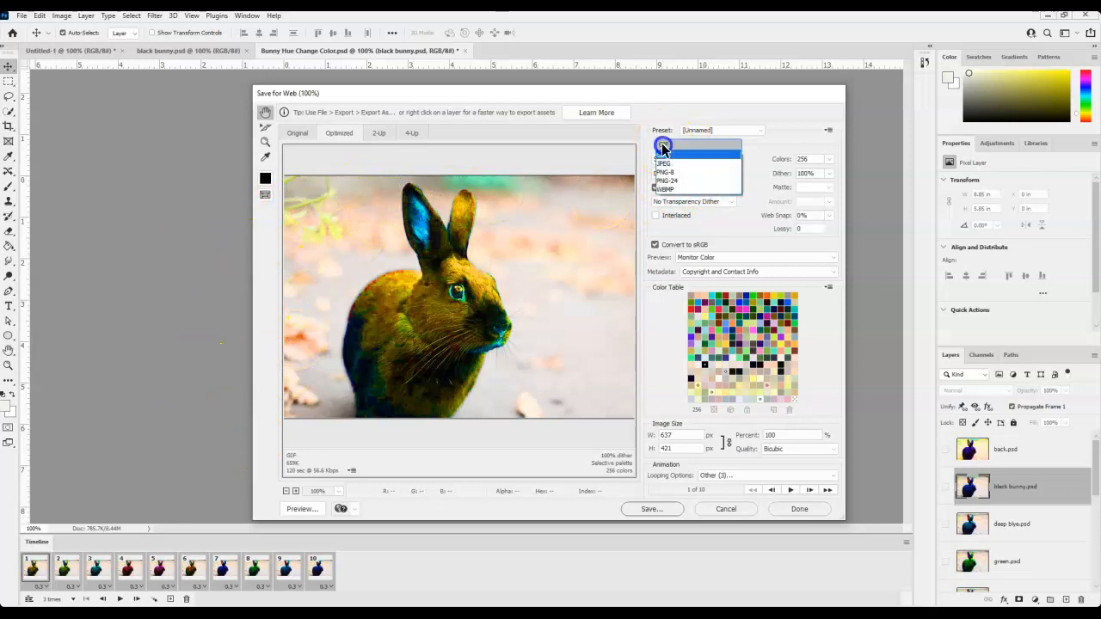
click(663, 144)
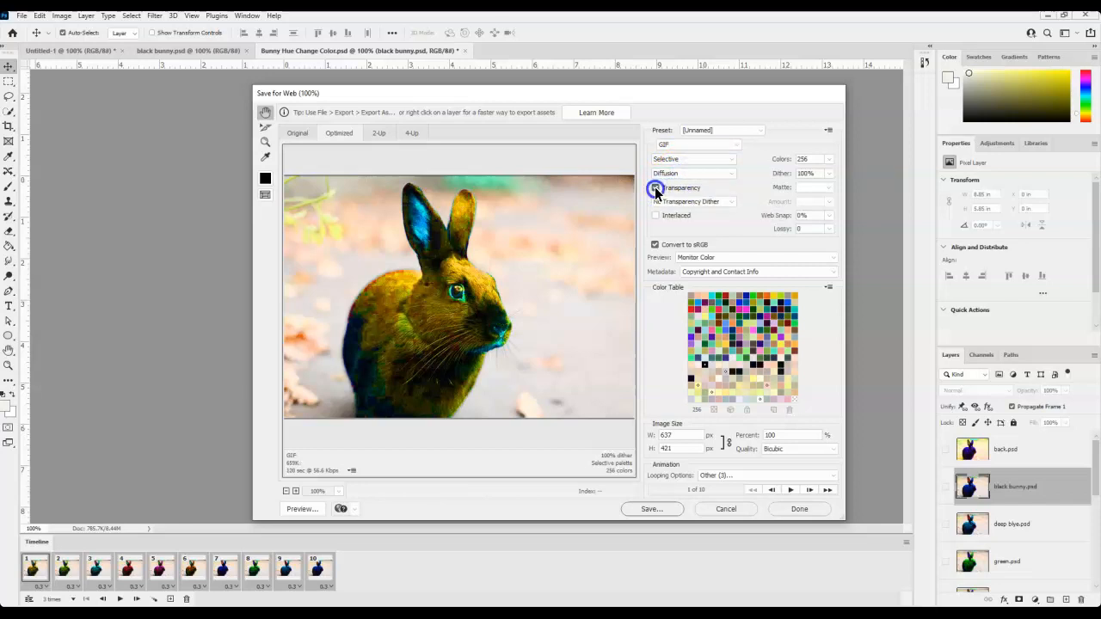
click(655, 188)
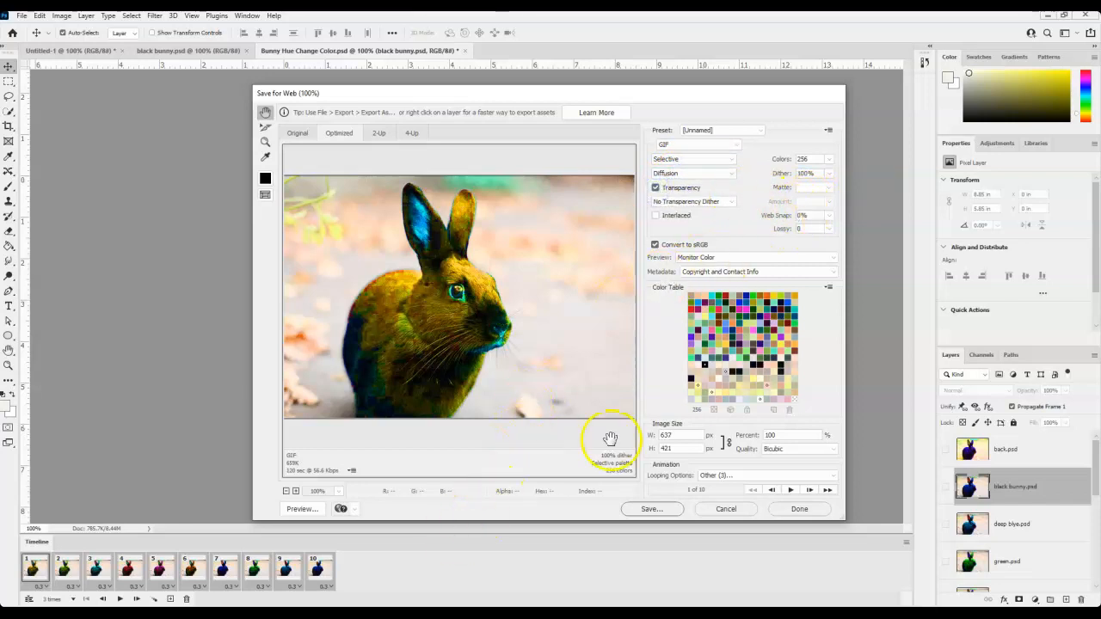
mouse_move(793, 277)
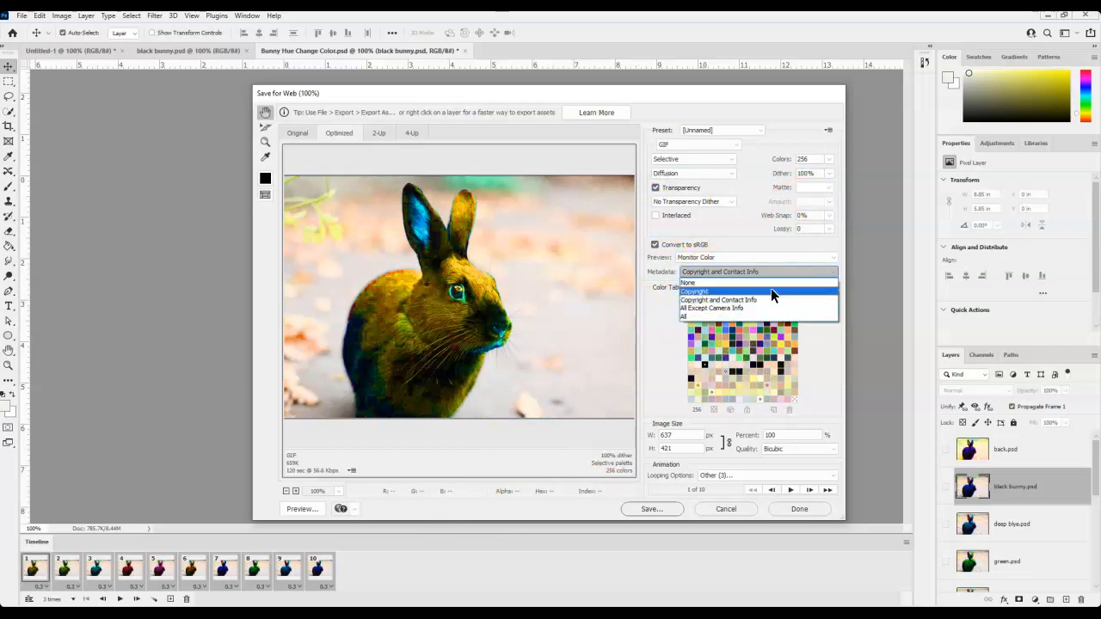
click(694, 290)
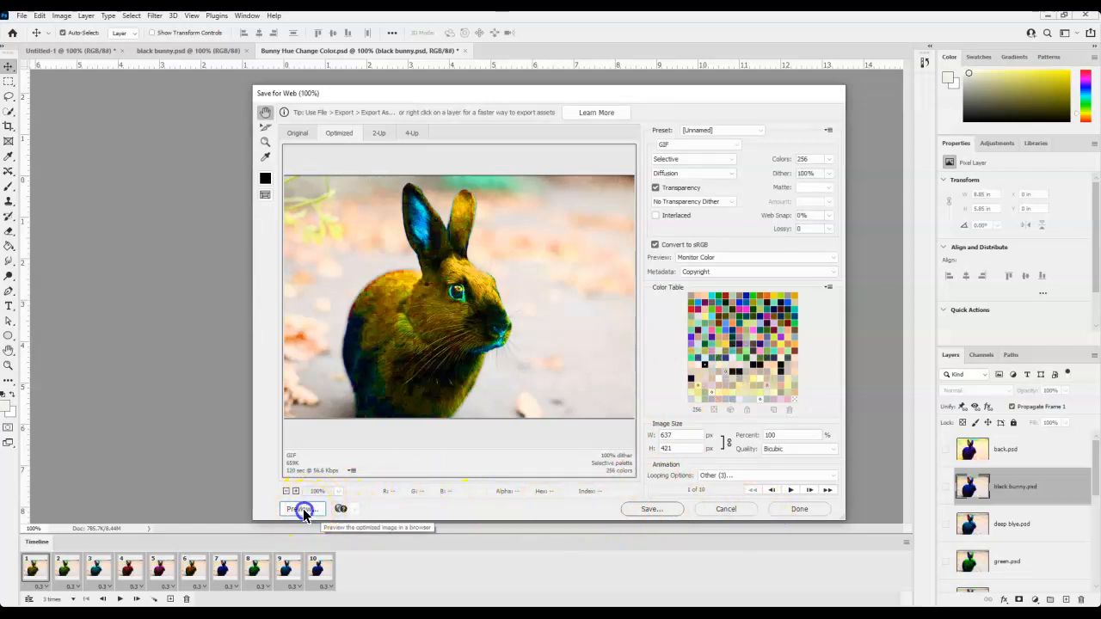
click(301, 509)
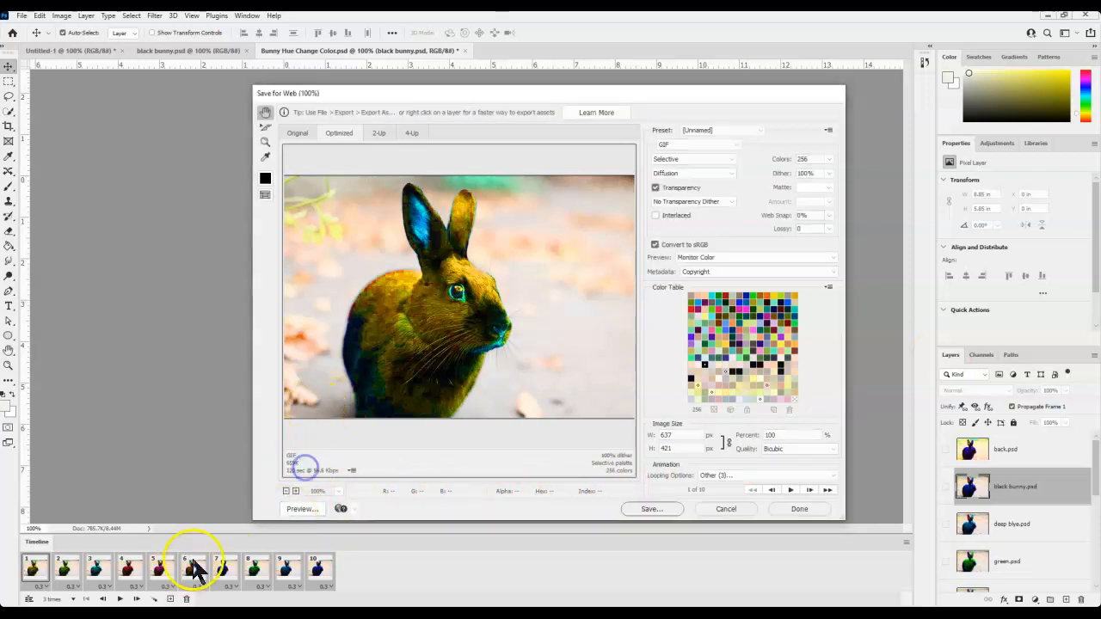
Step: Save the optimized GIF as Bunny-Hue-Change-Color.gif into the 2021 Animate Bunny folder
click(651, 508)
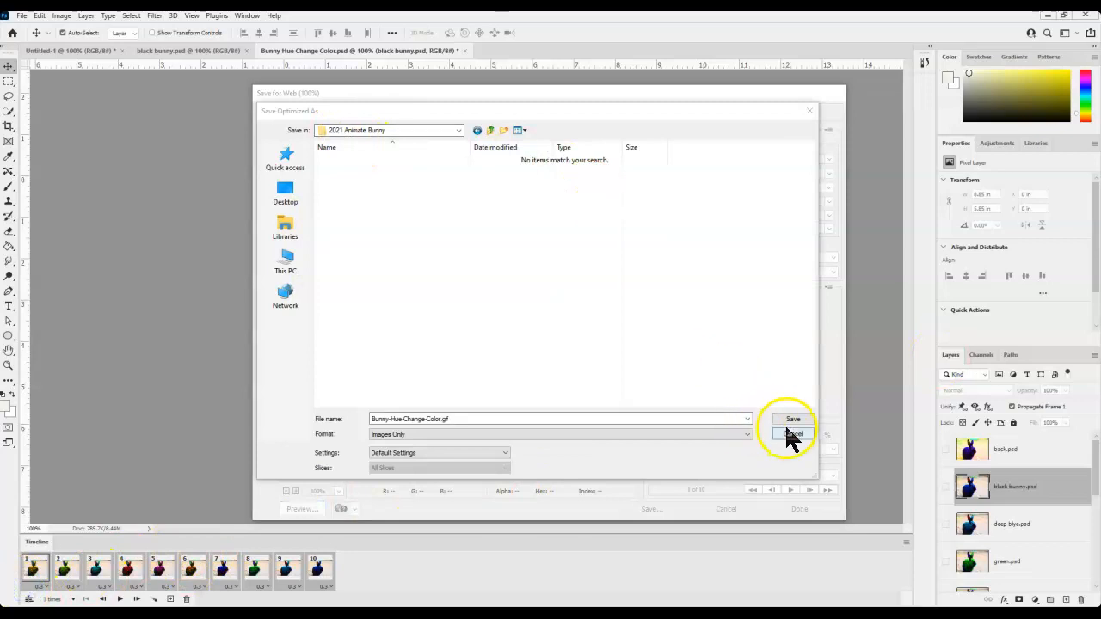
click(792, 419)
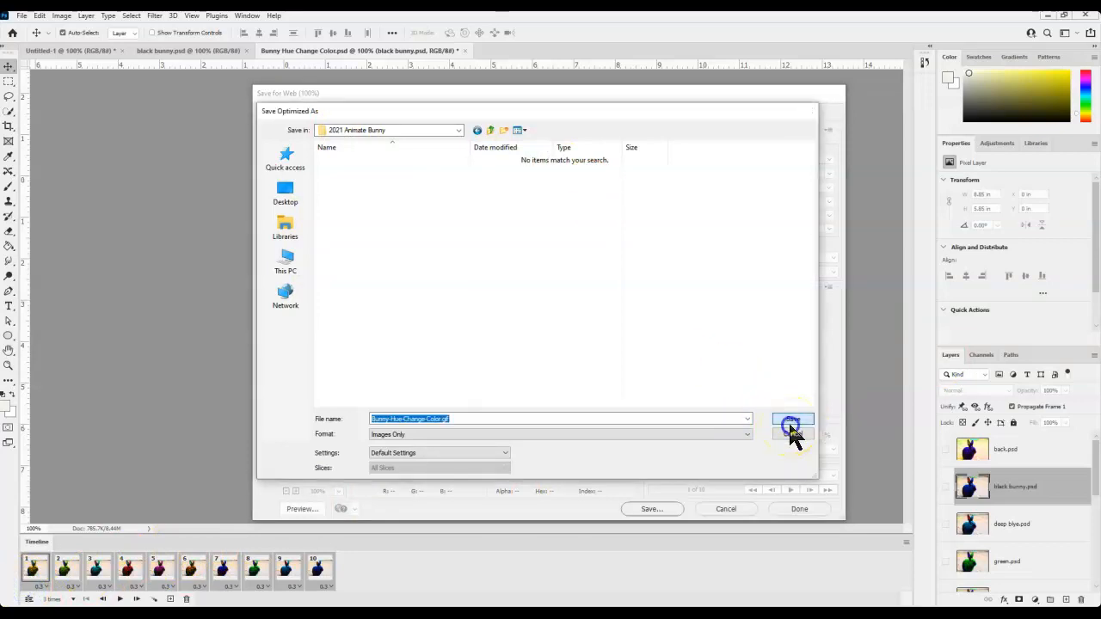
click(791, 427)
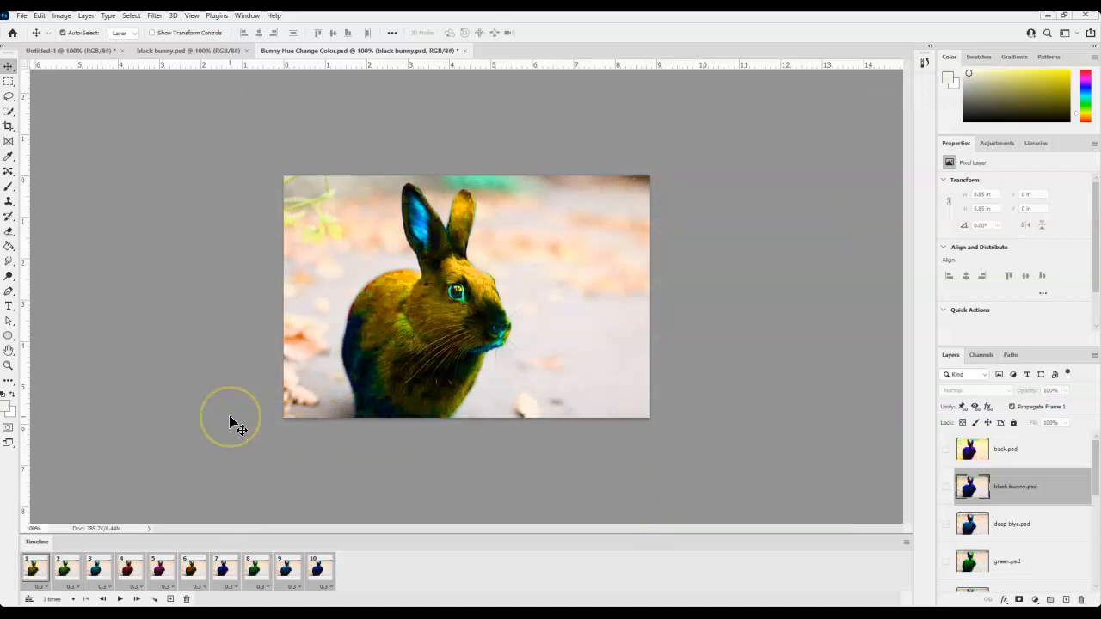
mouse_move(26, 595)
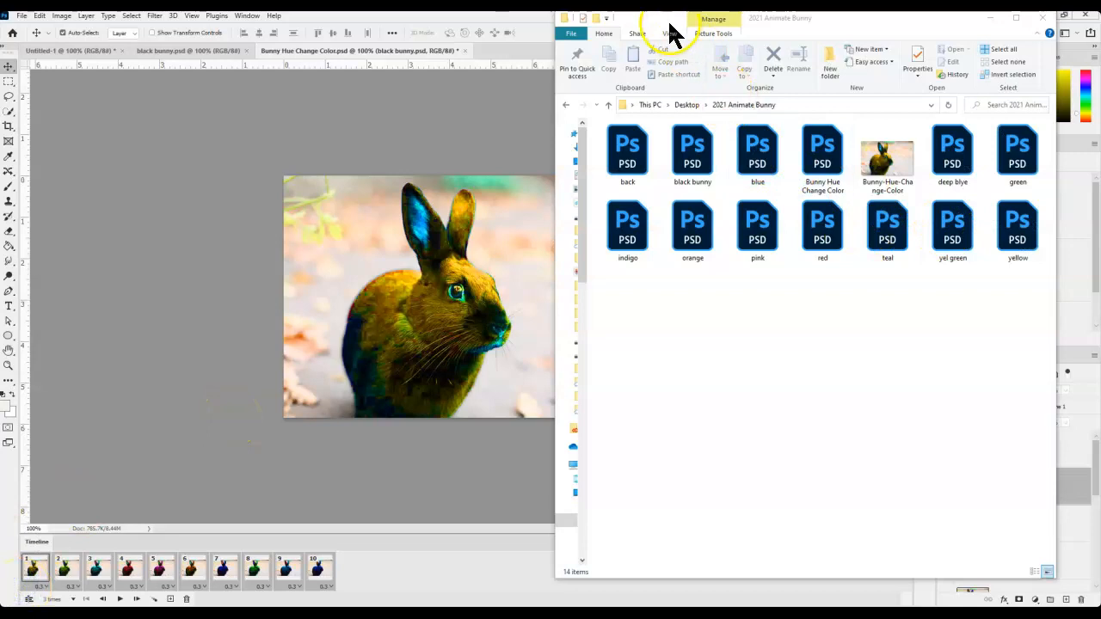
Step: Switch the bunny folder view to Medium icons, then Details
click(671, 33)
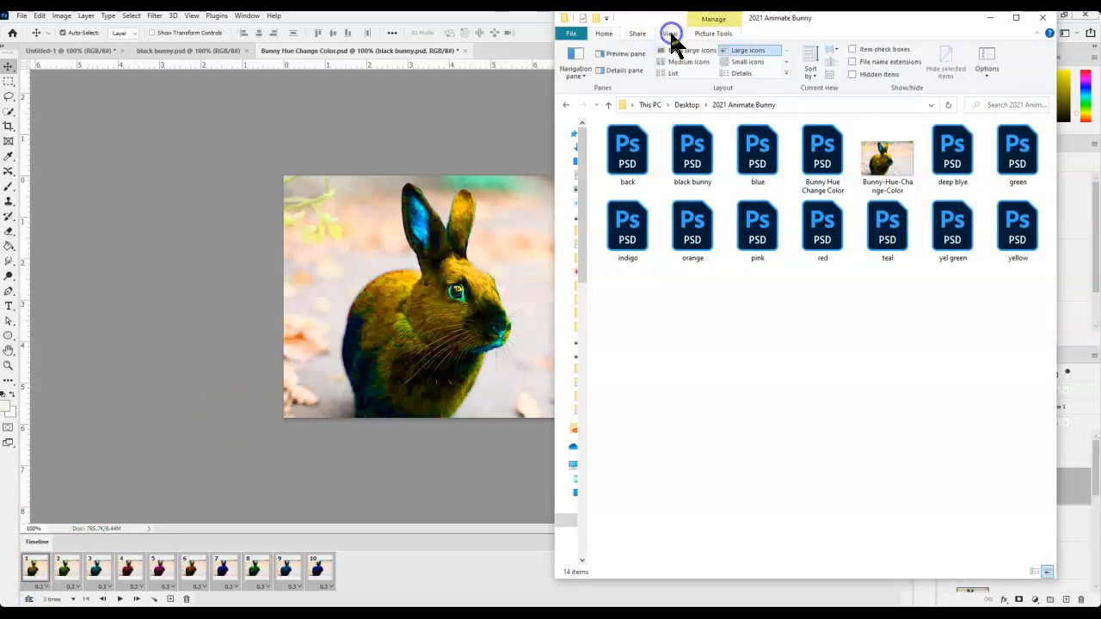
click(688, 61)
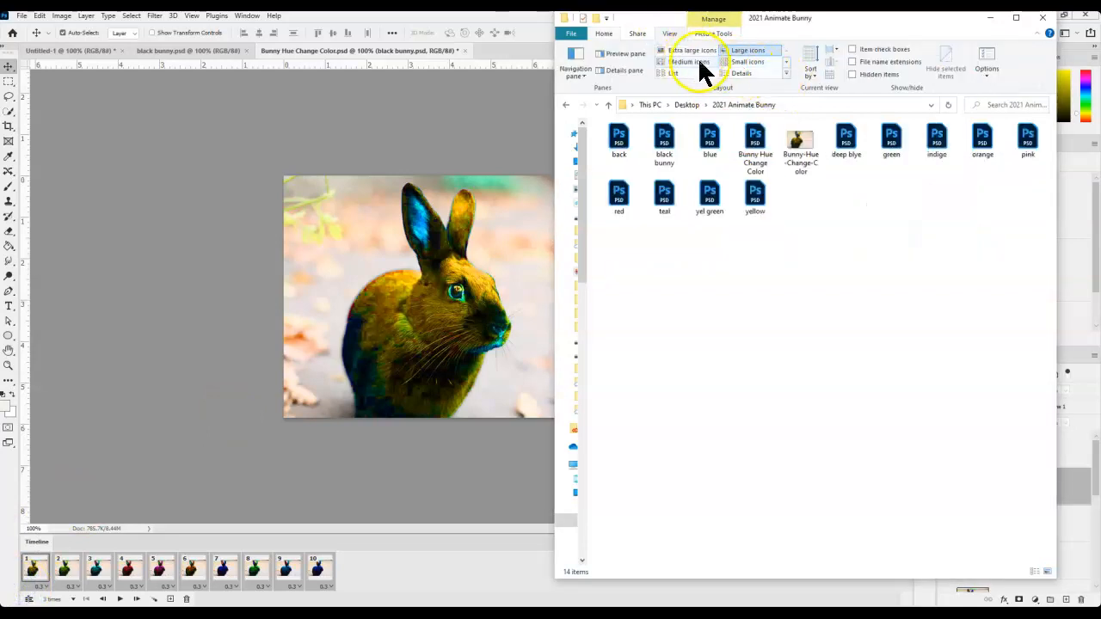
click(743, 72)
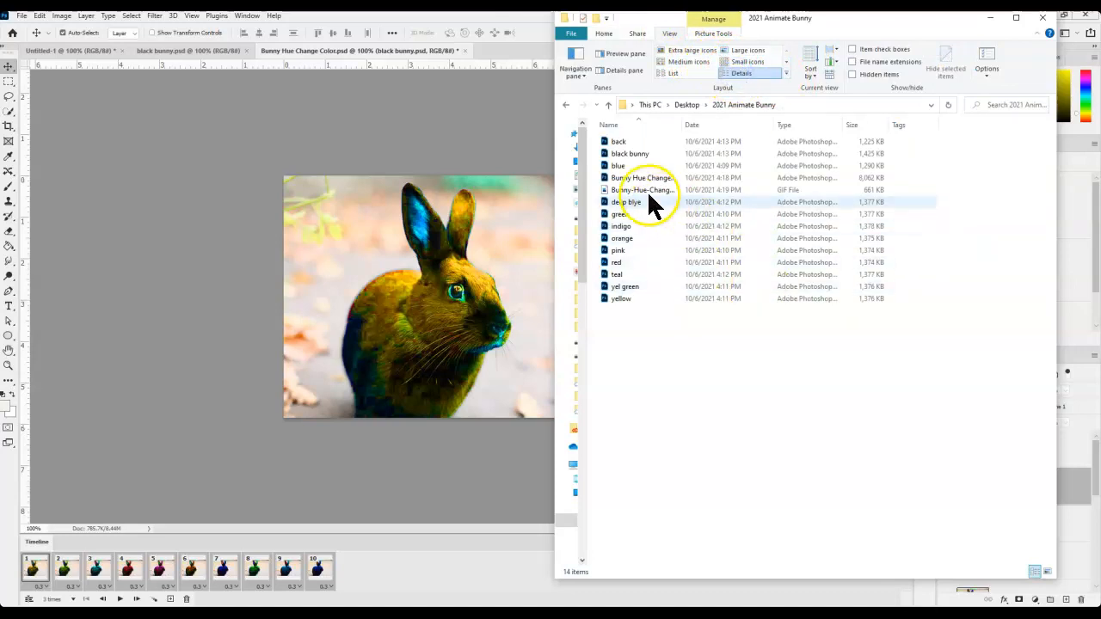
Step: Open Bunny-Hue-Change-Color.gif in Photos to watch it animate
click(643, 189)
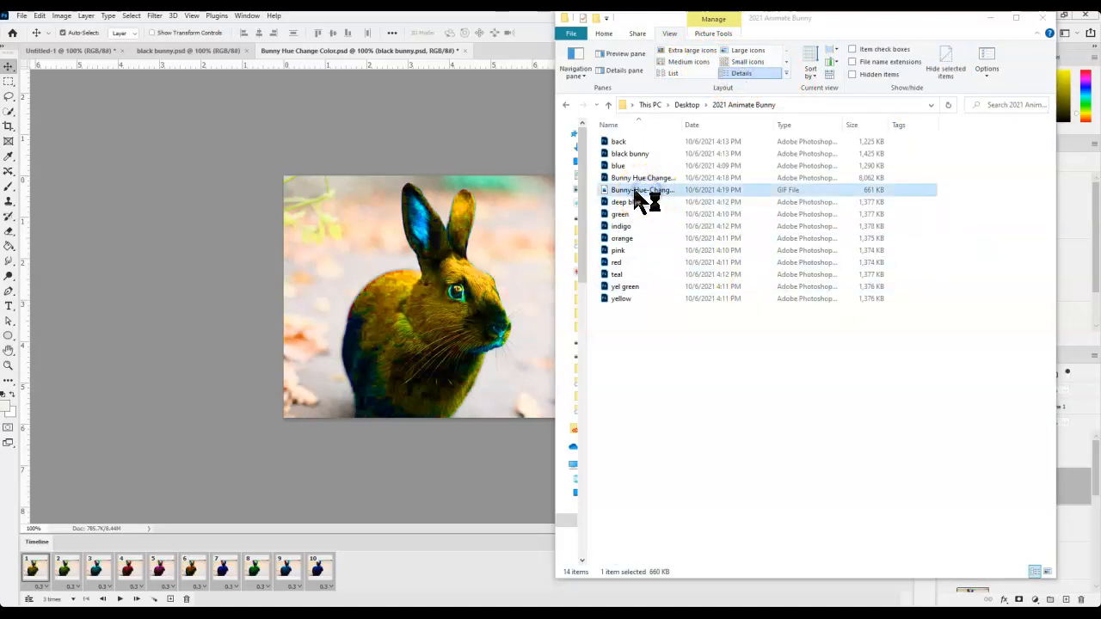
double_click(640, 190)
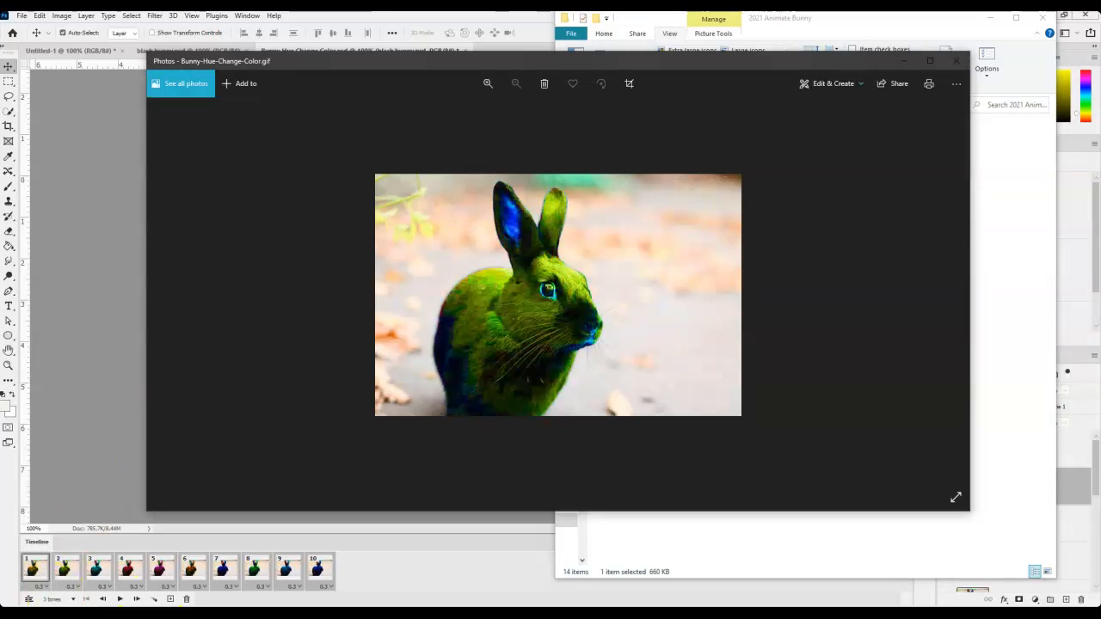
click(34, 568)
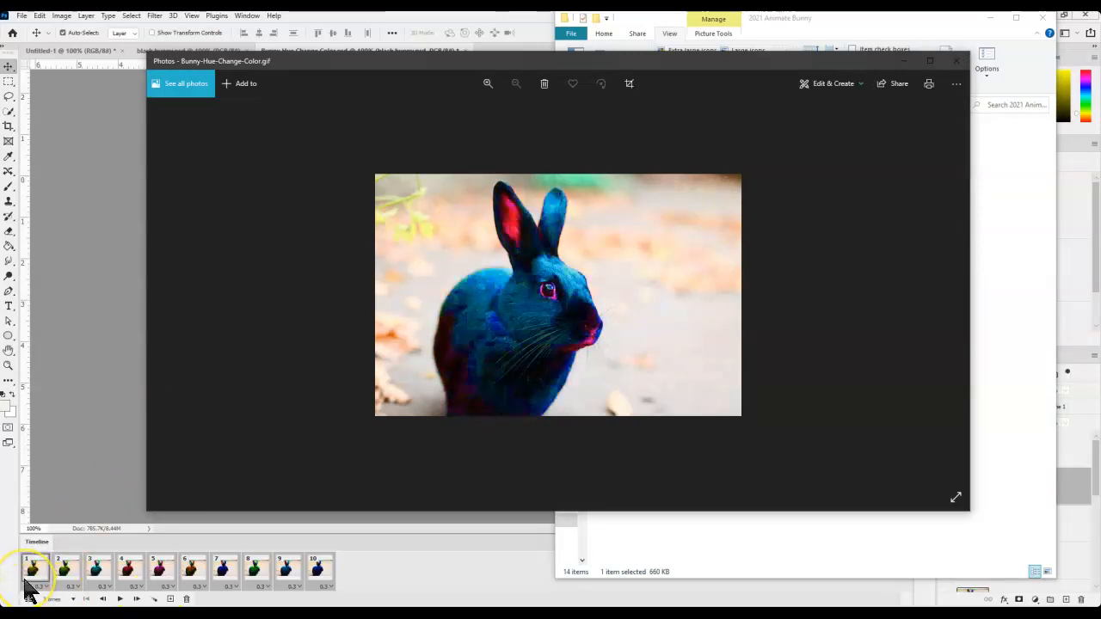